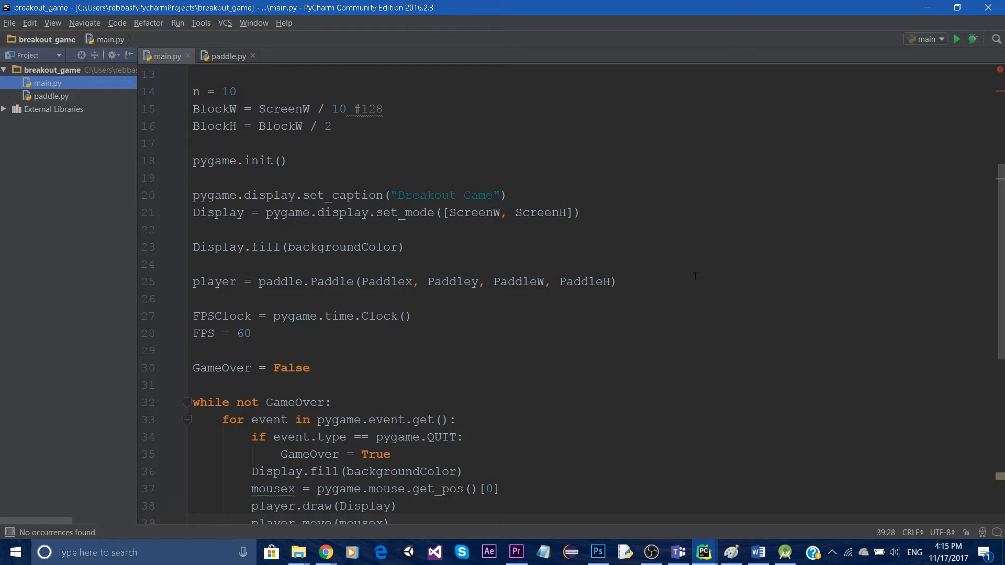
mouse_move(353, 138)
type("Paddley = ScreenH - PaddleH - offset")
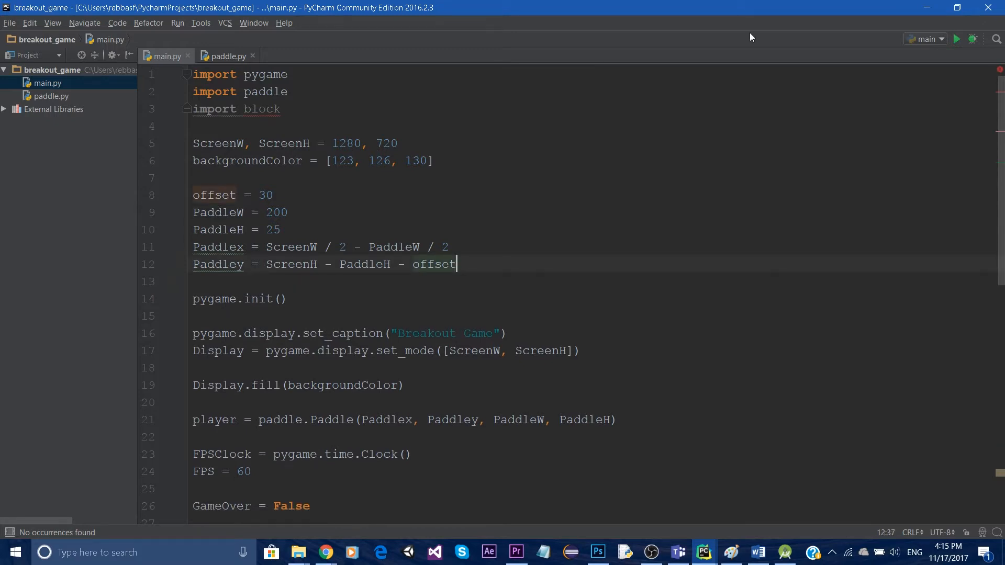
Remove the block import and the n, BlockW, BlockH lines from main.py
left_click(238, 108)
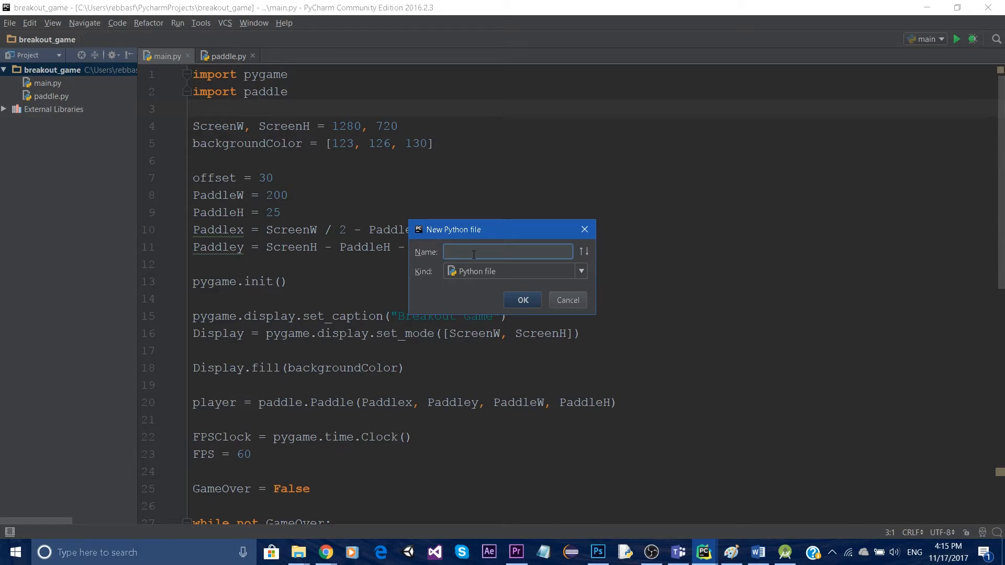
Create block.py importing pygame with a Block class and an empty __init__(self) method
type("block")
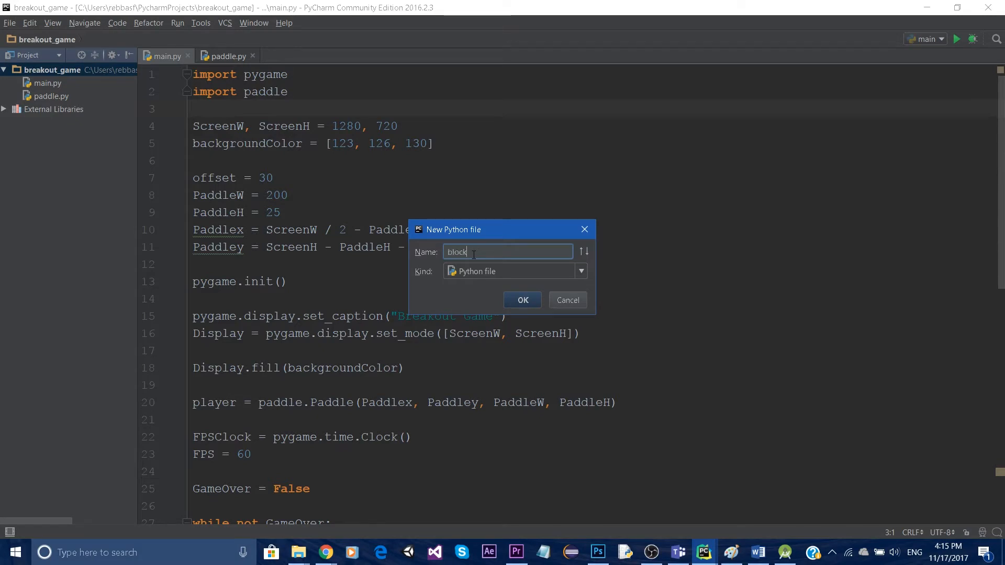
left_click(521, 299)
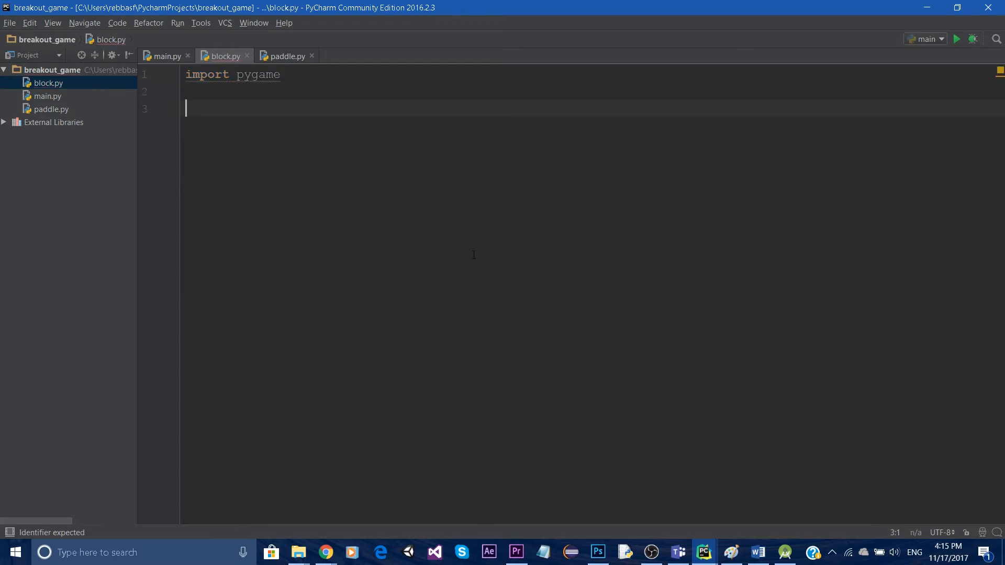
type("d")
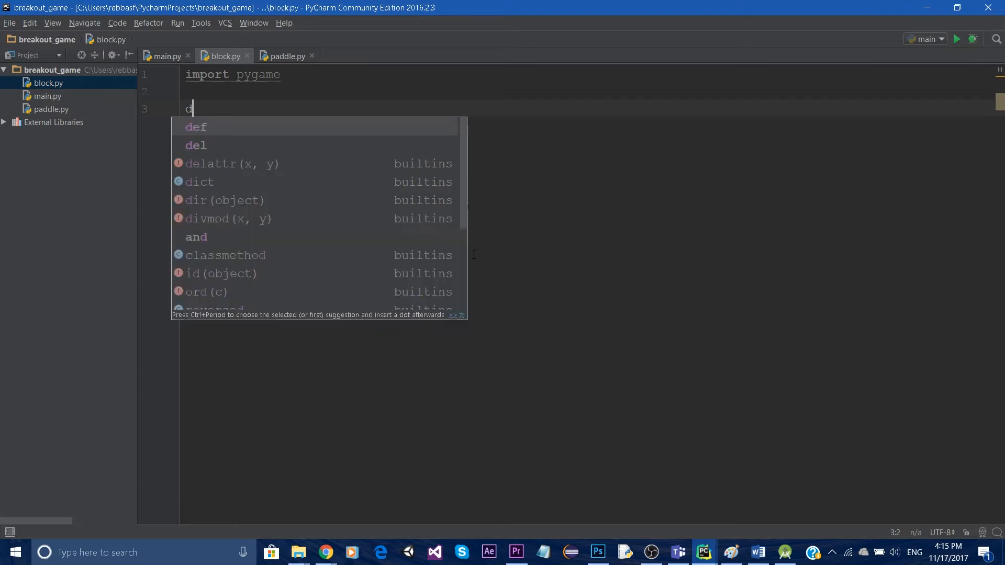
type("lass")
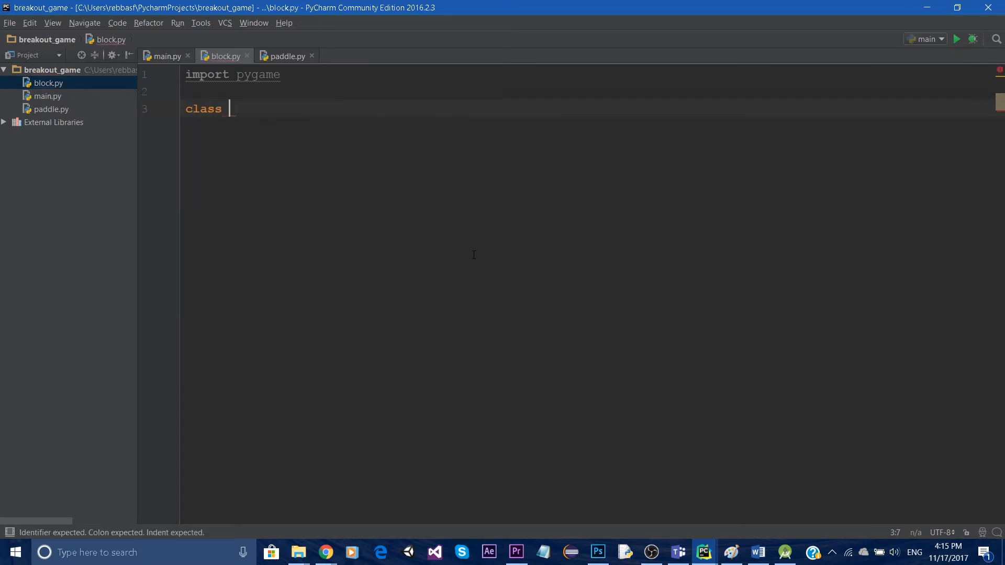
type("Blovk")
type("def")
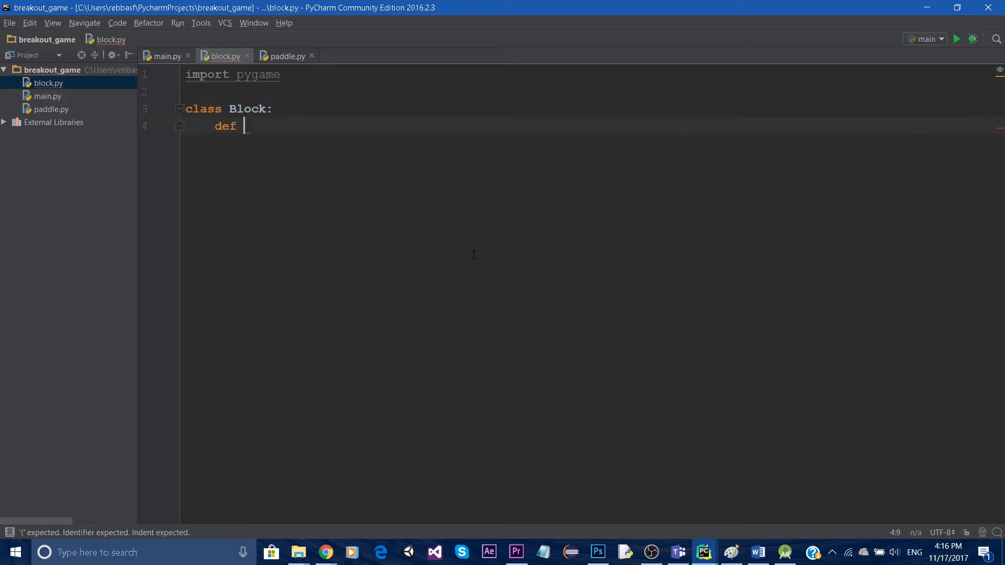
type("__init__(self):")
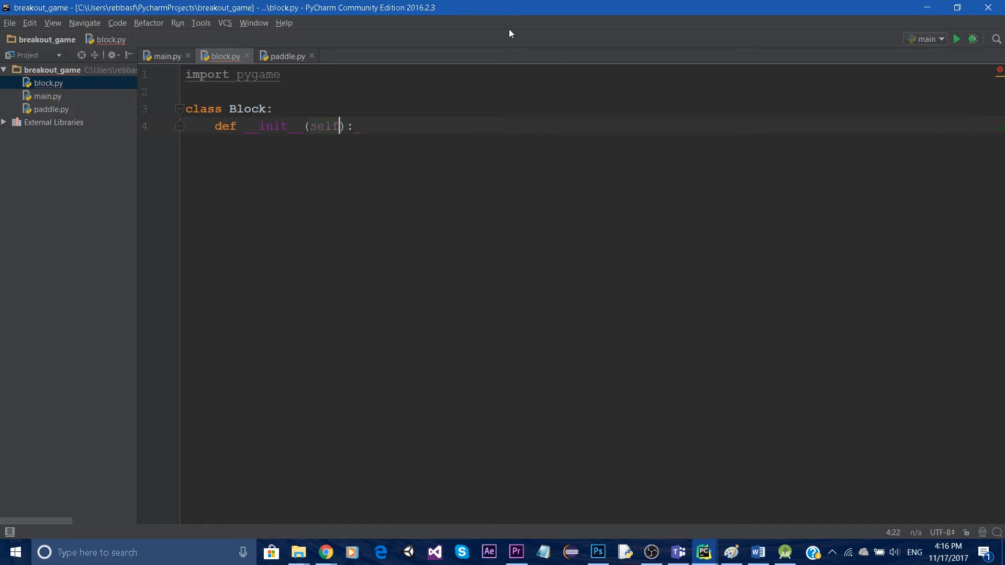
left_click(285, 55)
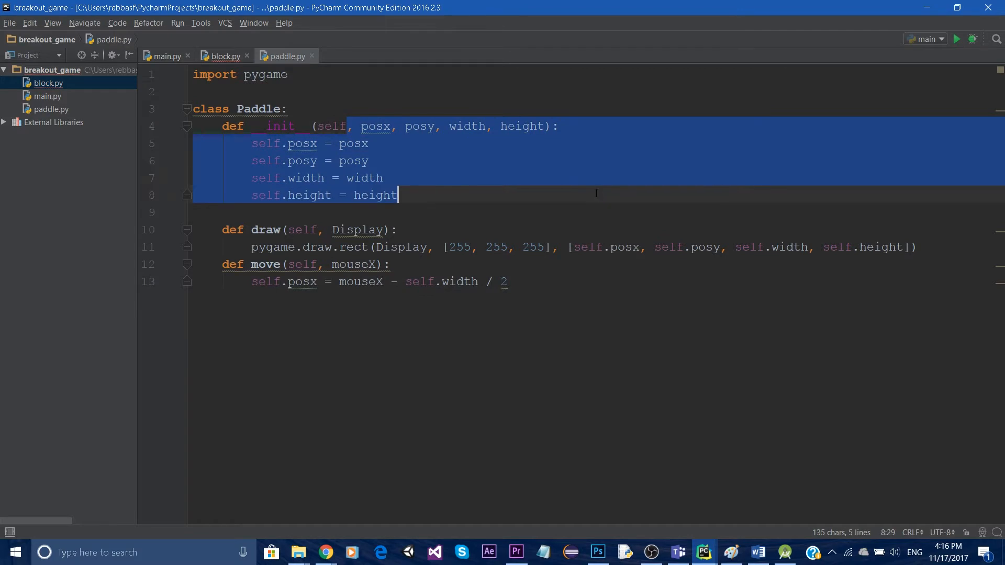
Paste Paddle's __init__(posx, posy, width, height) into Block, storing each attribute
left_click(224, 56)
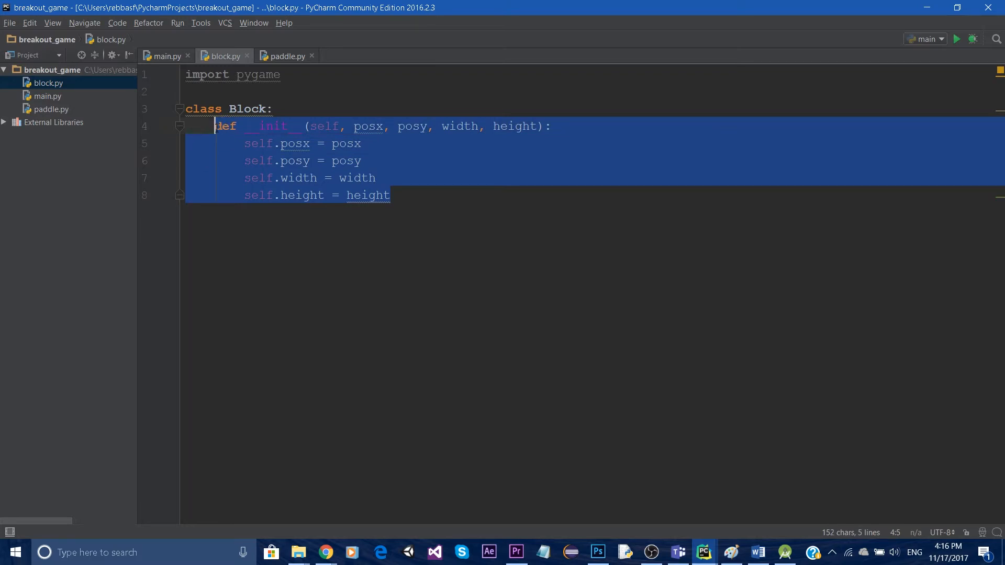
left_click(166, 56)
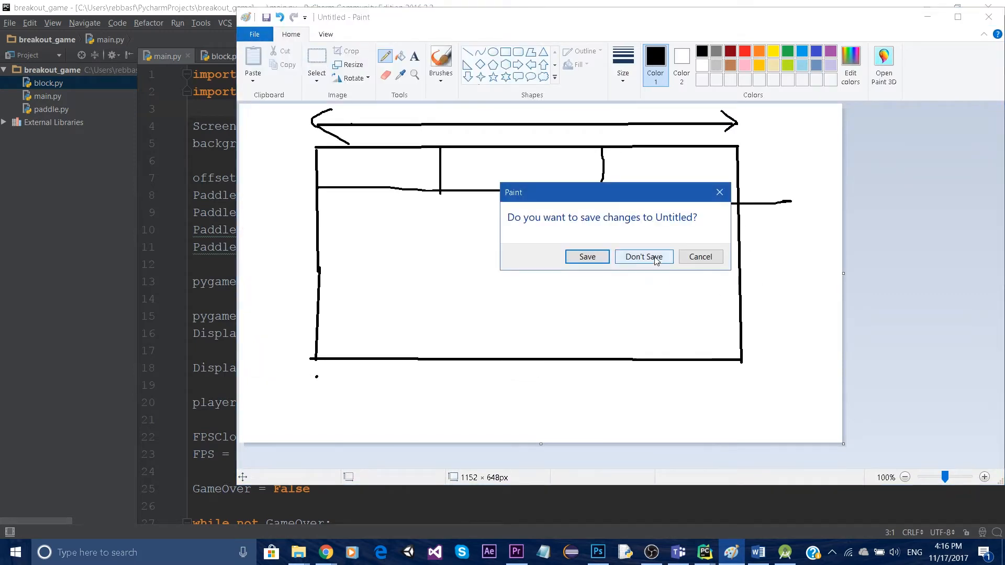
Discard the old sketch and draw the screen frame, a width arrow and four blocks along the top
left_click(642, 257)
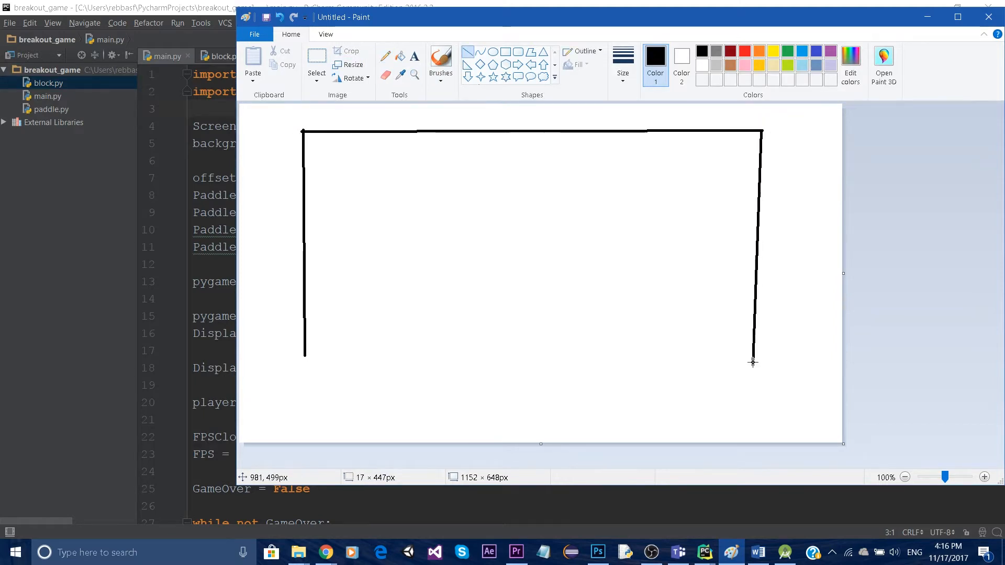
left_click_drag(753, 362, 304, 356)
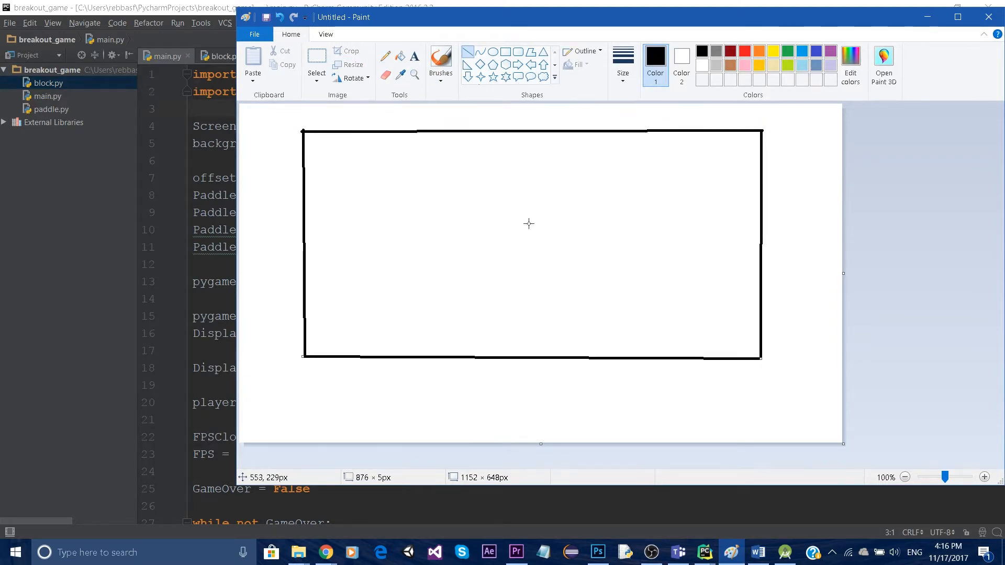
mouse_move(369, 113)
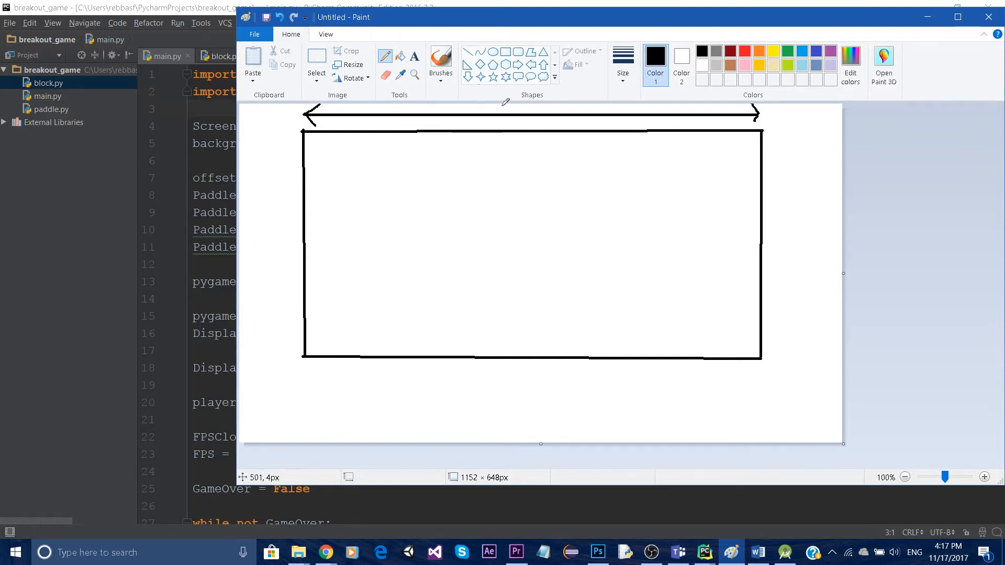
left_click_drag(487, 112, 513, 108)
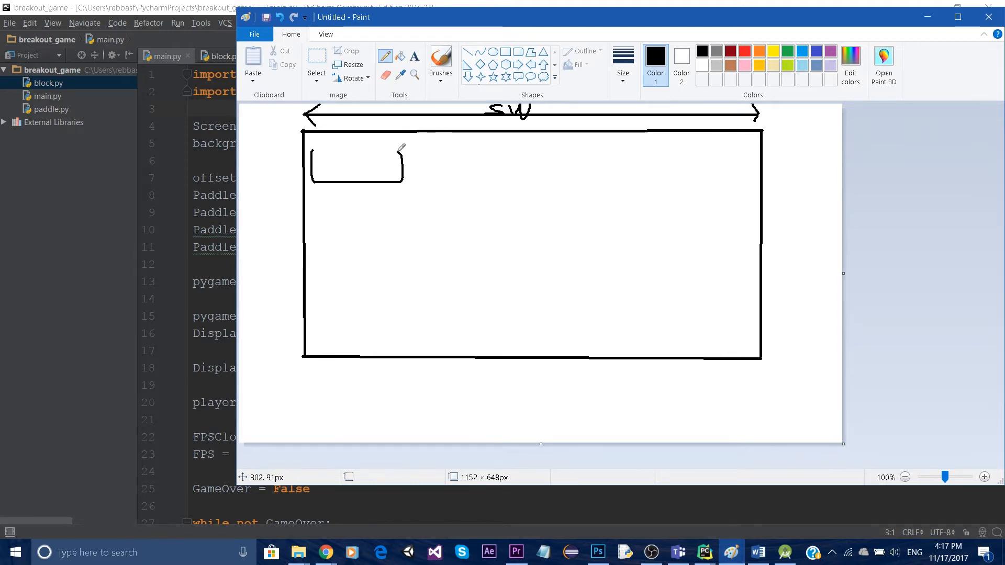
left_click_drag(420, 147, 462, 187)
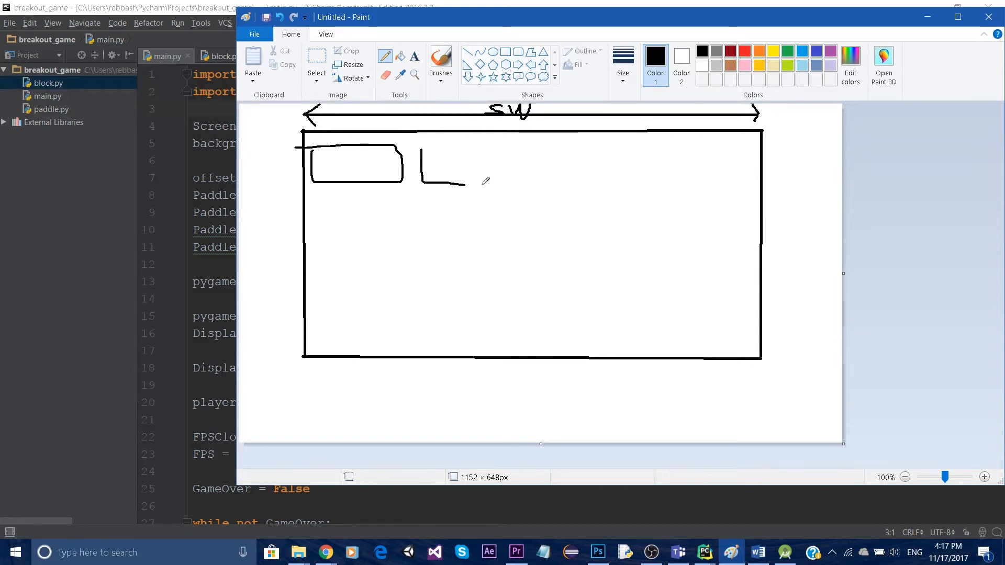
left_click_drag(420, 151, 520, 187)
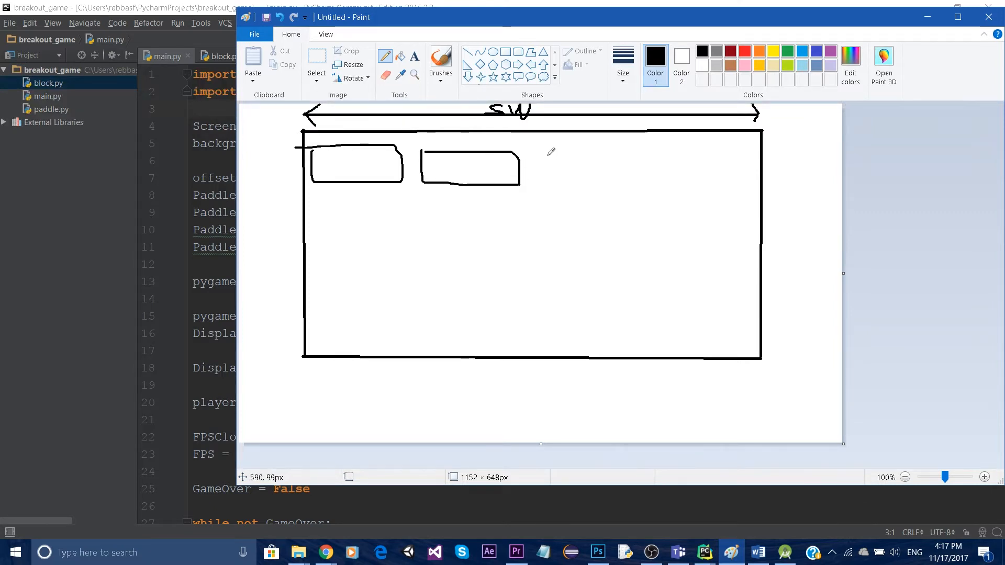
left_click_drag(538, 154, 634, 182)
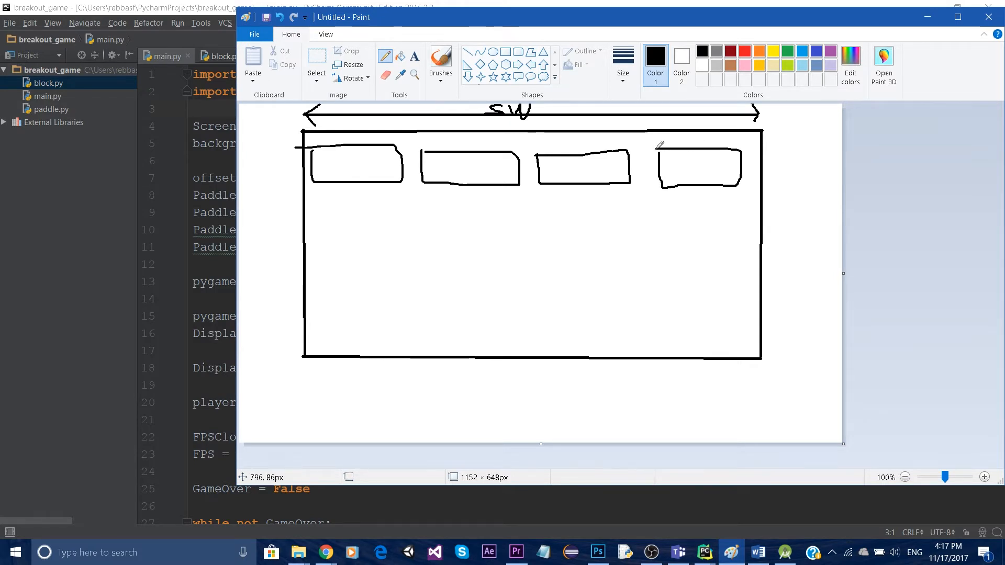
mouse_move(401, 140)
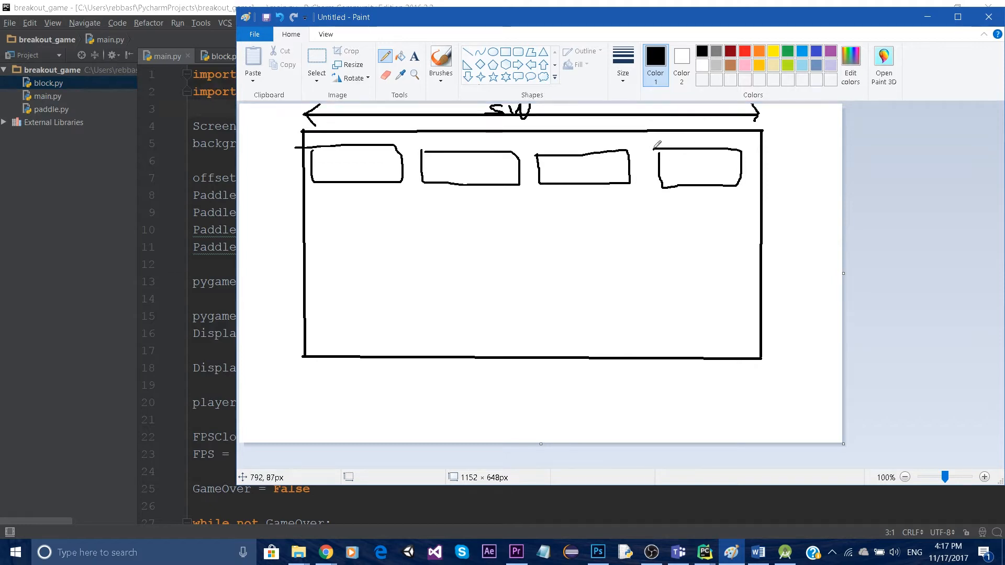
left_click_drag(661, 151, 743, 148)
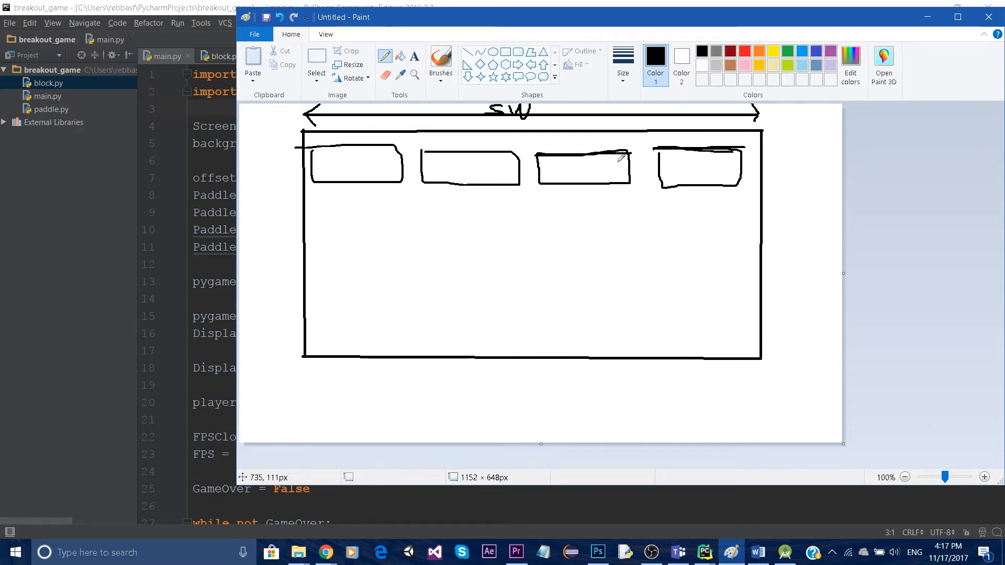
mouse_move(645, 136)
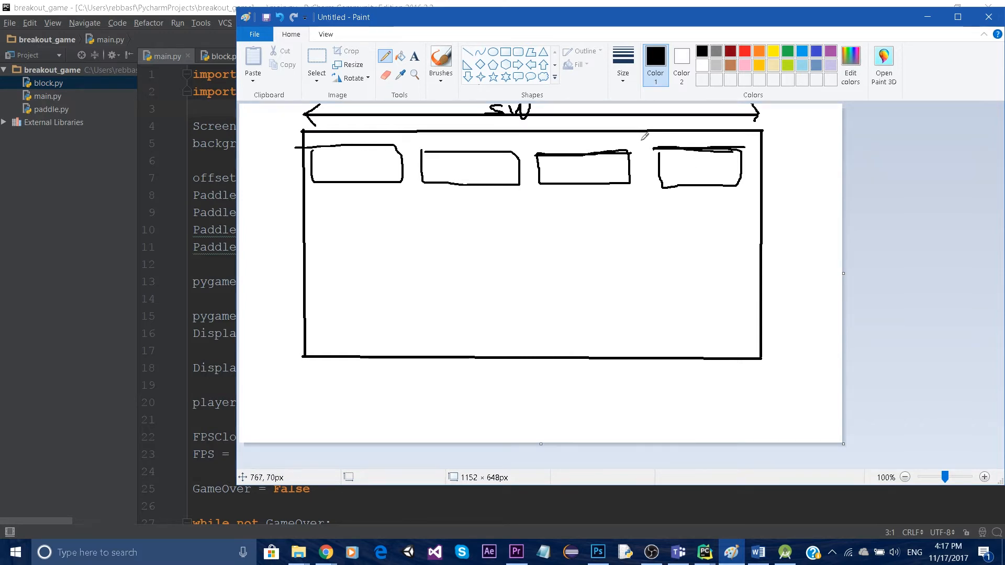
mouse_move(530, 114)
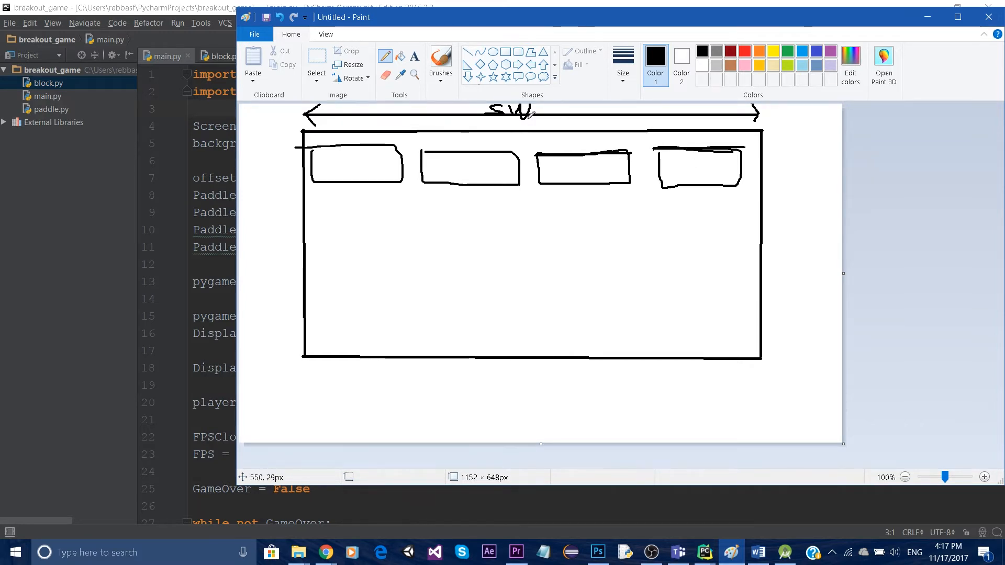
Annotate the sketch with 200 under SW, a 4 by the arrow and 30 above the first block
left_click_drag(526, 119, 551, 125)
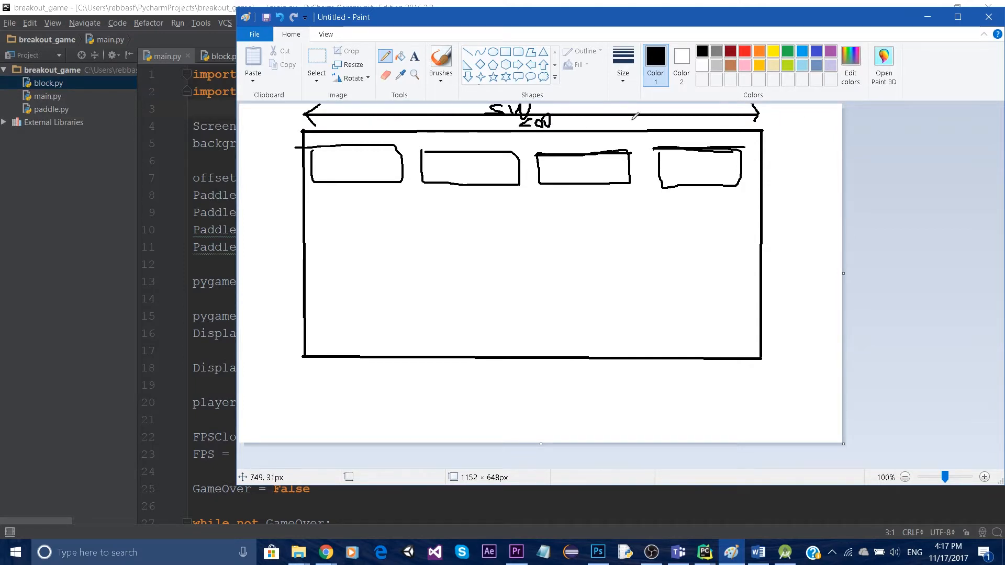
left_click(635, 121)
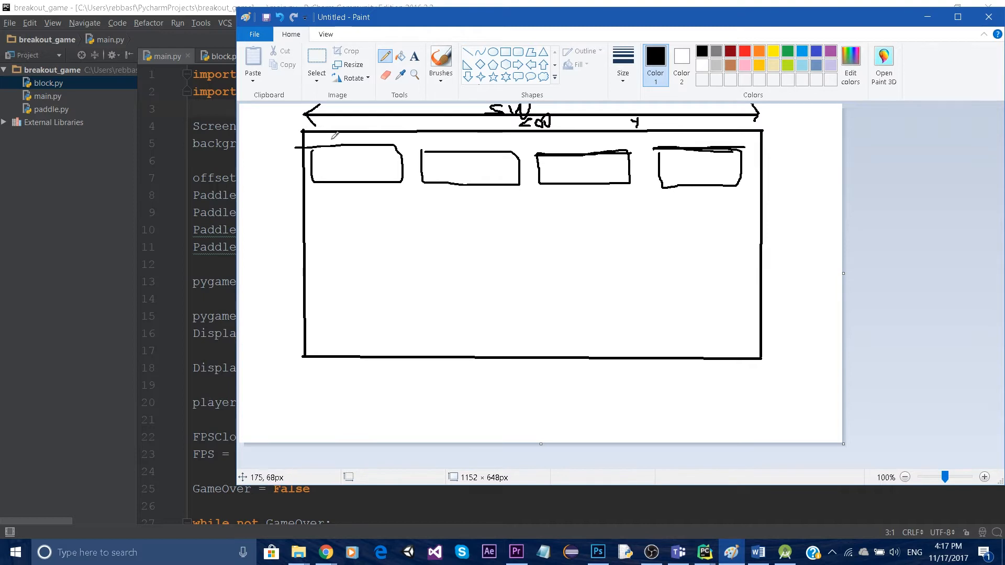
left_click_drag(333, 139, 343, 132)
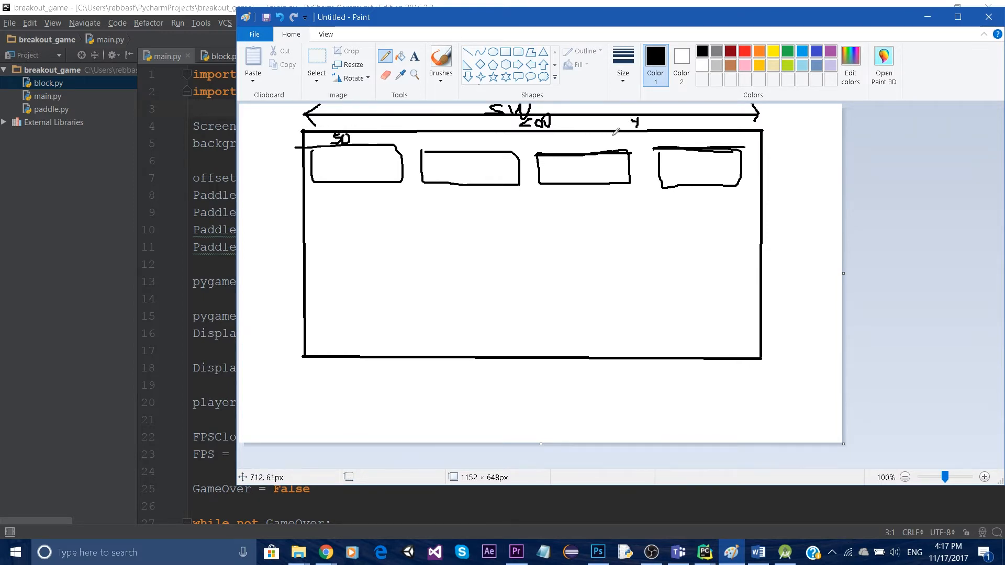
mouse_move(453, 139)
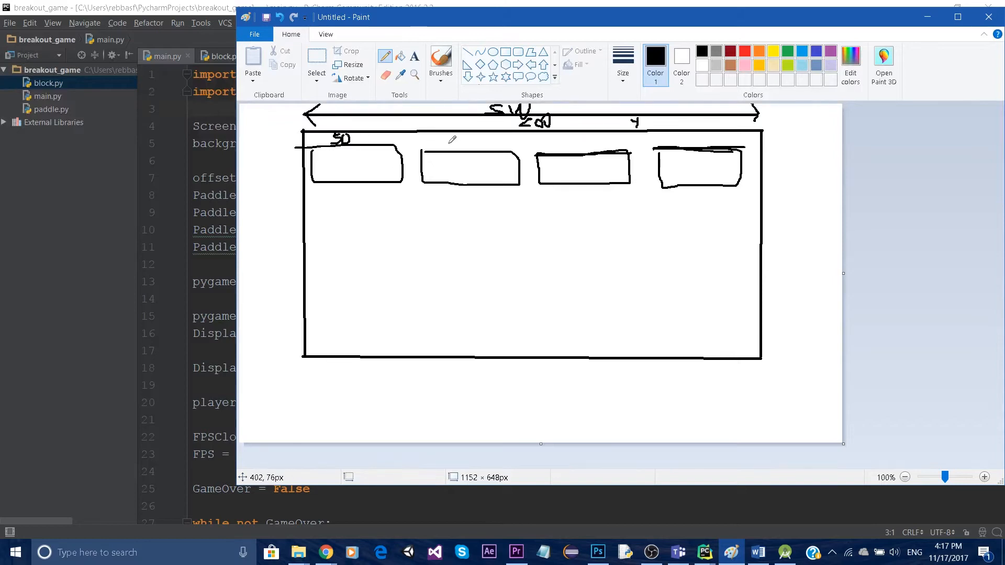
mouse_move(318, 141)
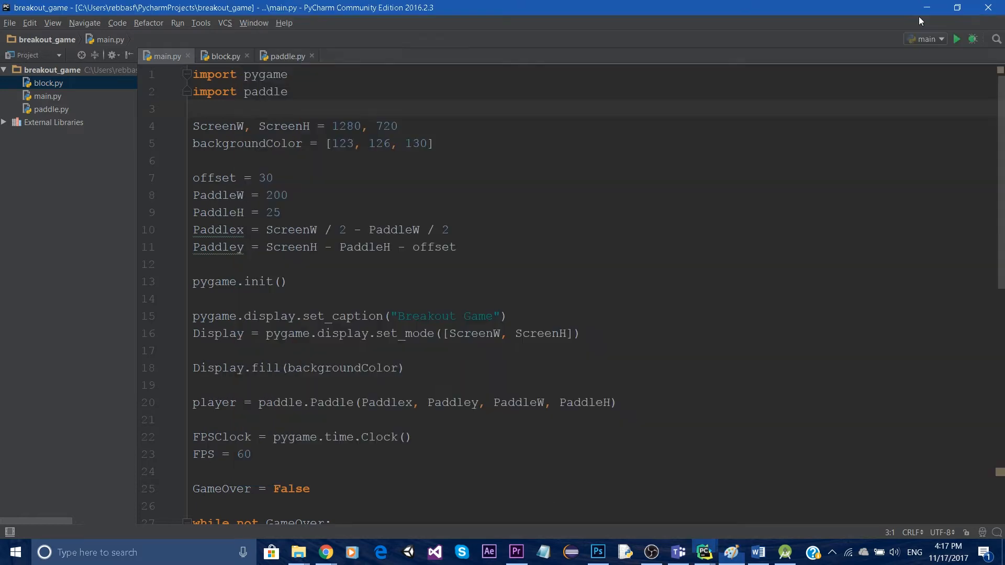
Add 'import block' to main.py's imports
scroll("down", 3)
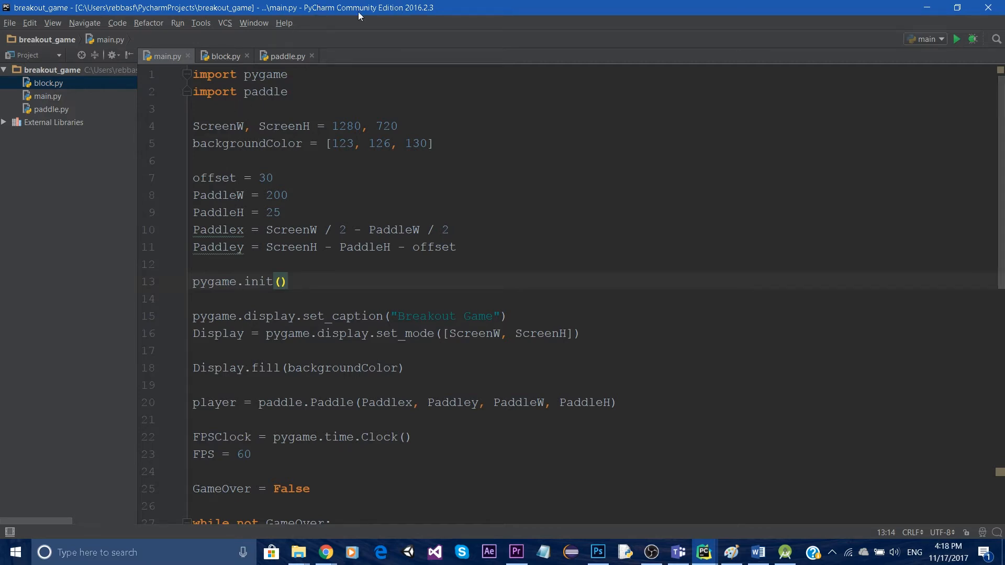
type("import")
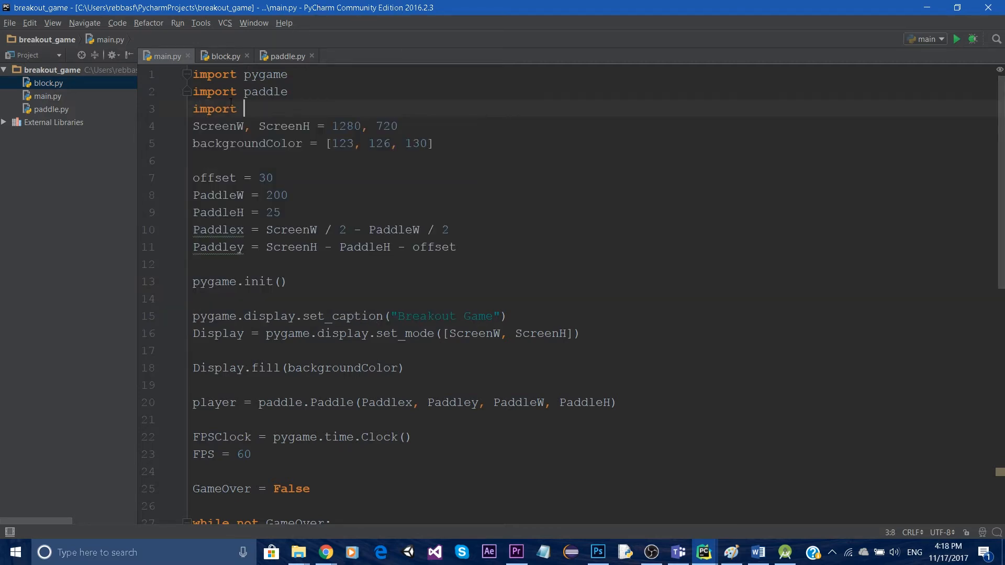
type("block")
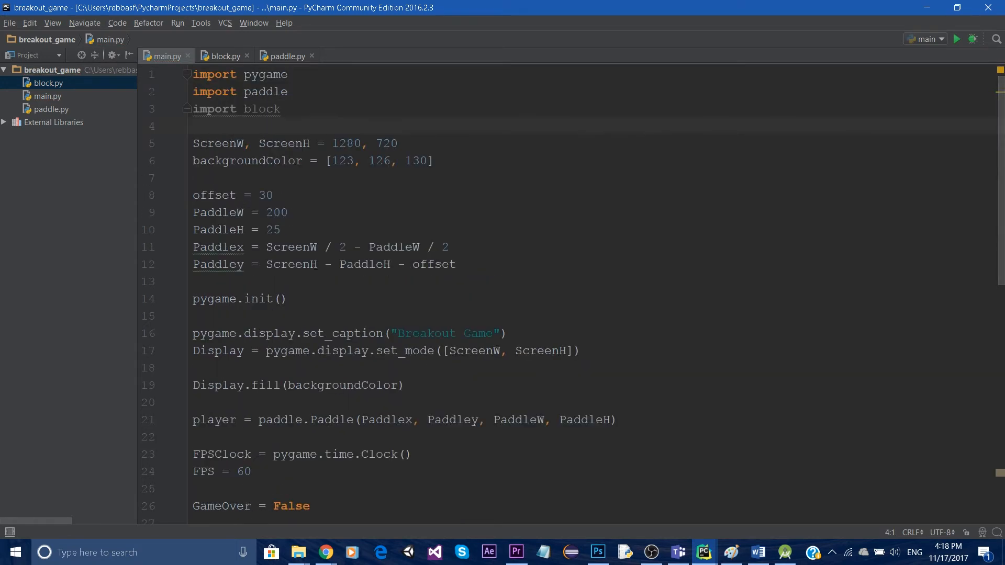
Define block = [] on the line after the paddle player is created
scroll("down", 3)
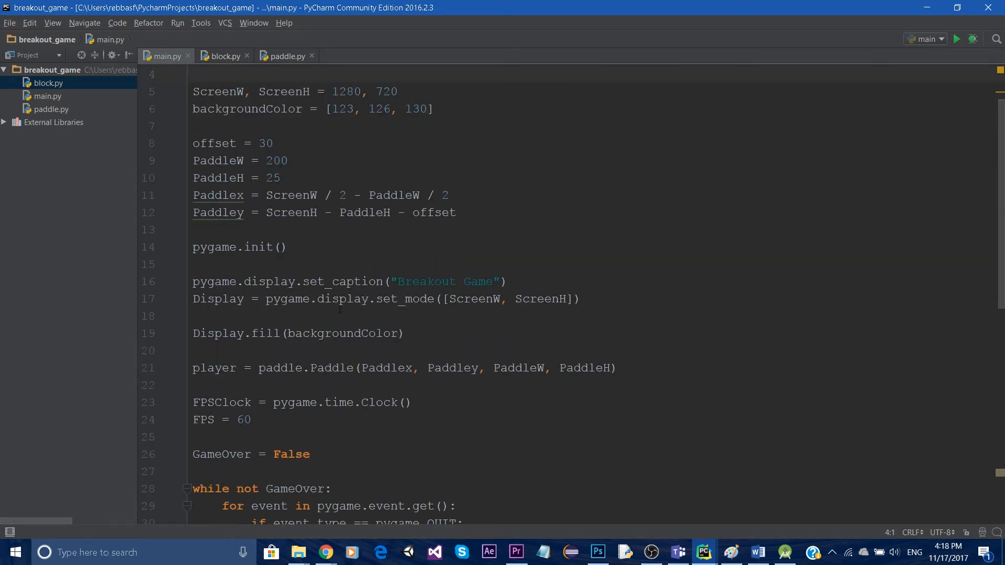
scroll("down", 3)
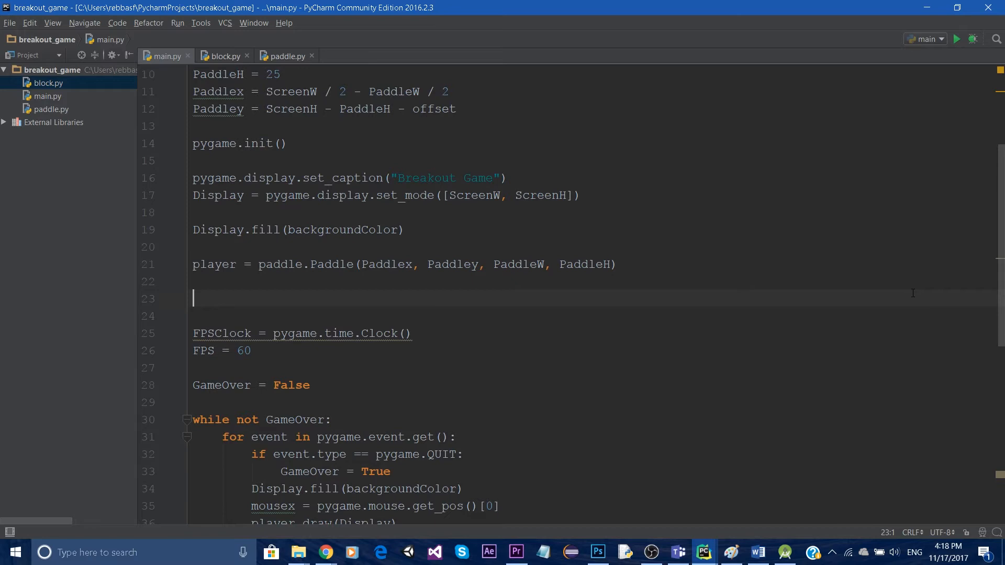
type("block")
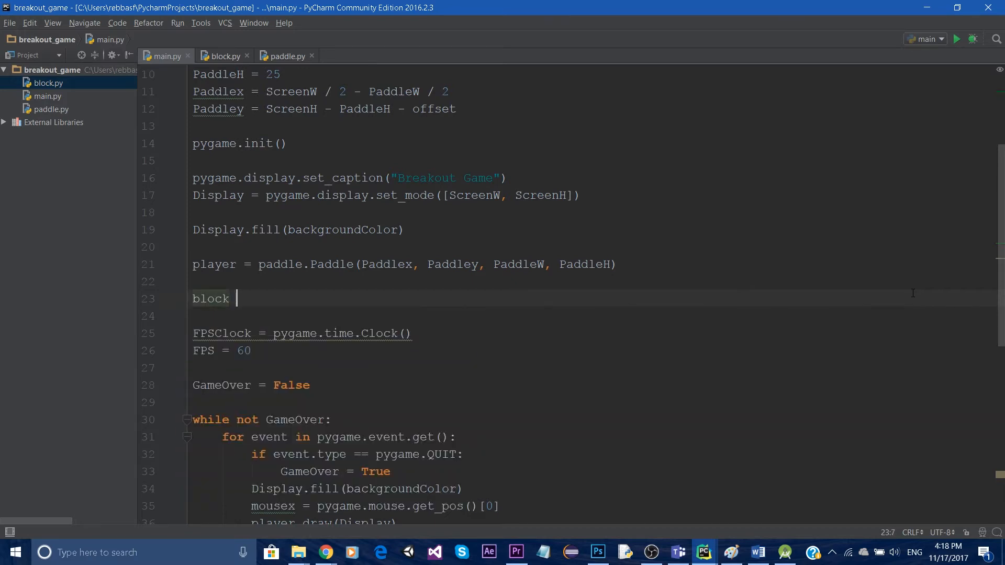
type("= []")
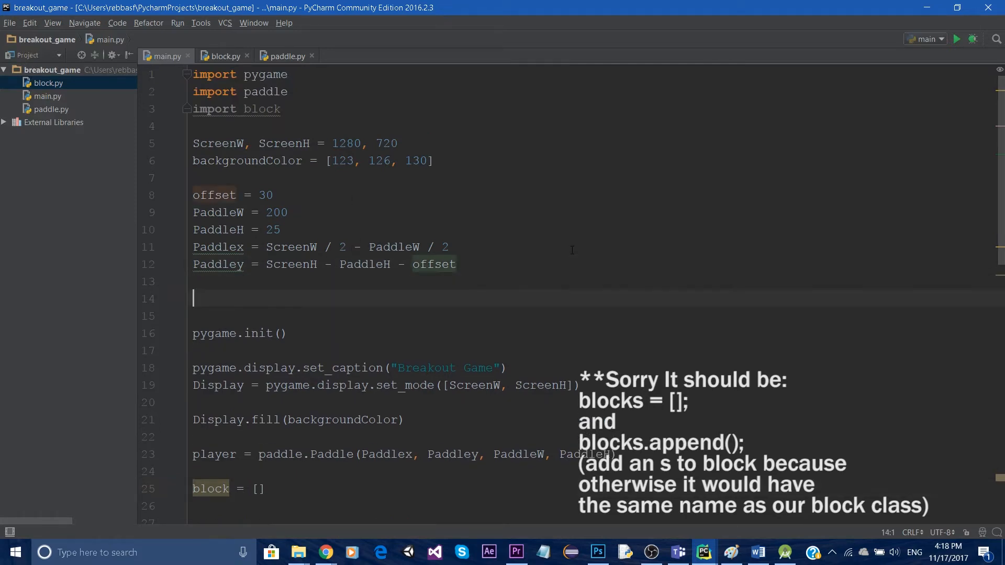
Define n = 10 and BlockW = ScreenW / n, commented # 128, after the paddle variables
type("Block")
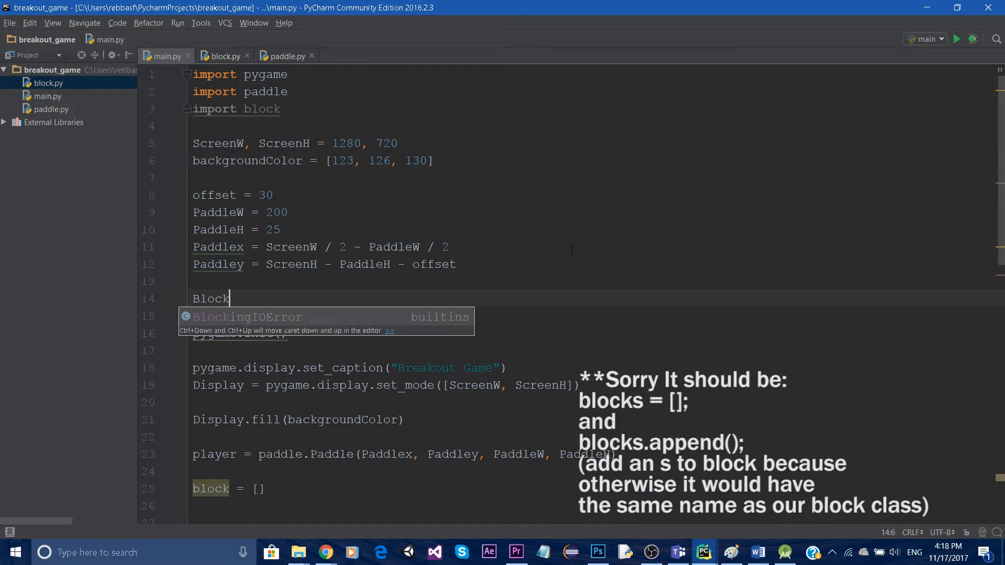
type("W")
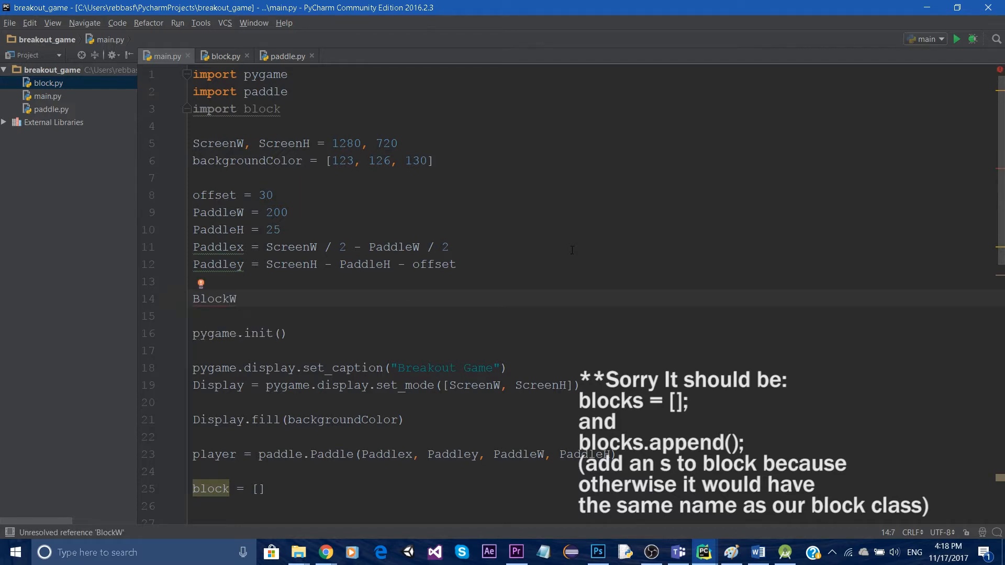
type("n")
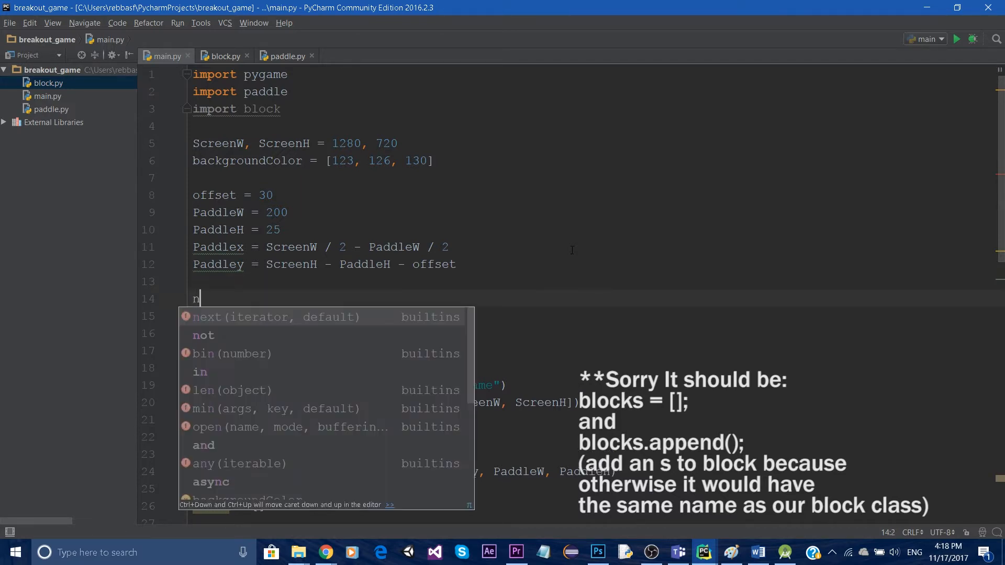
type("=")
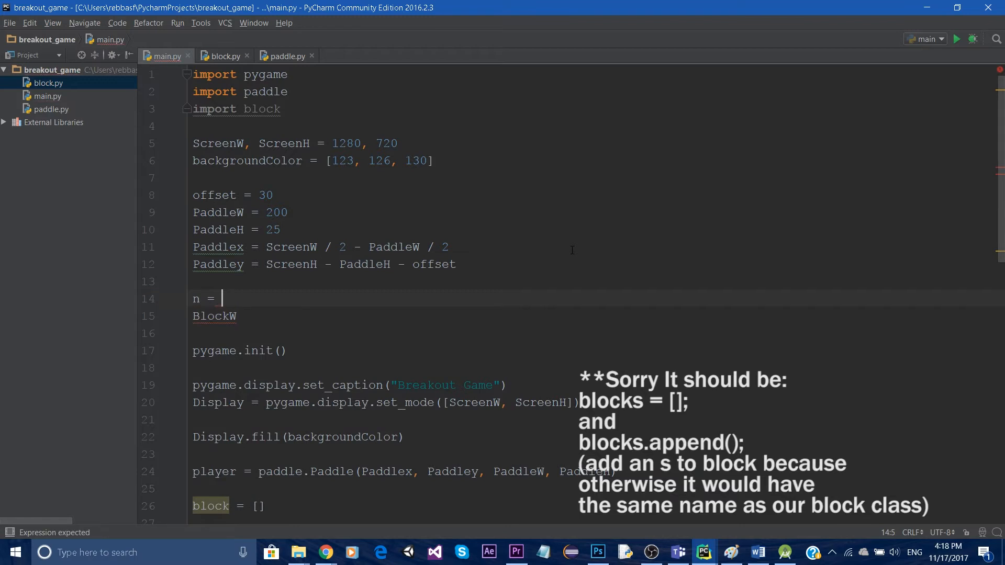
type("10")
left_click(592, 316)
type(" = S")
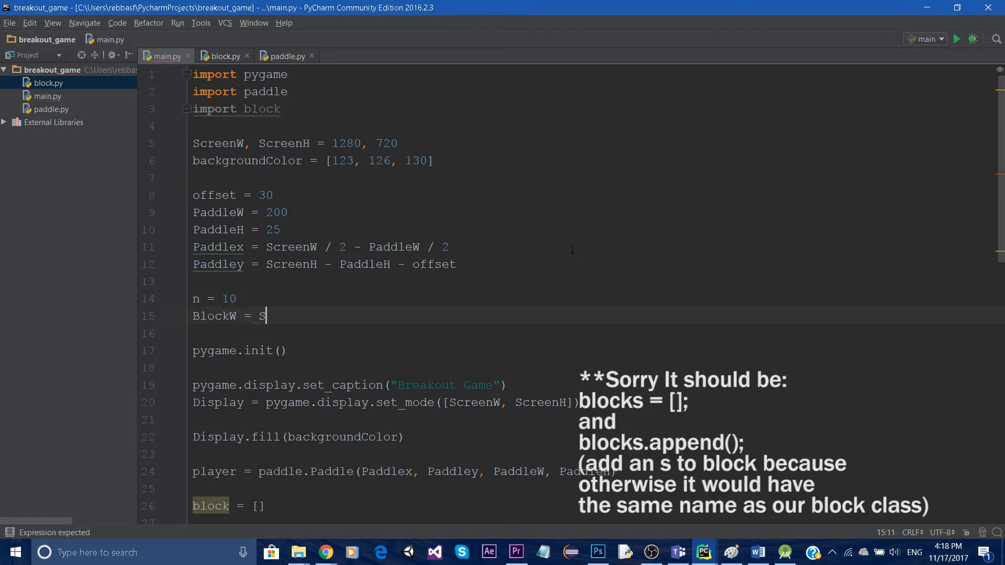
type("creenW /")
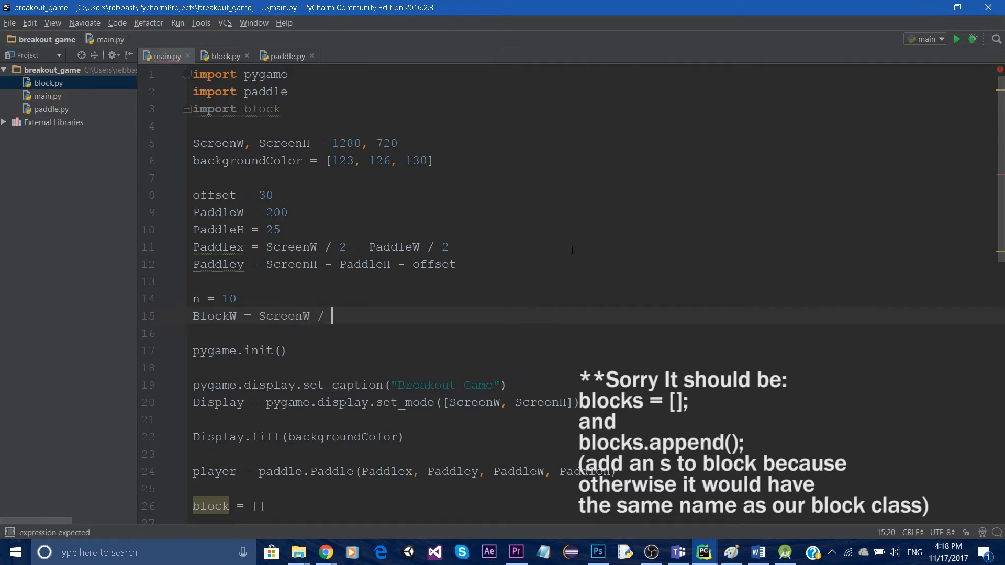
type("n")
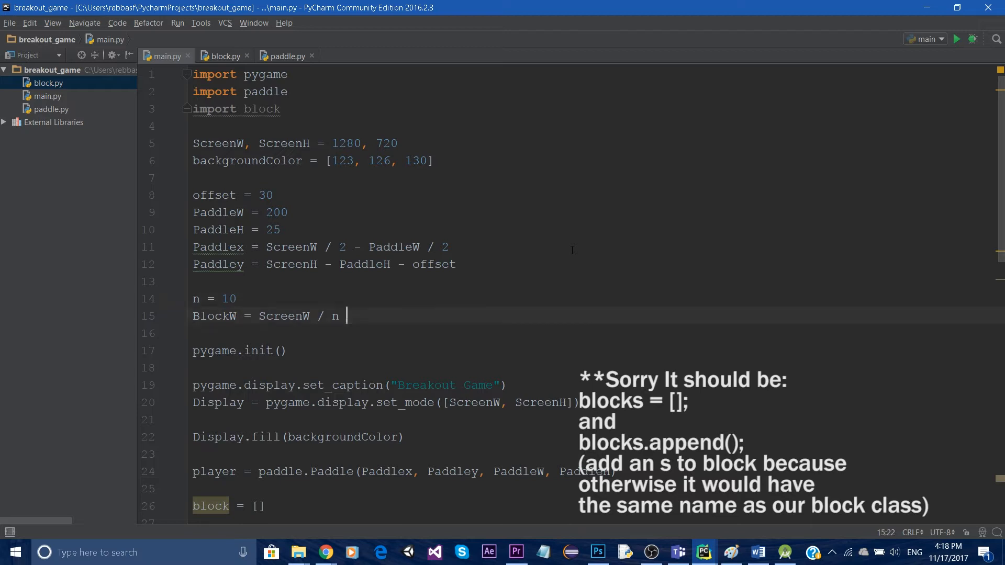
type("#")
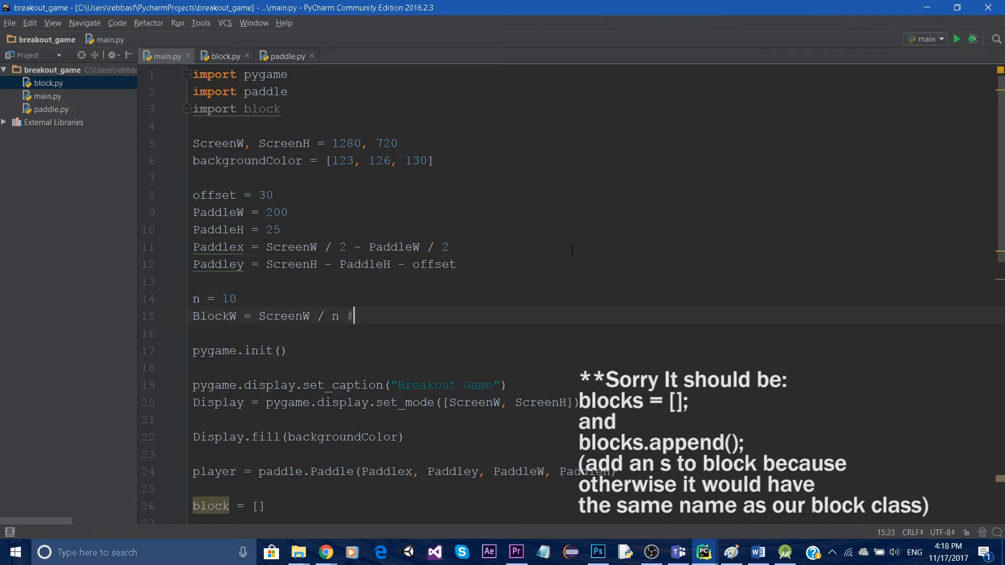
type("128")
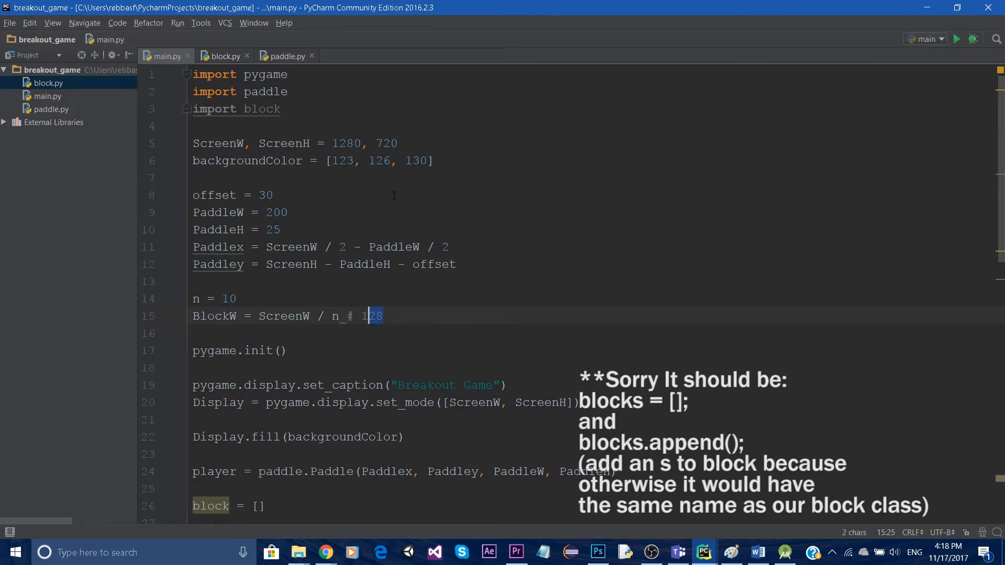
double_click(346, 143)
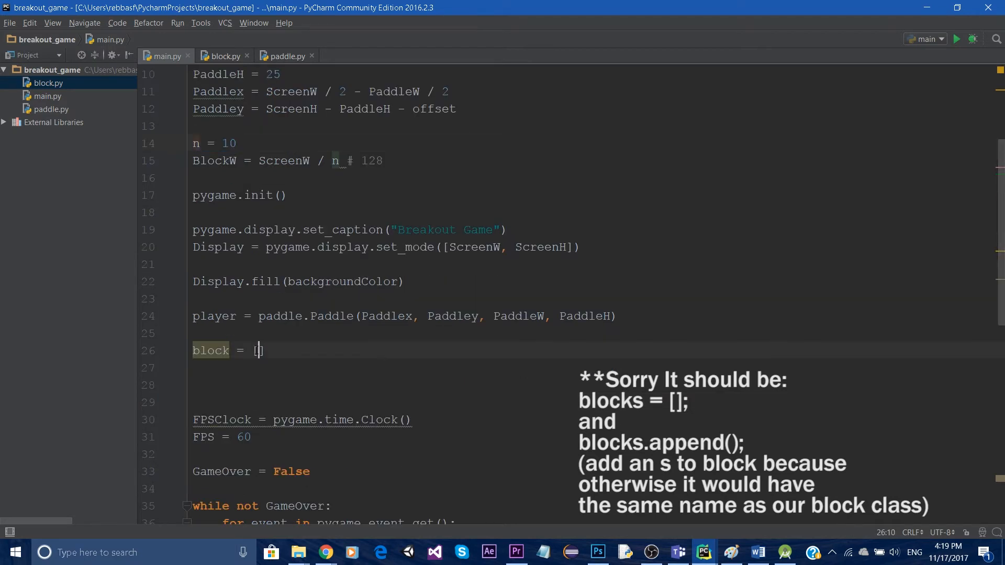
After block = [], write a for loop over range(0, ScreenW, BlockW)
type("]")
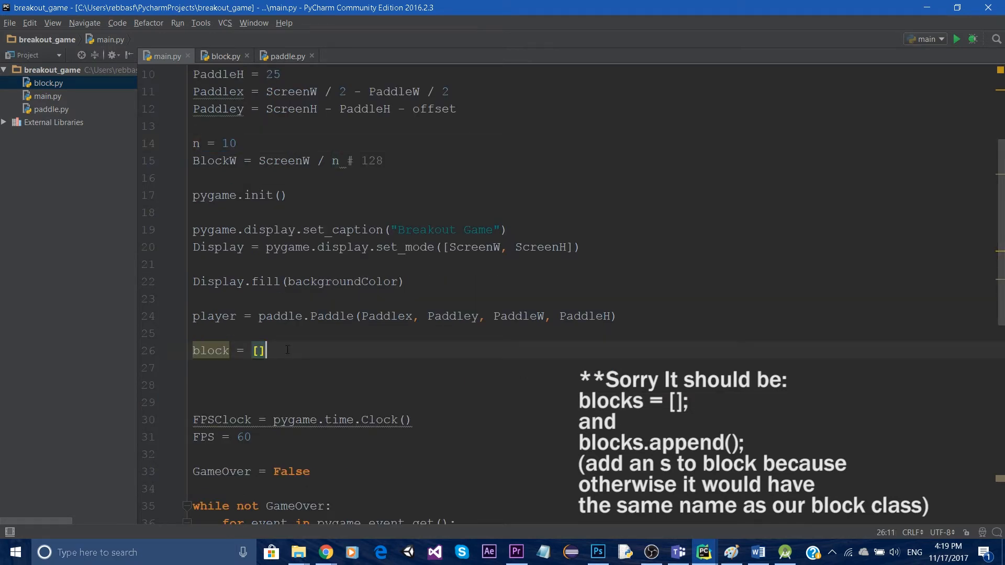
key("enter")
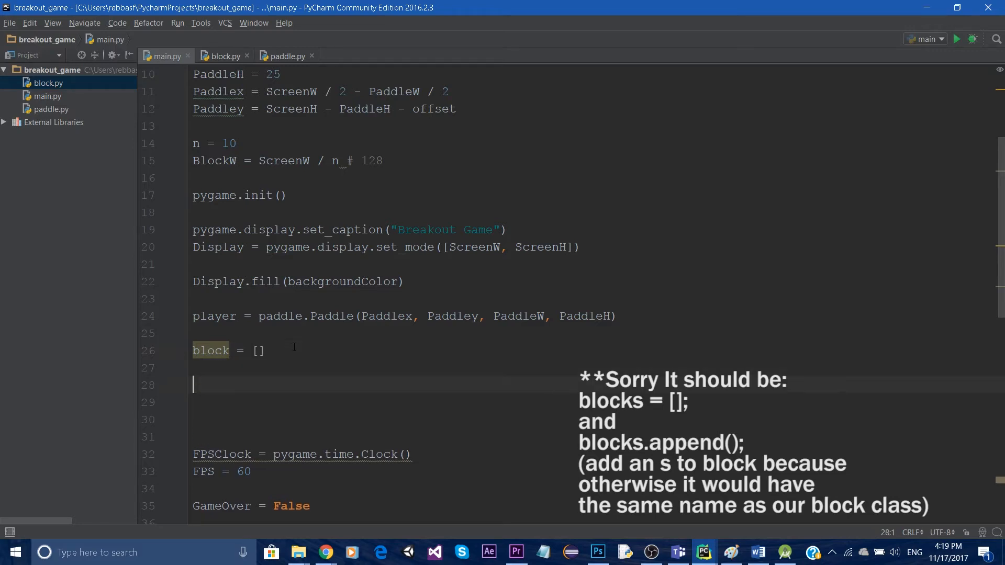
type("for i i")
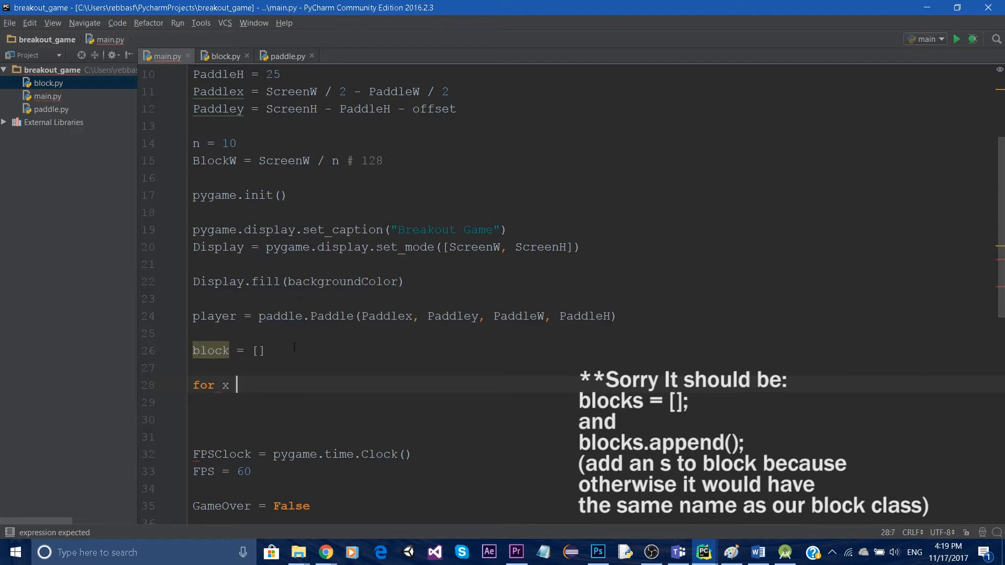
type("in range(")
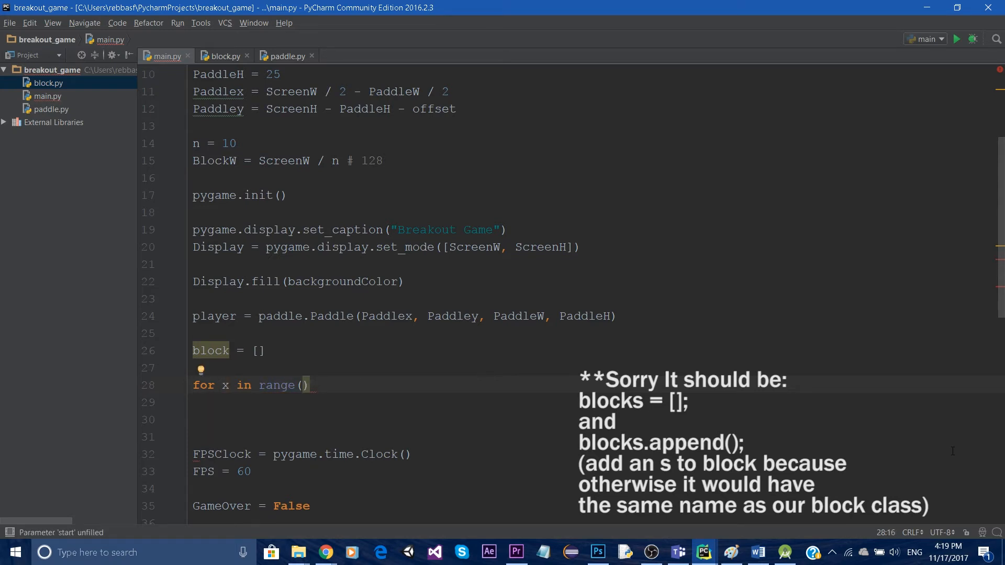
mouse_move(816, 439)
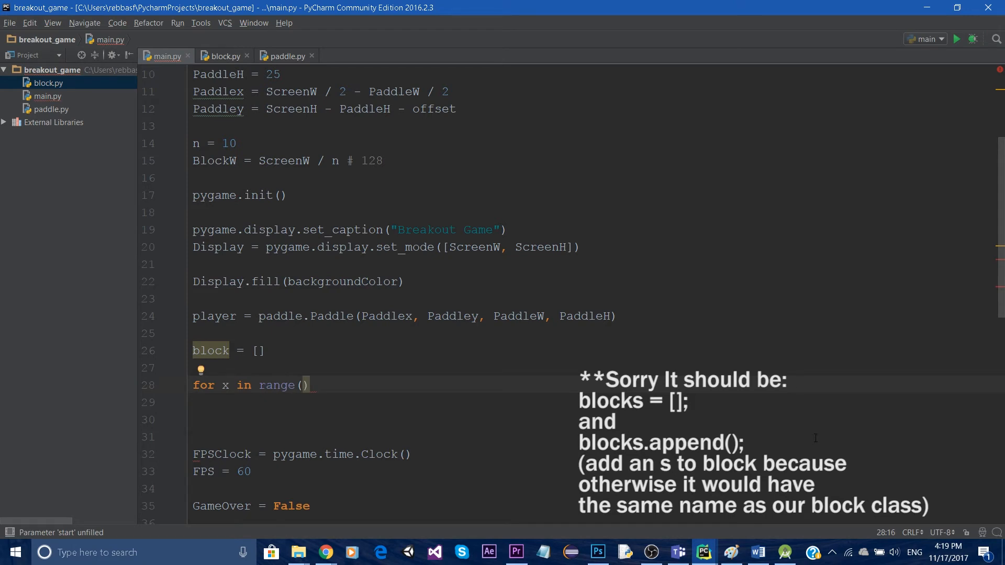
type("10")
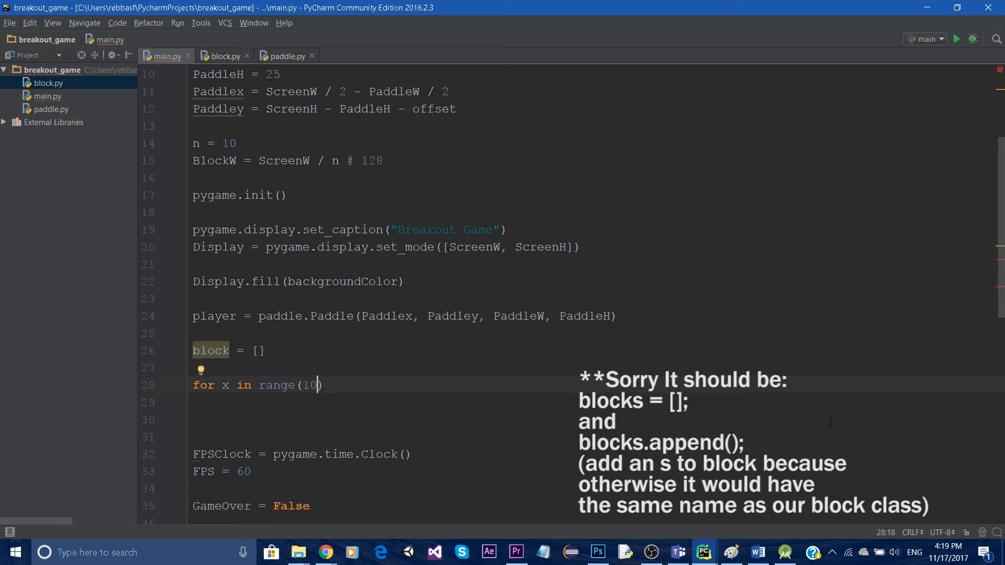
key("BackSpace")
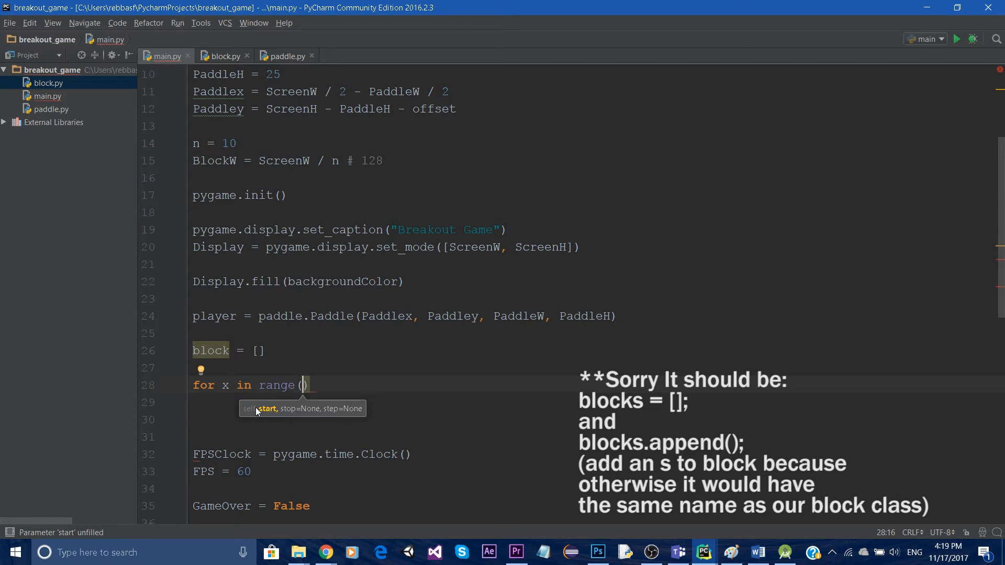
mouse_move(301, 416)
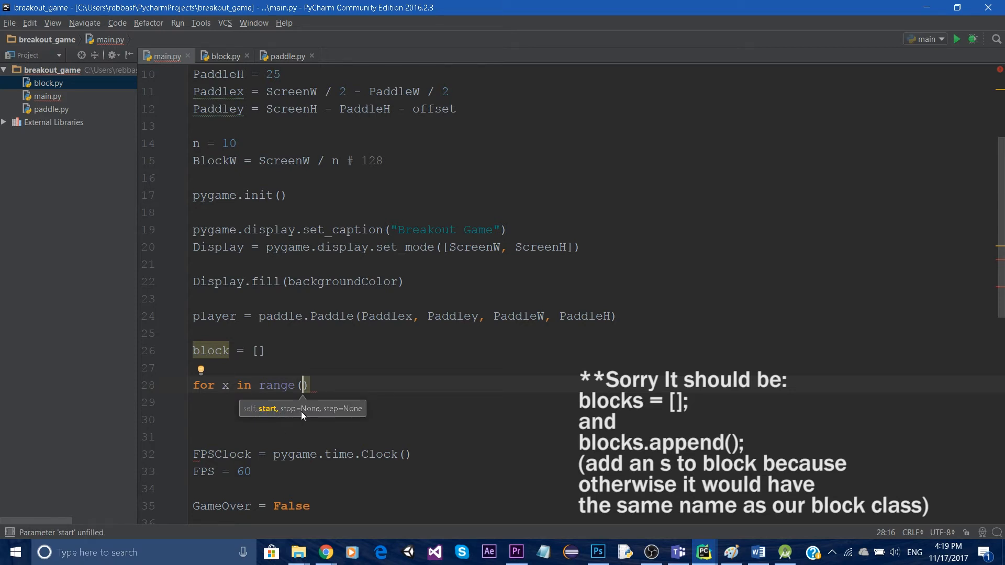
mouse_move(344, 419)
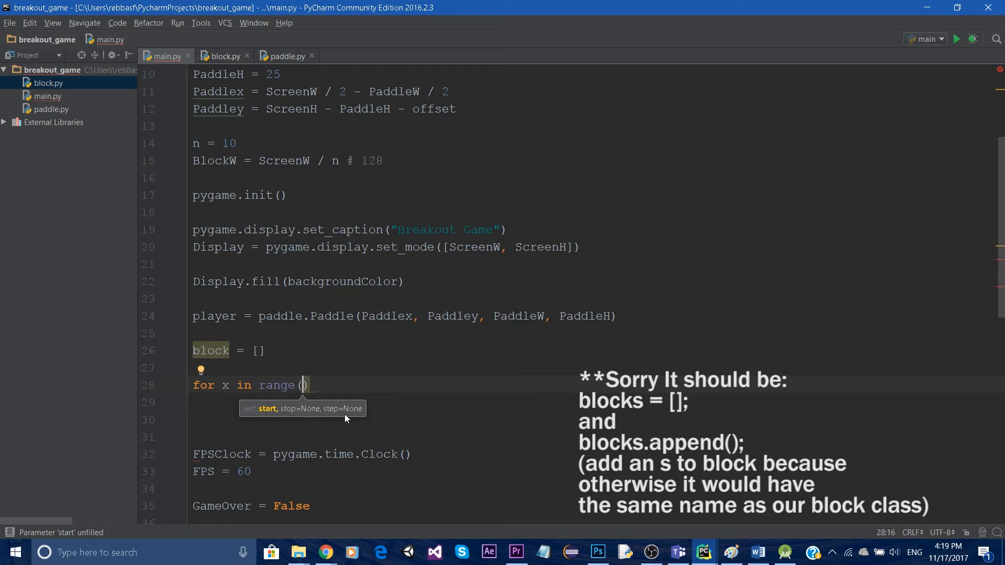
type("0,")
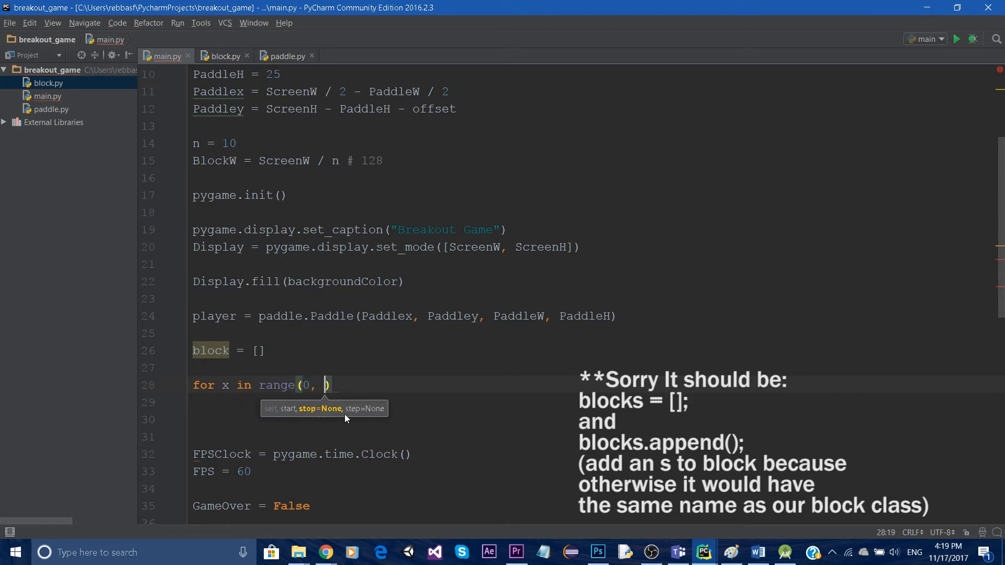
type("S")
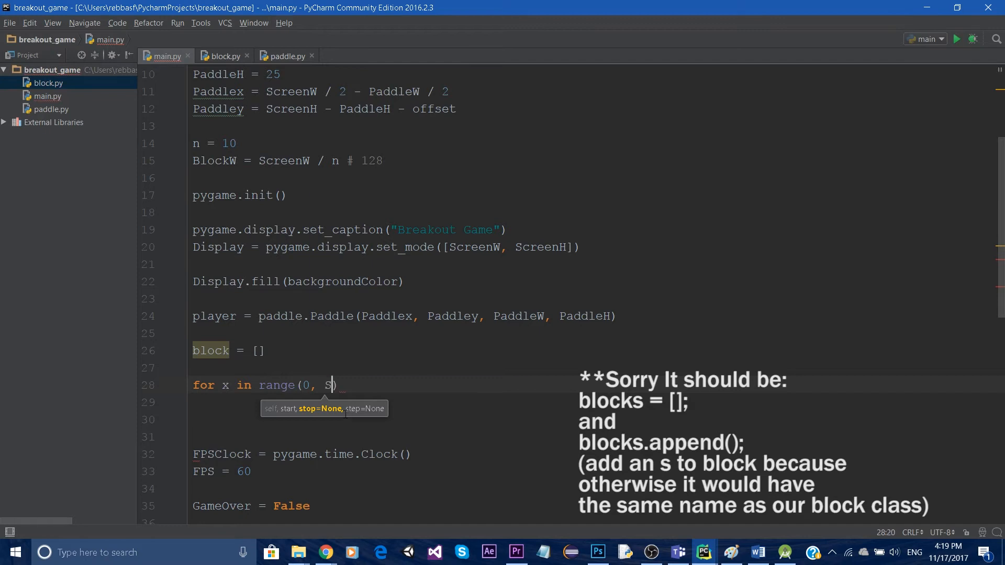
type("creenW")
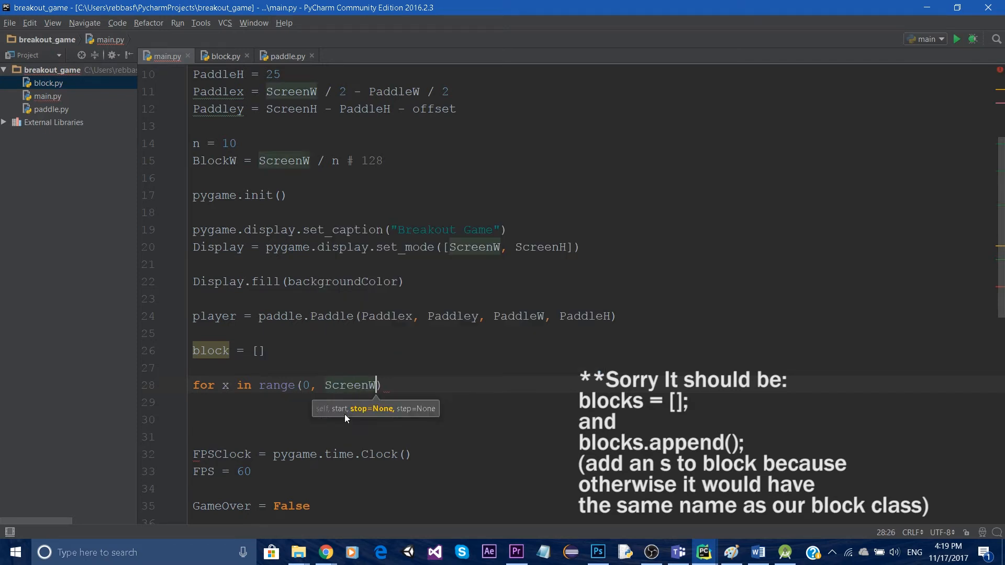
type(",")
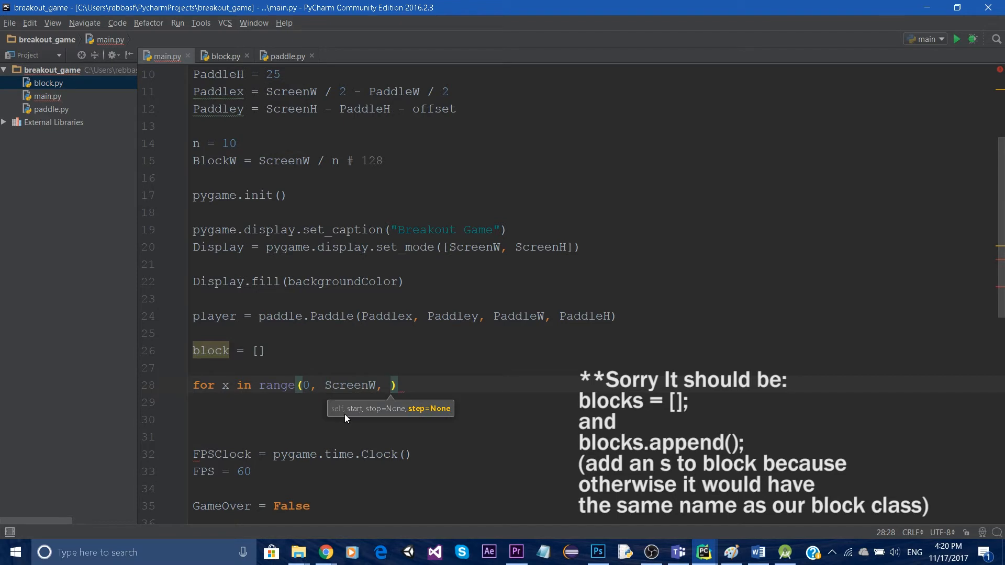
type("Bl")
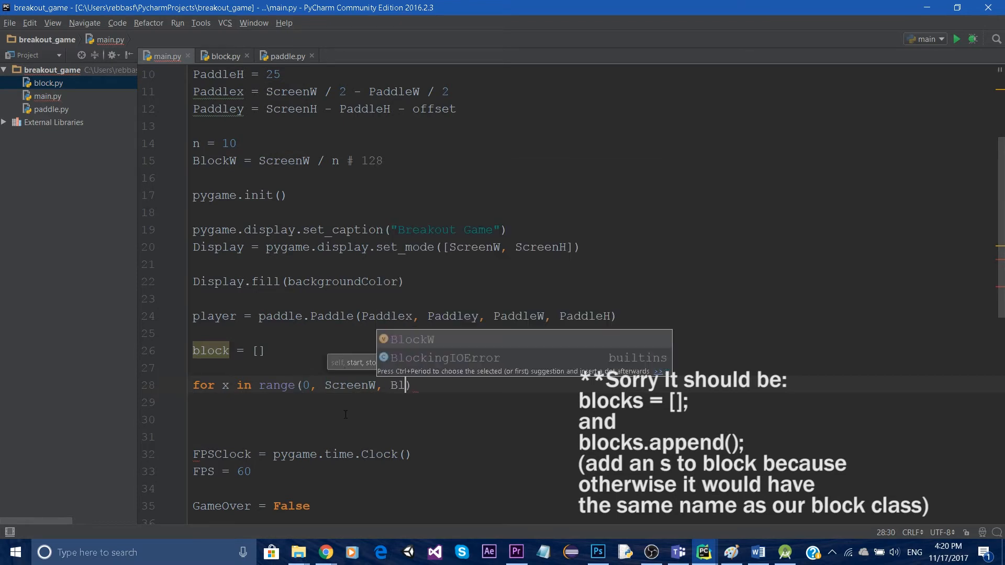
type("ockW):")
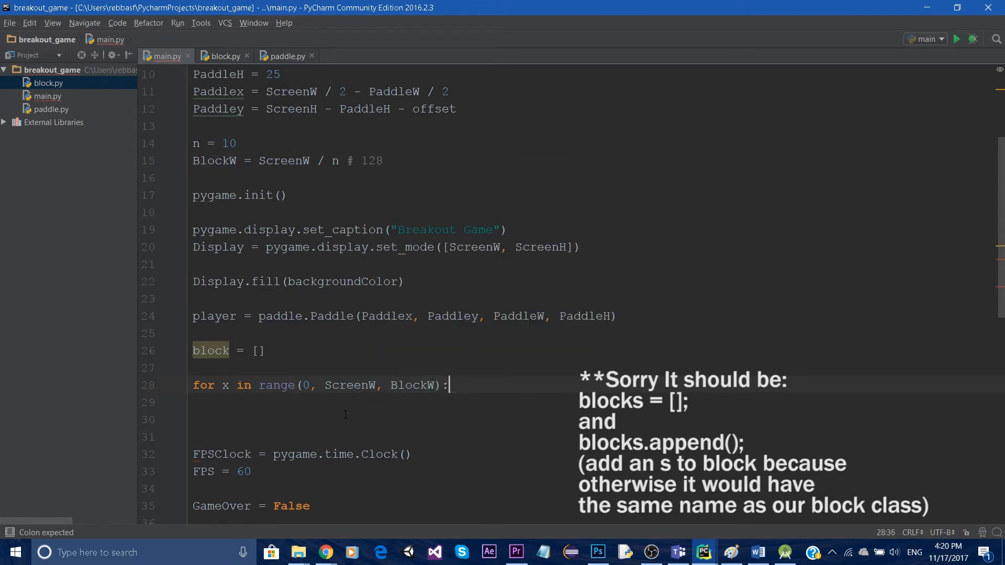
Add a '#0, 128, 256,' comment inside the loop body
key("enter")
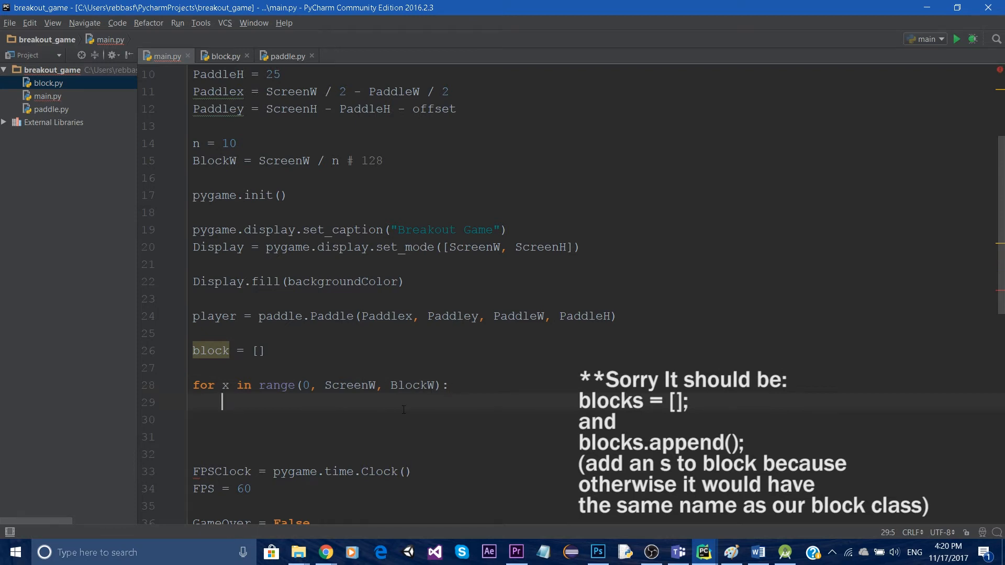
type("#0")
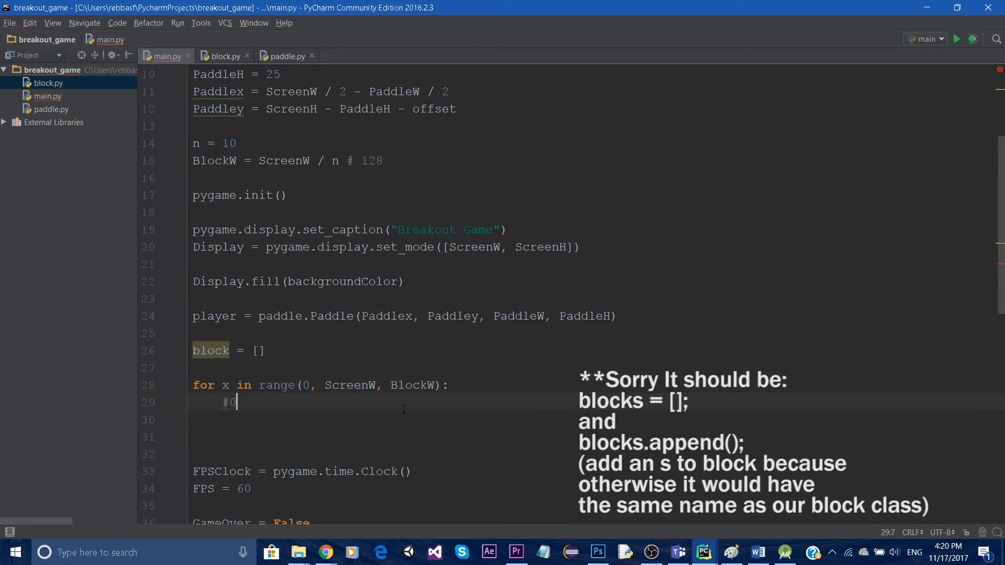
type(", 128")
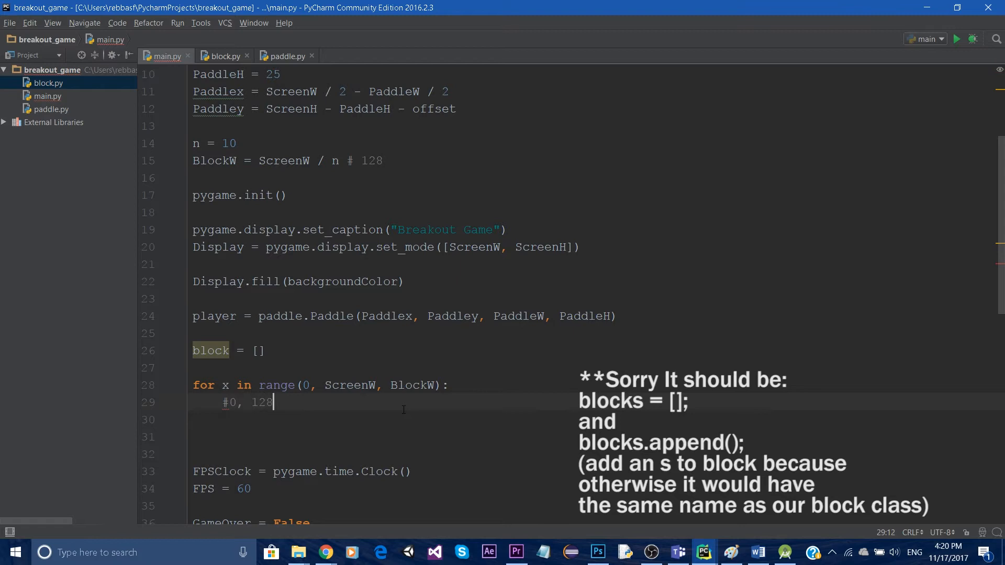
type(", 256")
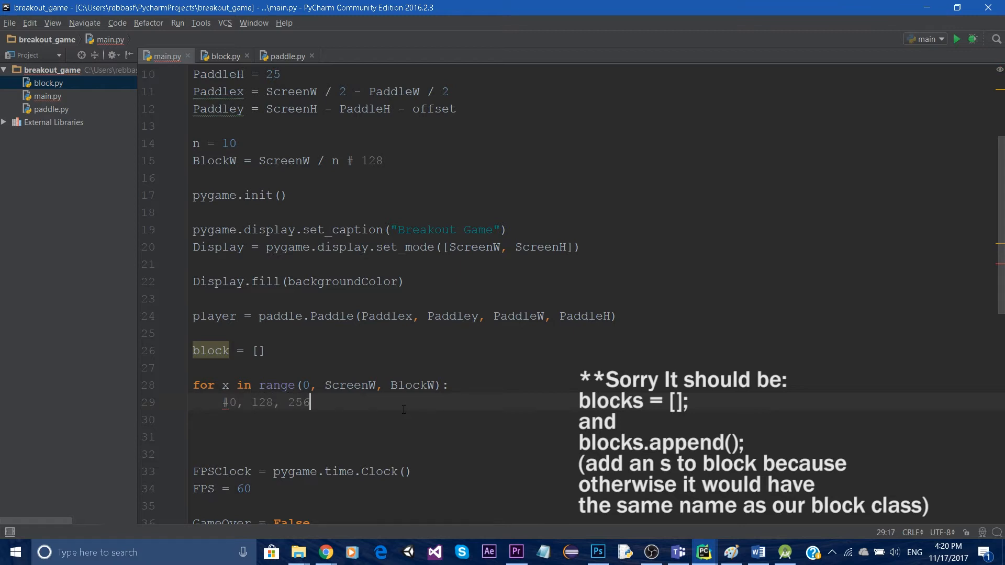
type(",")
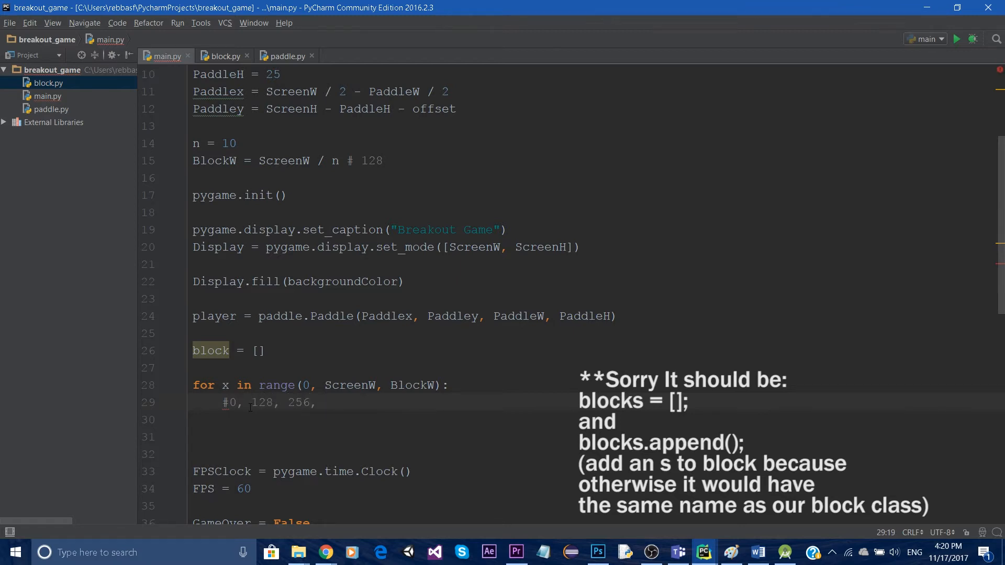
double_click(411, 385)
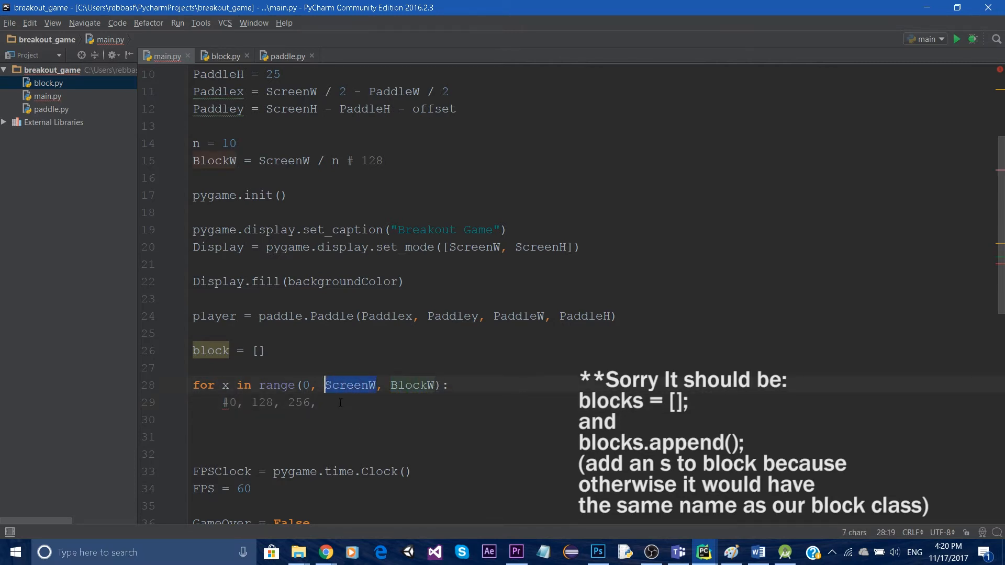
Rename the list to blocks and make the loop append block.Block(x, 50, BlockW)
type("...")
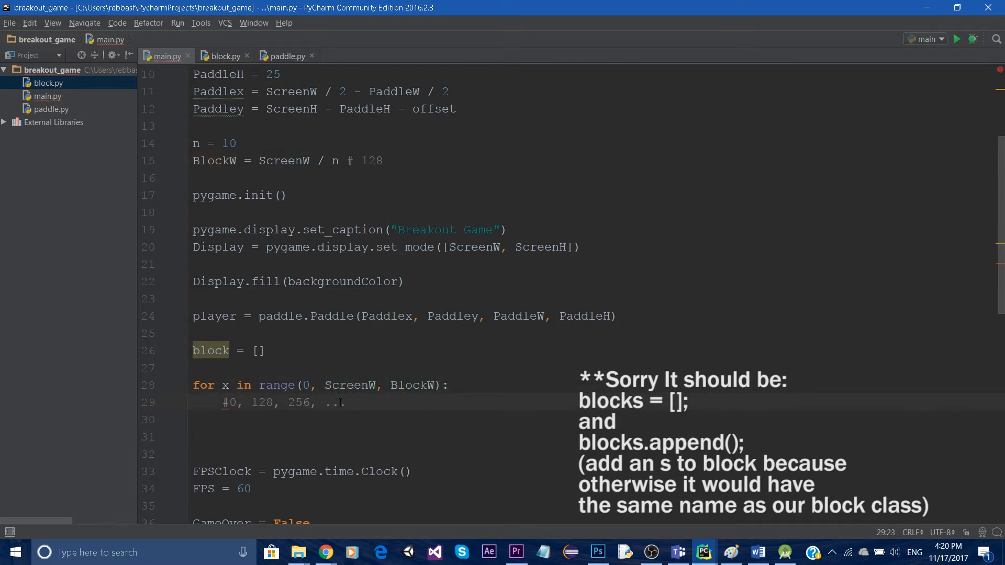
type("1280")
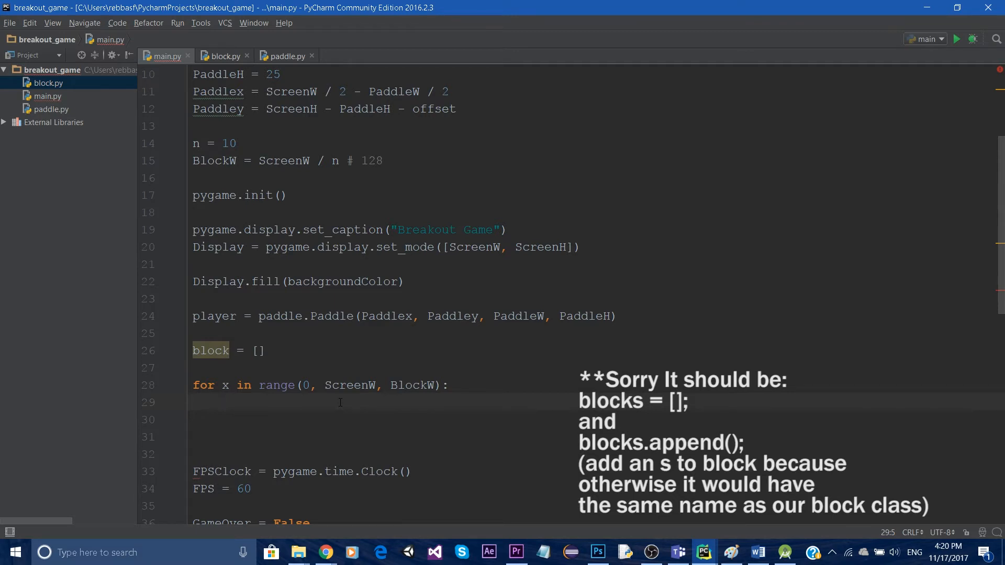
type("block.append(")
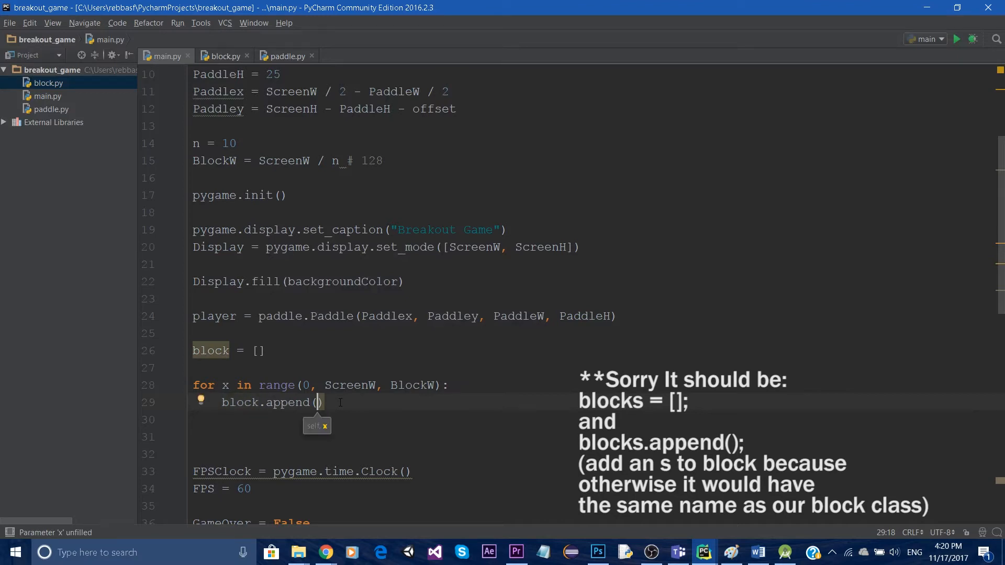
type("Bl")
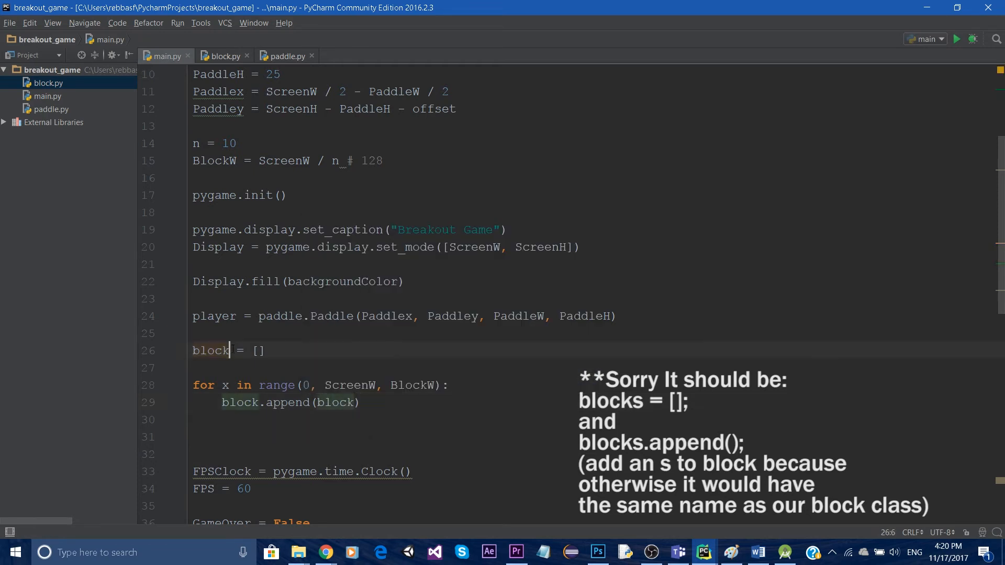
type("s")
left_click(281, 402)
type("s")
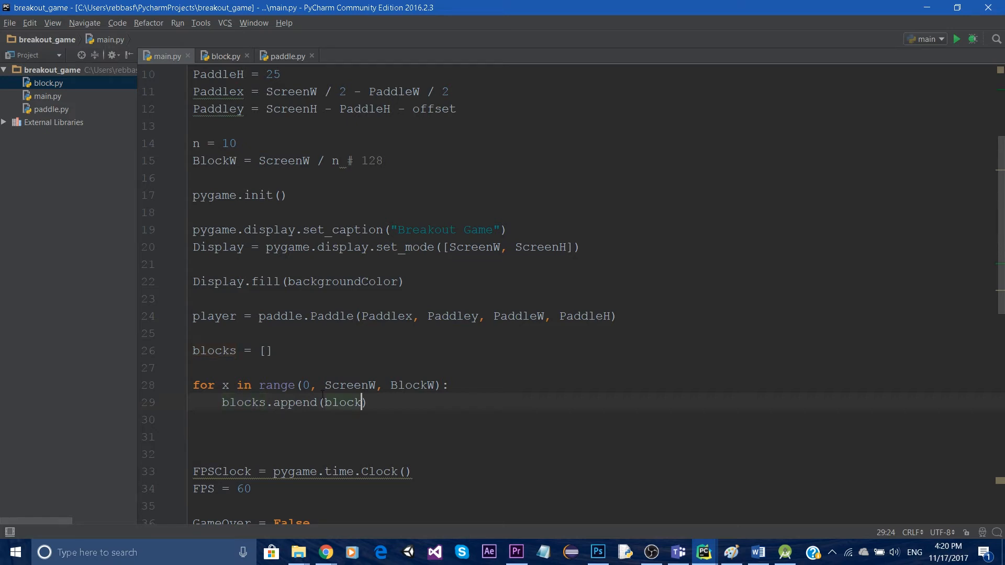
type(".Block")
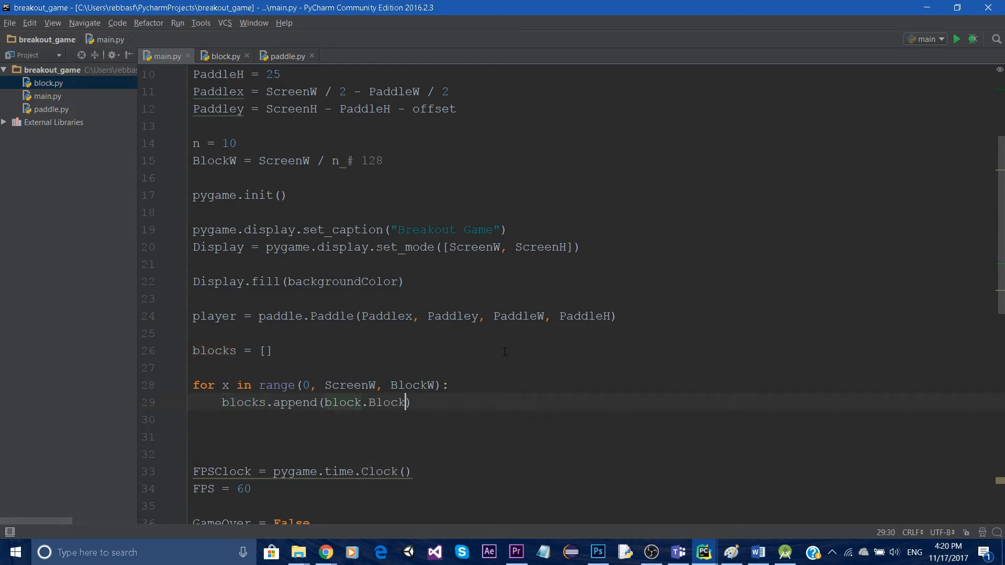
type("(")
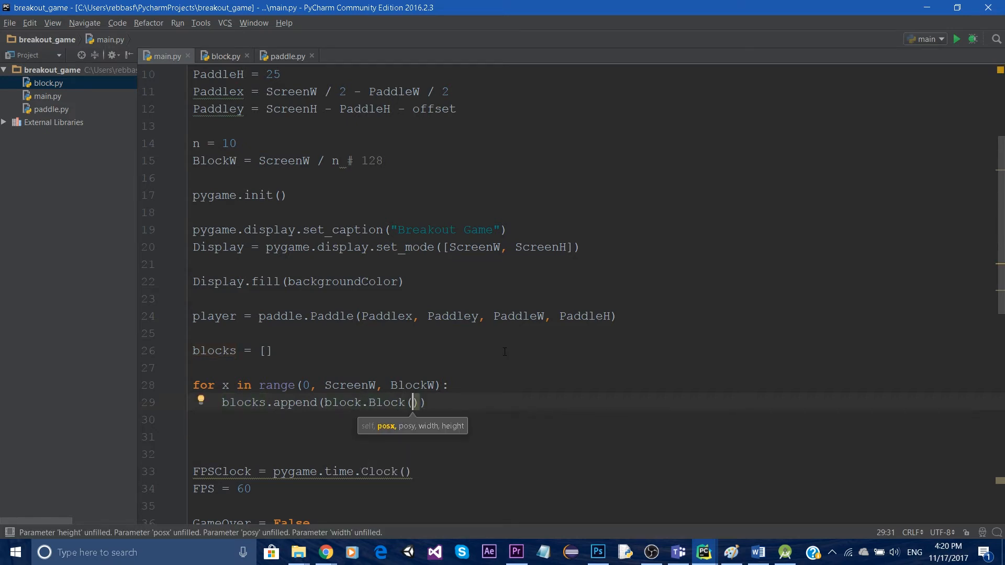
type("x,")
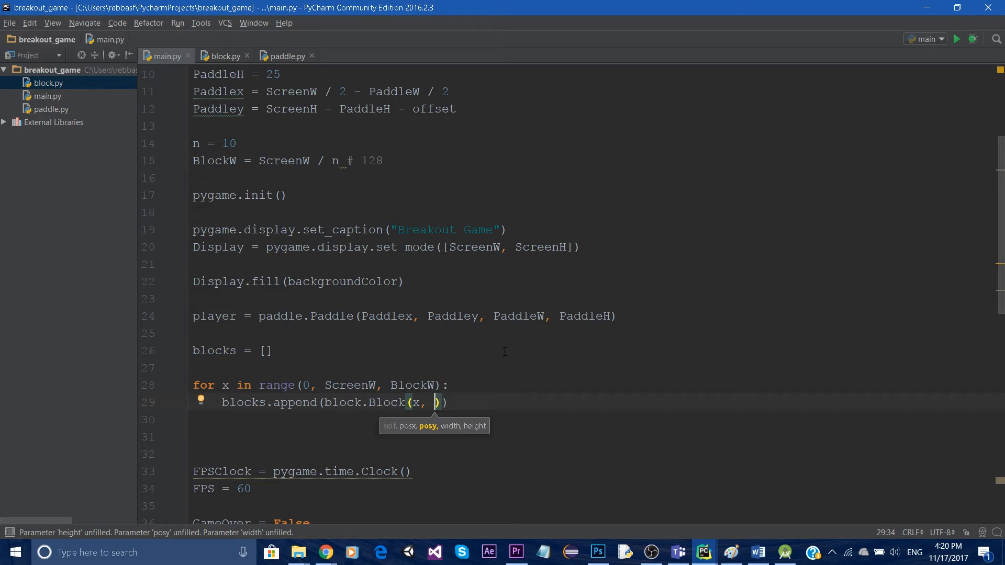
type("50,")
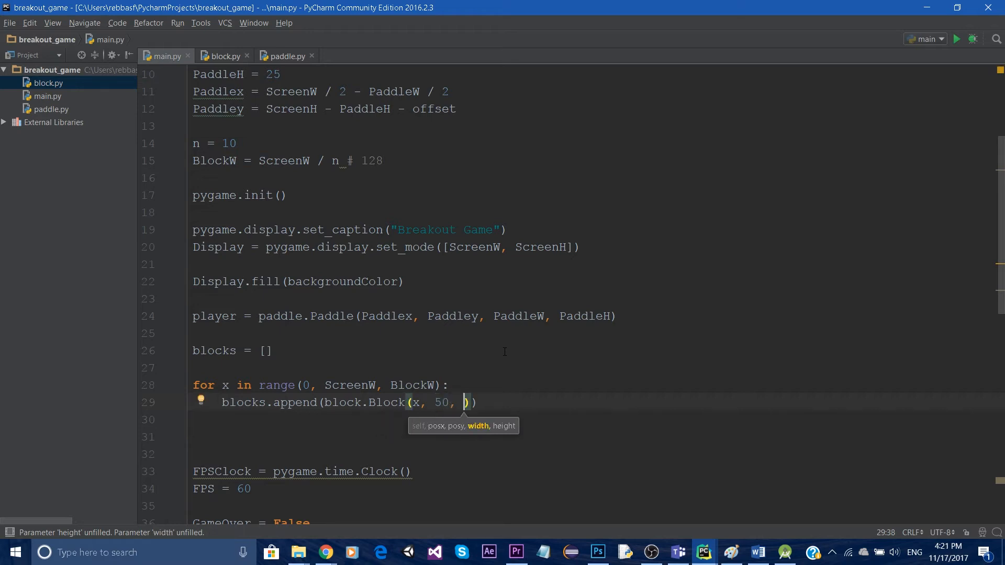
type("BlockW")
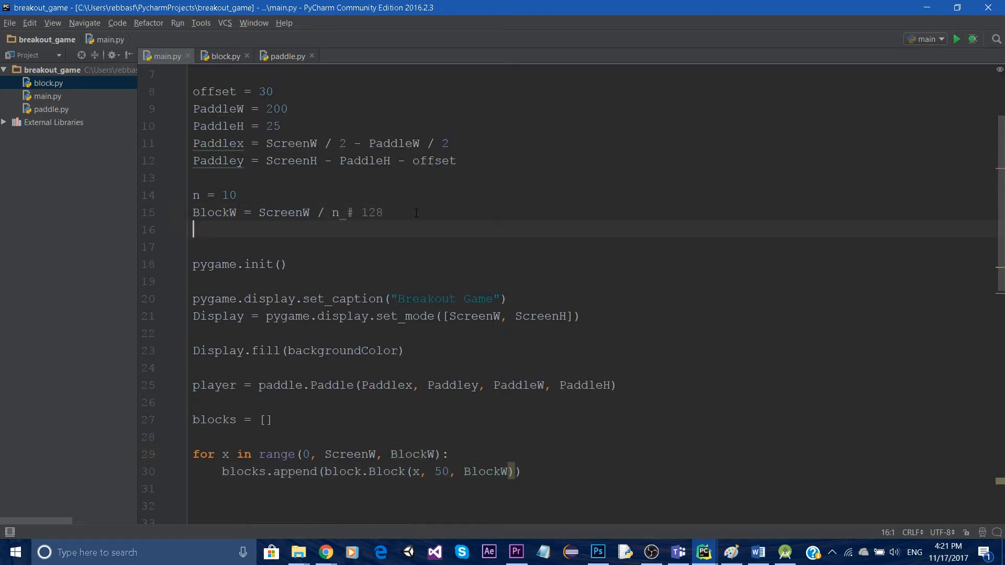
Define BlockH = BlockW and pass BlockH as each block's fourth argument
type("BlockH =")
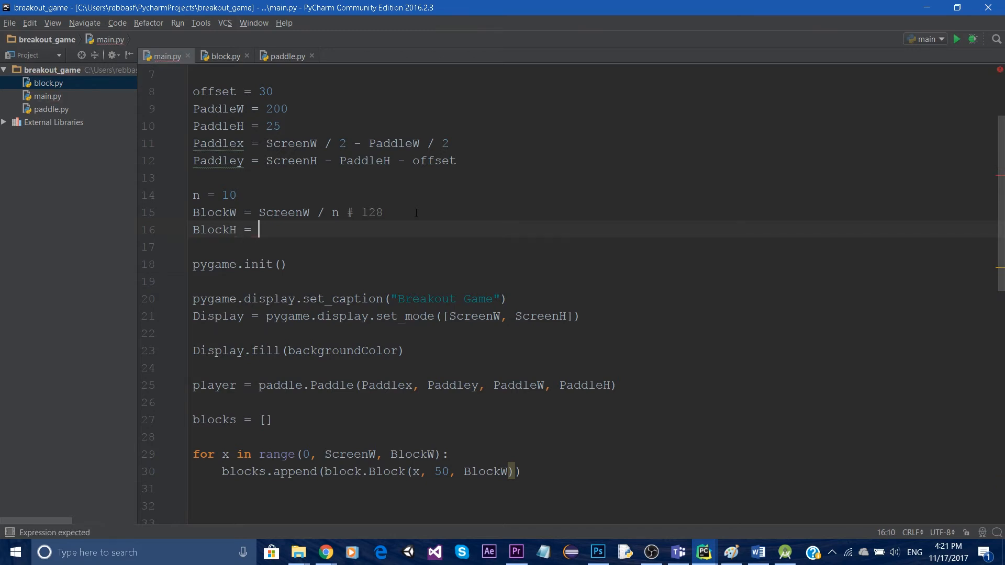
type("BlockW")
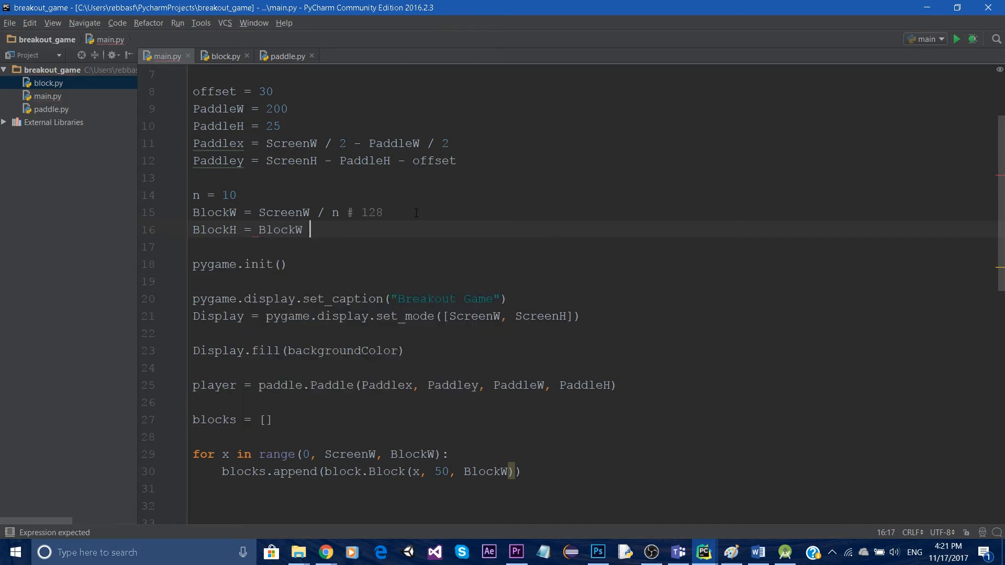
scroll("down", 3)
type(", ")
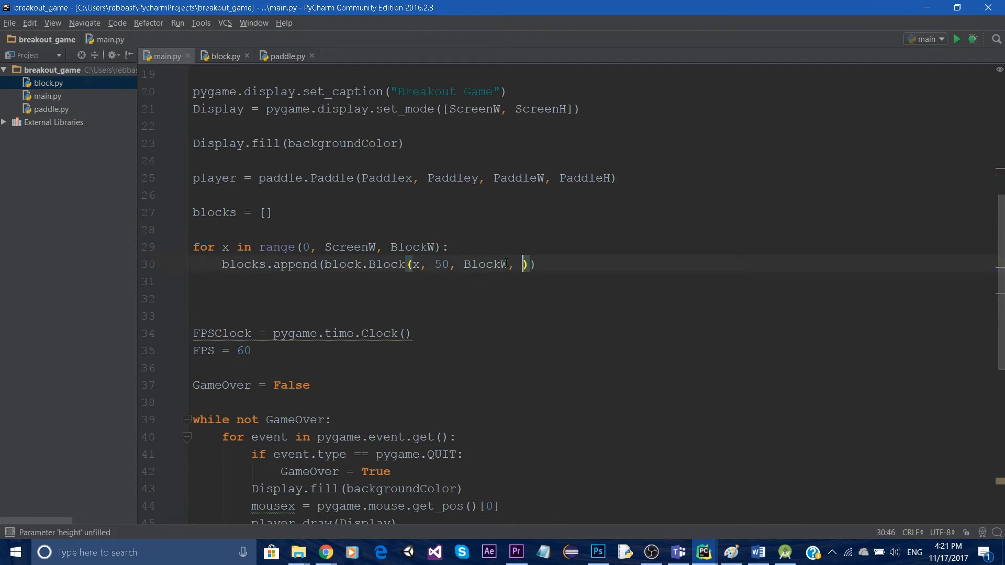
type("BlockH")
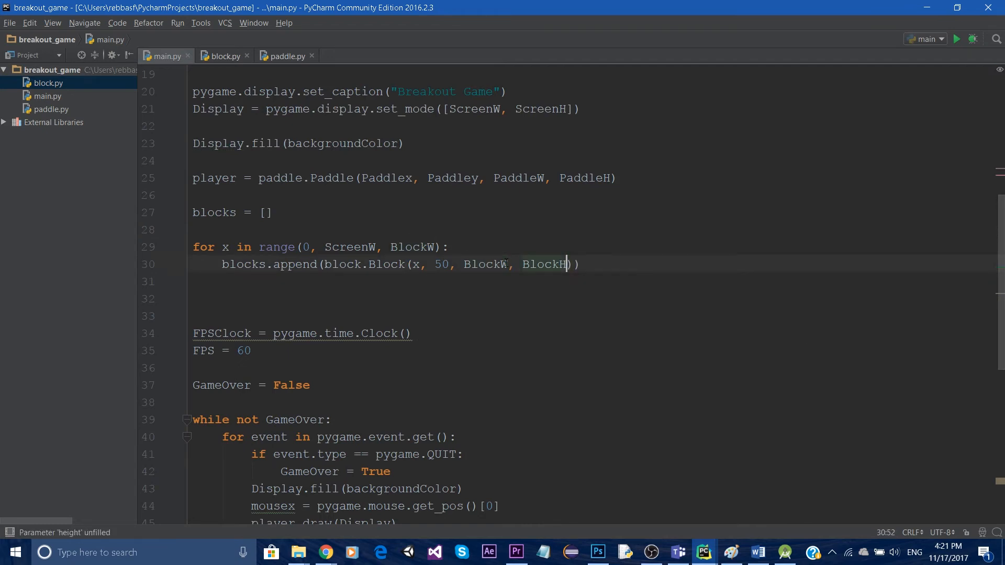
left_click(224, 55)
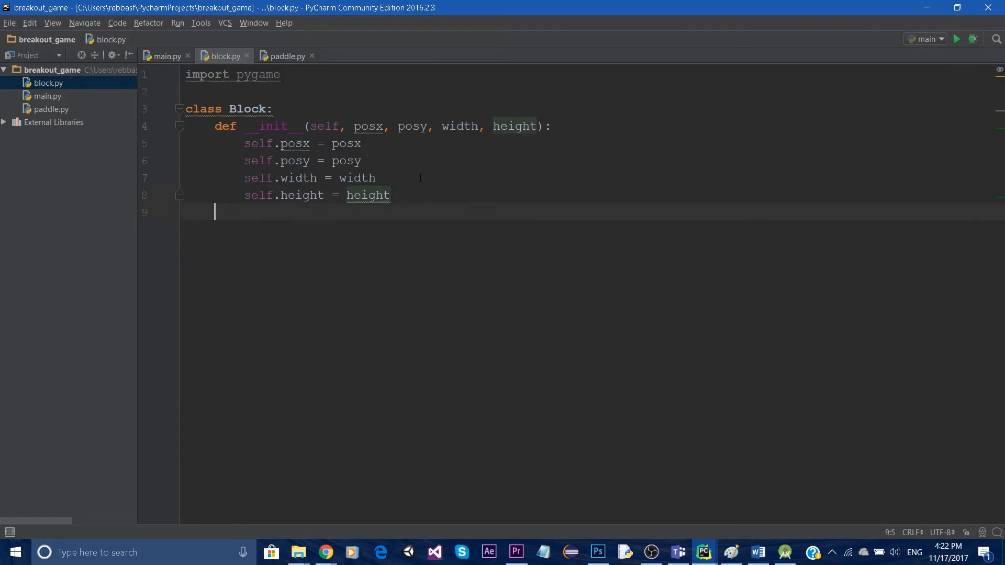
Add a def draw(self, Display): method to the Block class
type("def (")
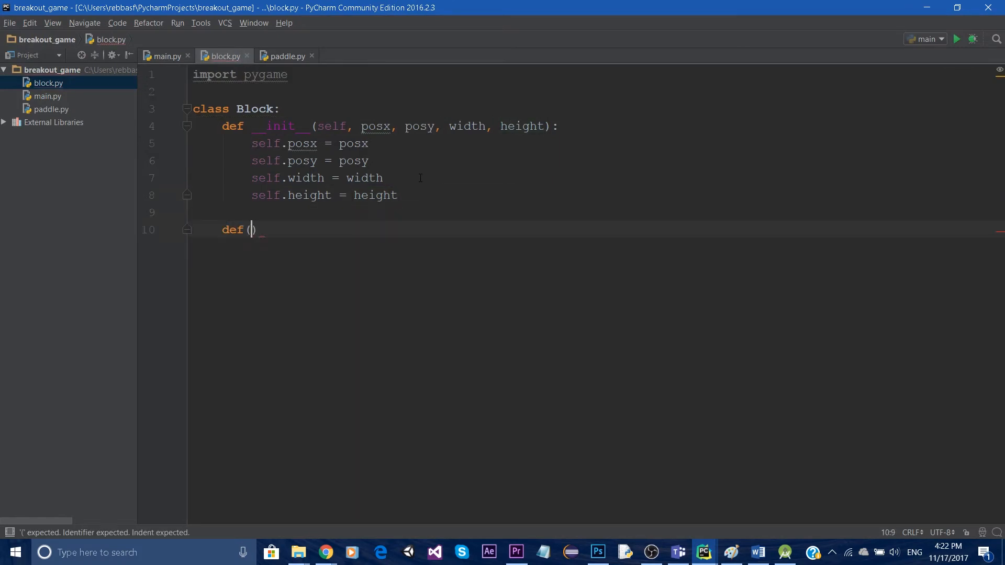
key("Backspace")
type("Dr")
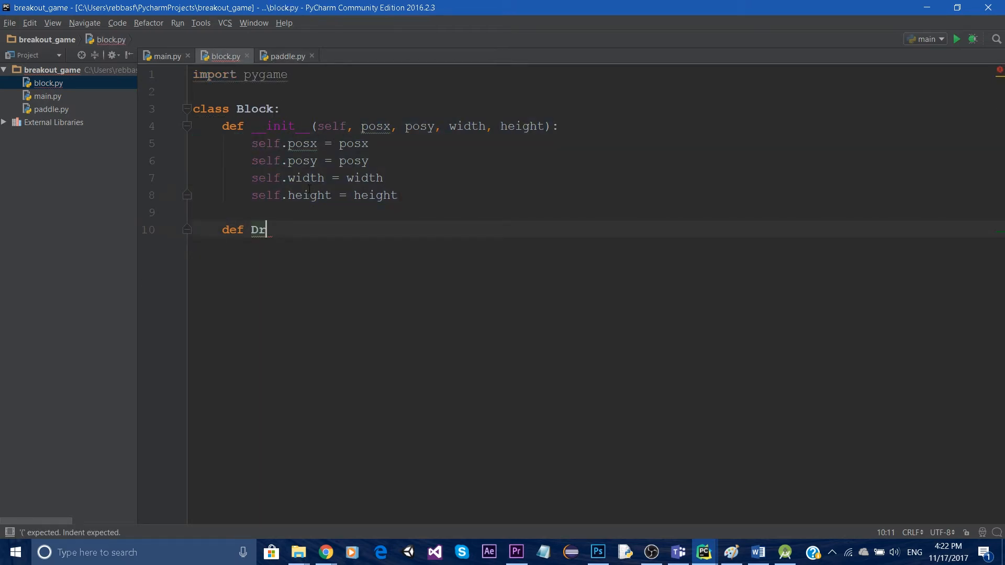
type("draw(self, ):")
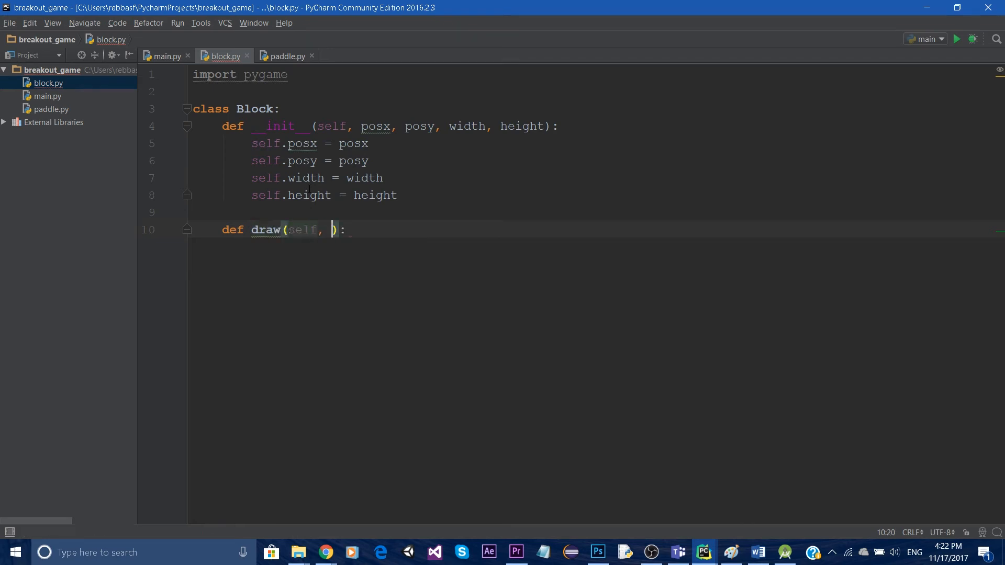
type("Dis")
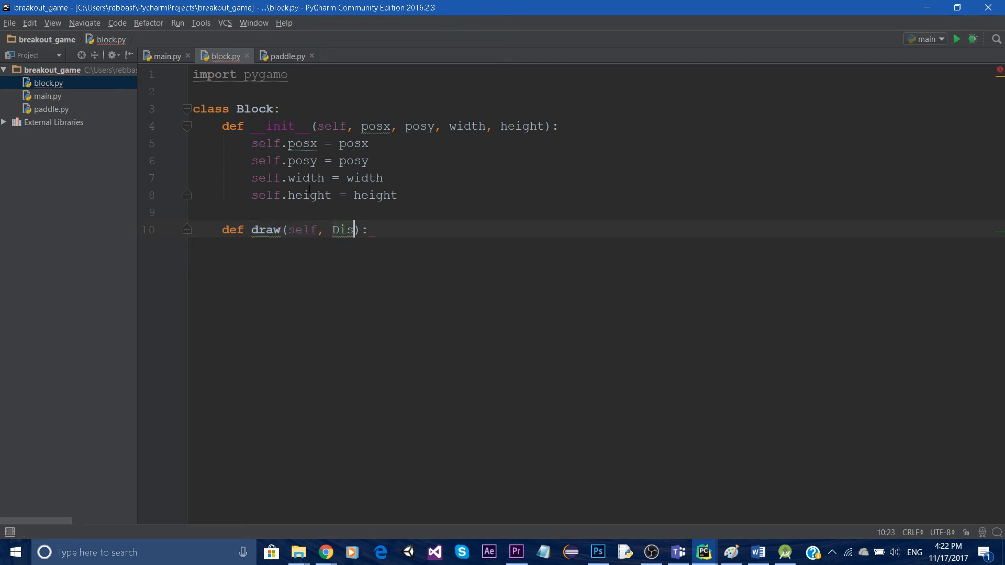
type("play")
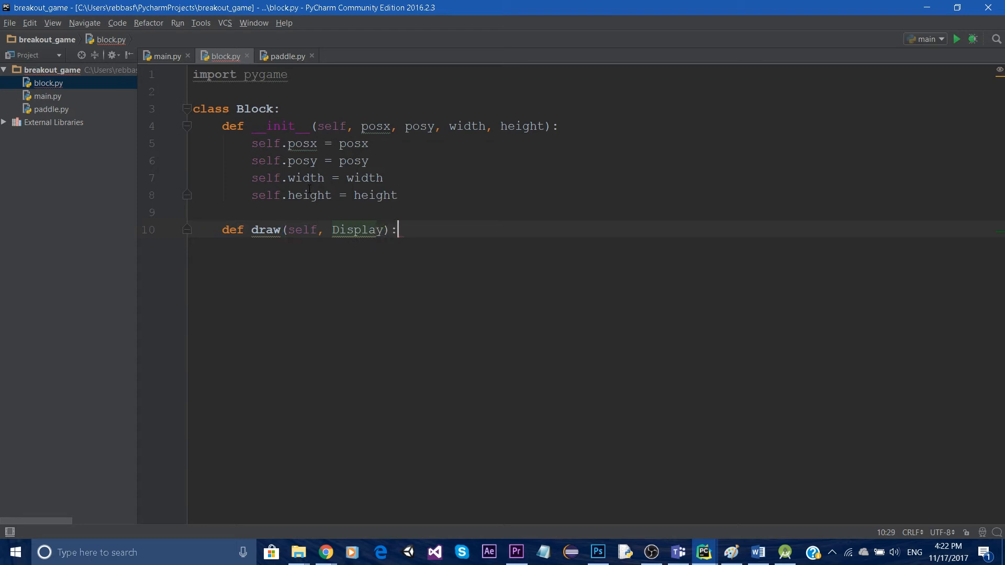
key("enter")
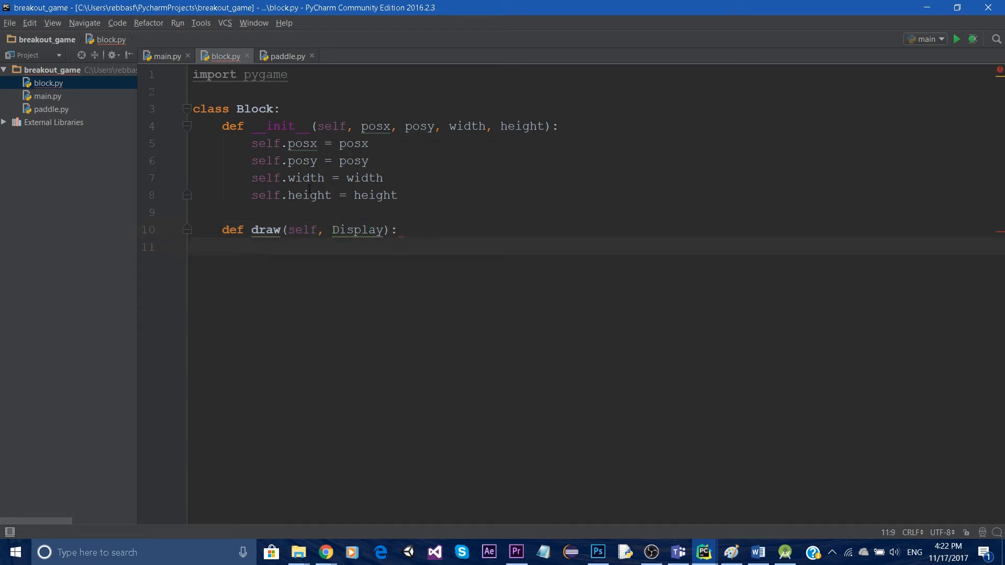
Begin a pygame.draw.rect(Display, ...) call in draw, checking paddle.py's version
type("pygame")
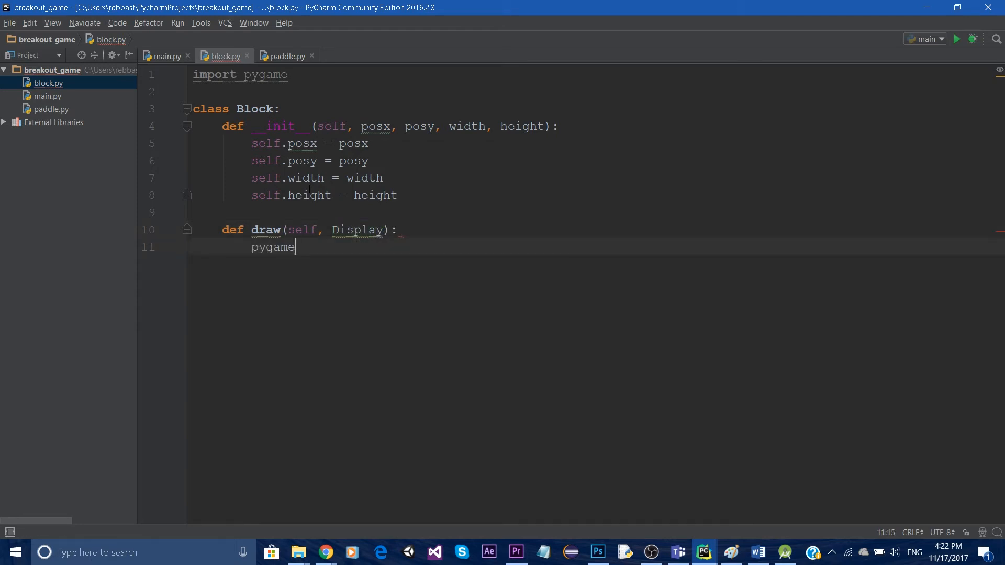
type(".draw")
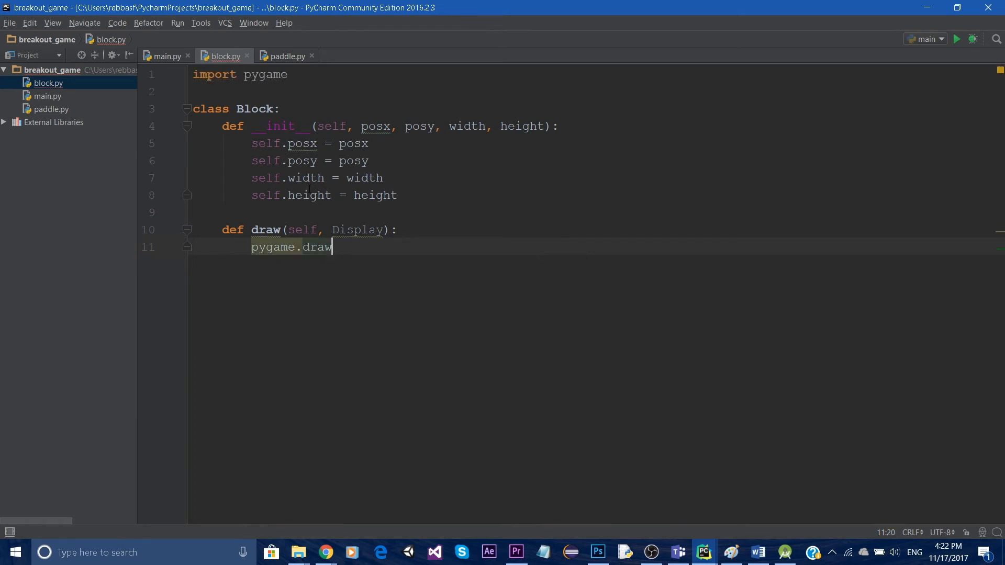
type(".")
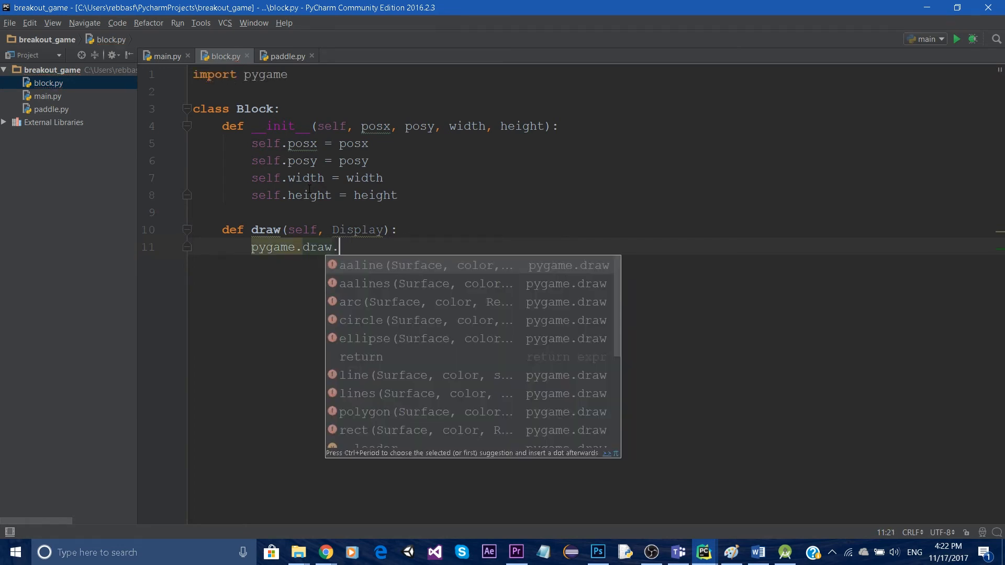
type("Rect(")
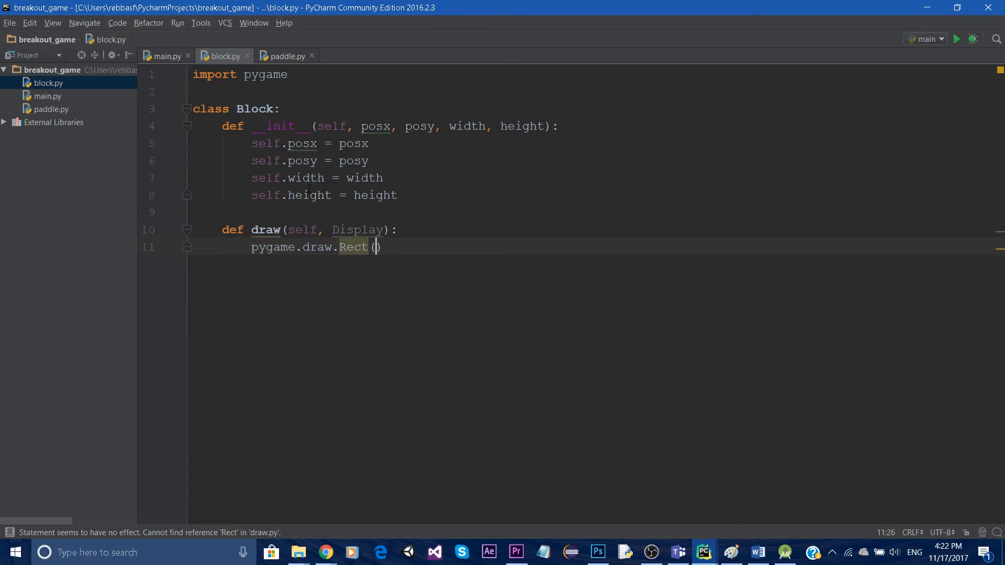
left_click(284, 55)
type("r")
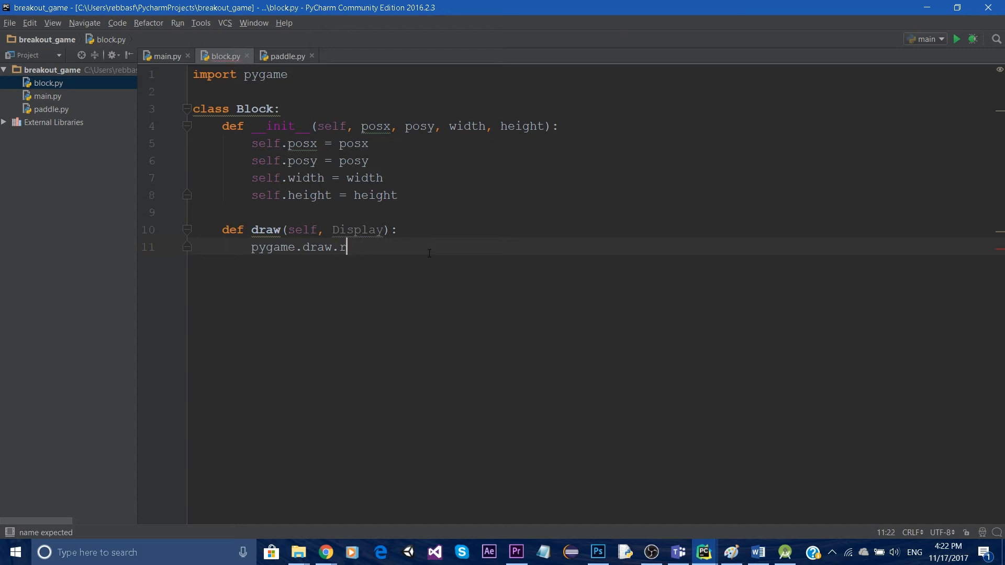
type("ect(Display, [")
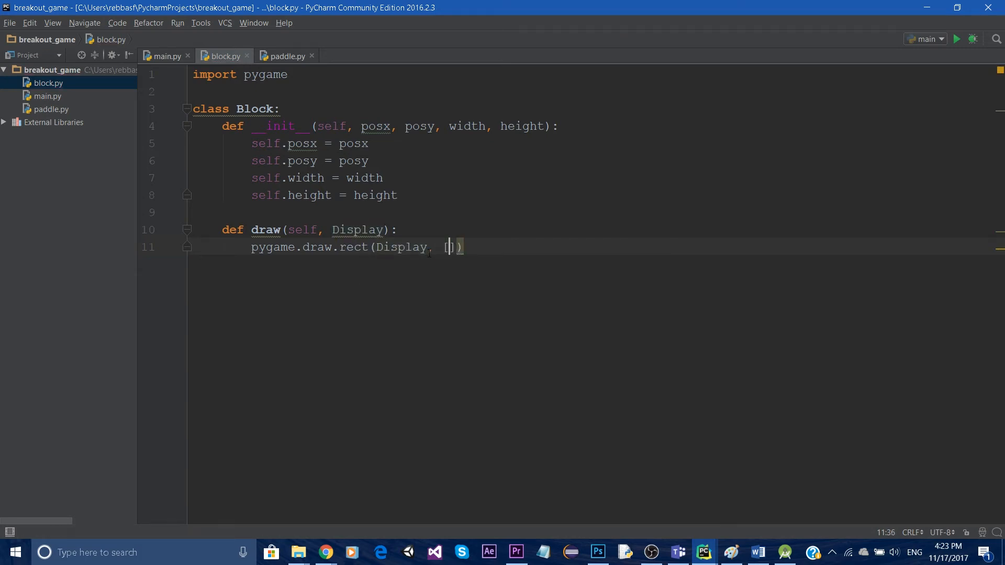
left_click(286, 55)
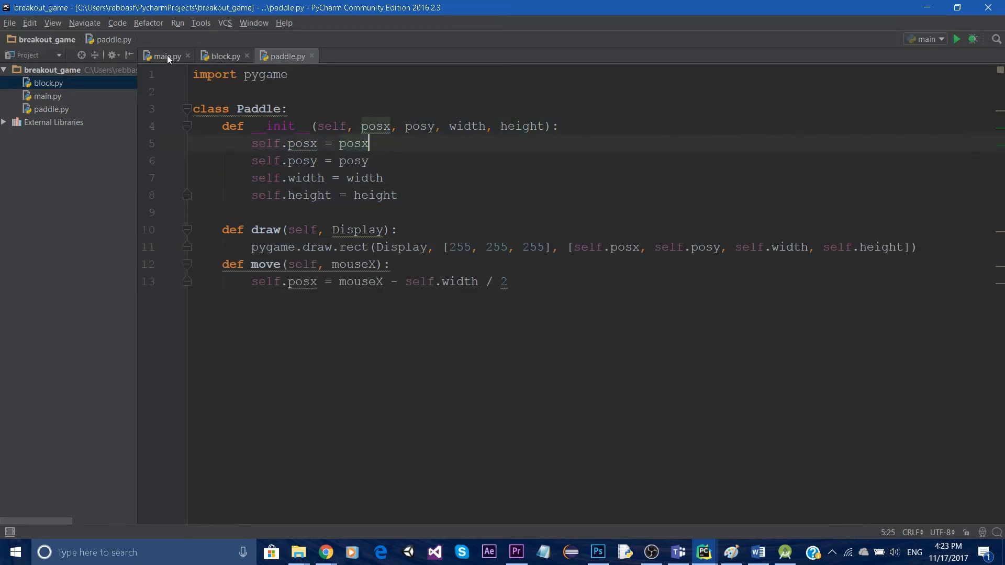
left_click(167, 56)
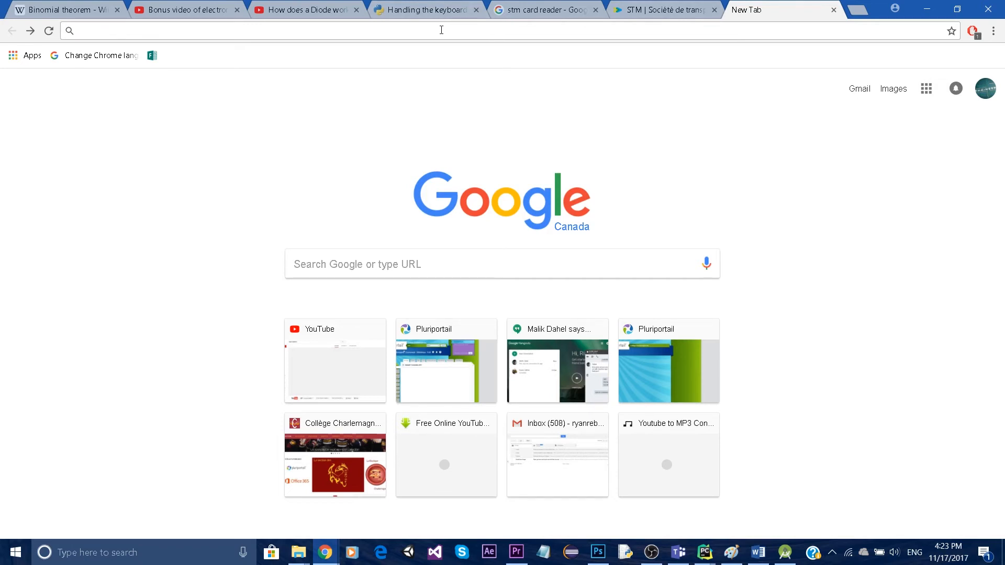
Search Google in Chrome for 'color picker' to bring up the colour picker widget
type("p")
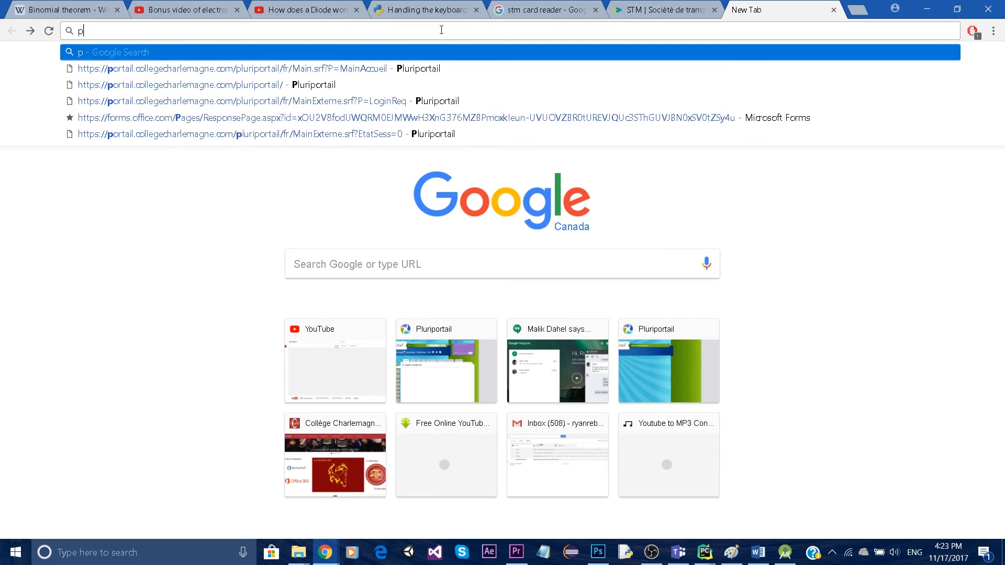
type("olo")
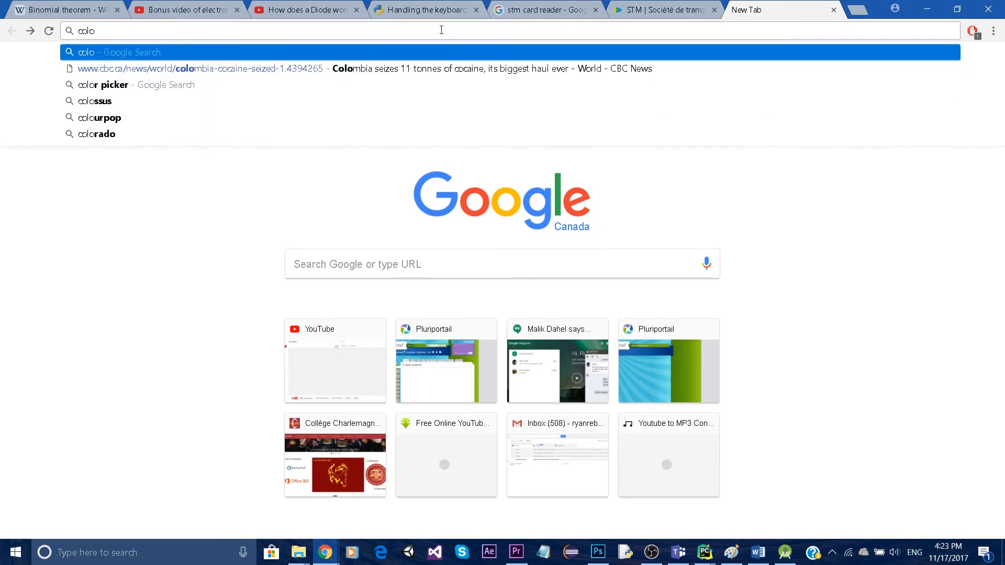
left_click(106, 83)
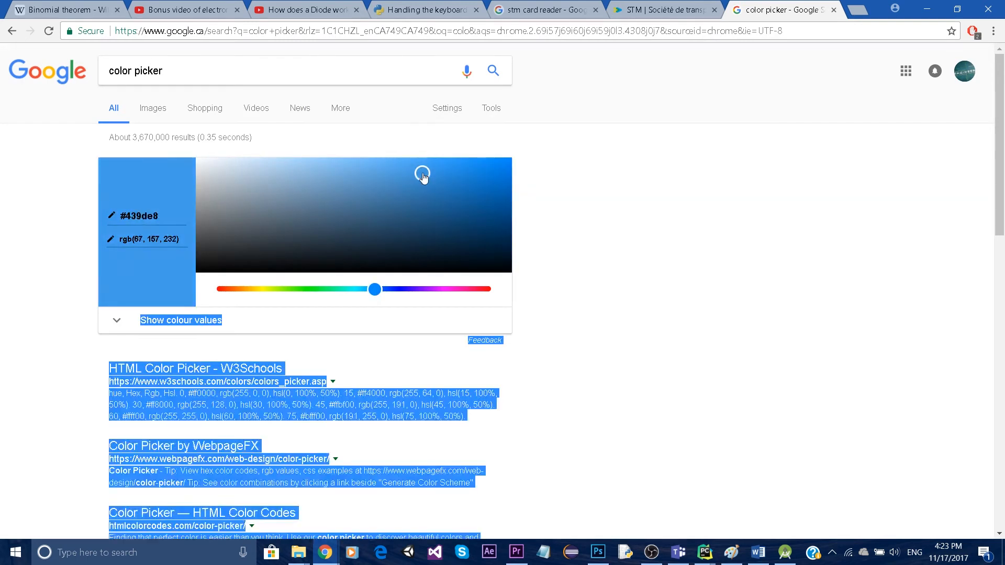
Pick a medium blue, rgb(66, 130, 183), in the picker square and return to PyCharm
left_click_drag(422, 175, 427, 201)
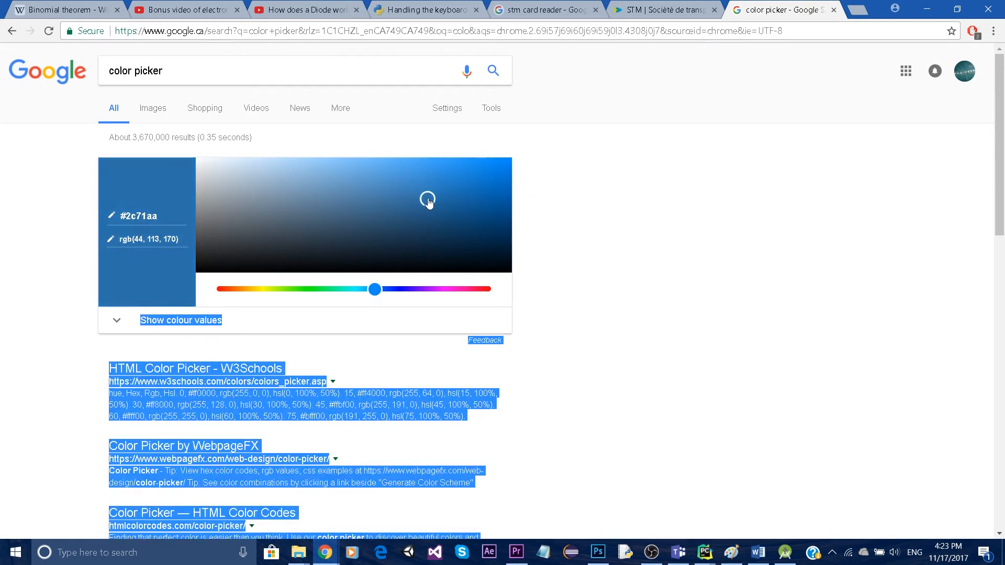
left_click(399, 190)
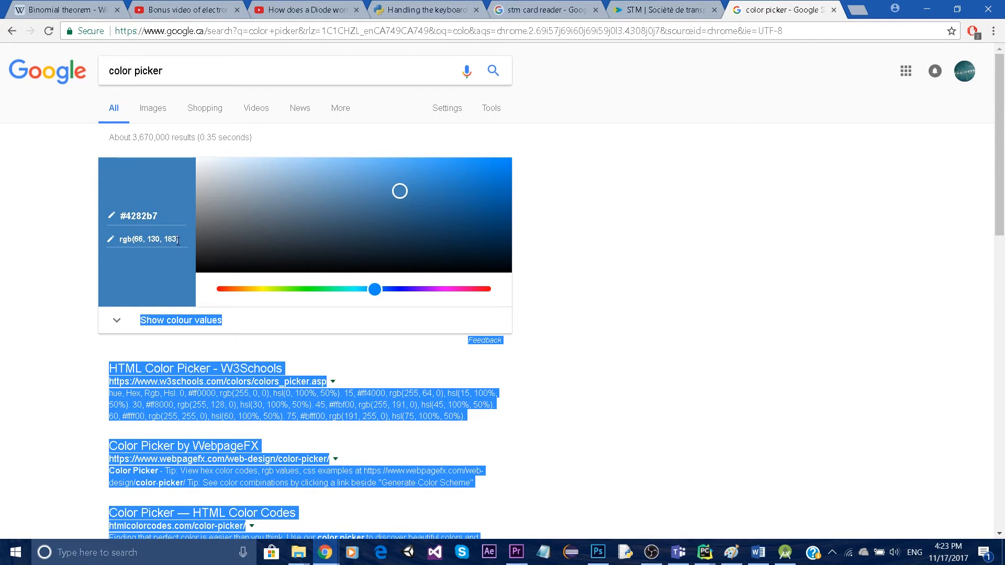
left_click(321, 221)
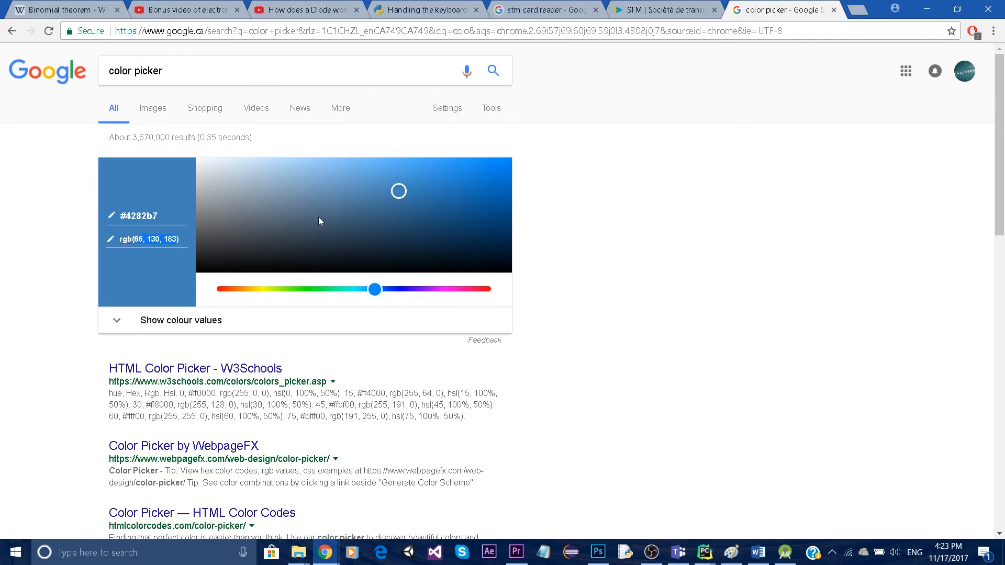
left_click(703, 551)
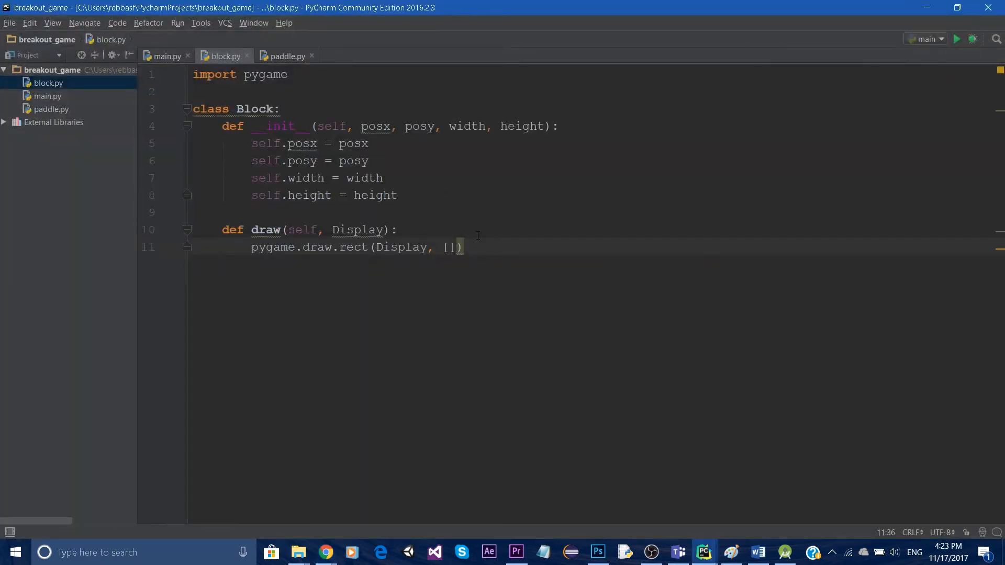
Complete pygame.draw.rect with colour [6, 130, 183] and rect [self.posx, self.posy, self.width, self.height]
type("6, 130, 183")
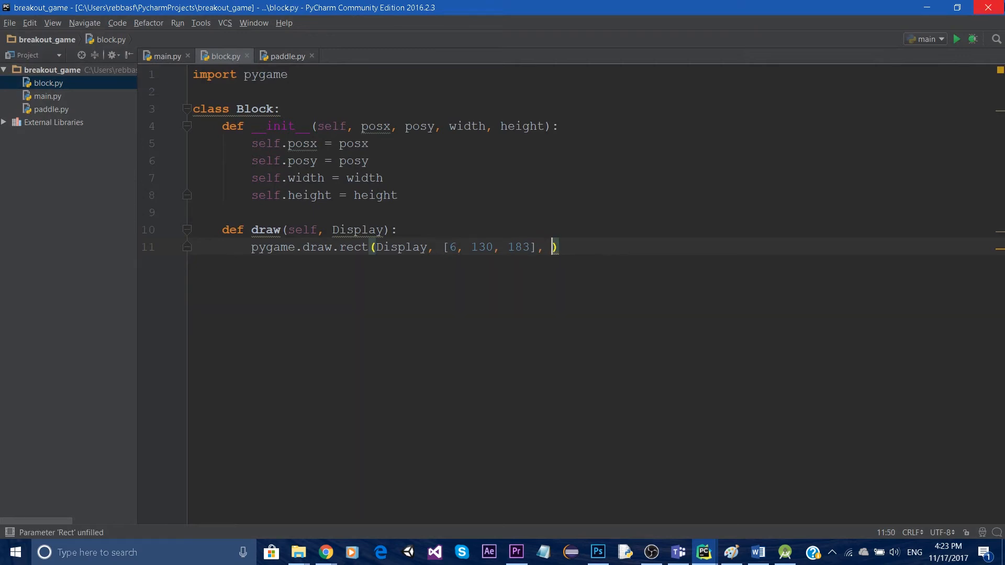
type("s")
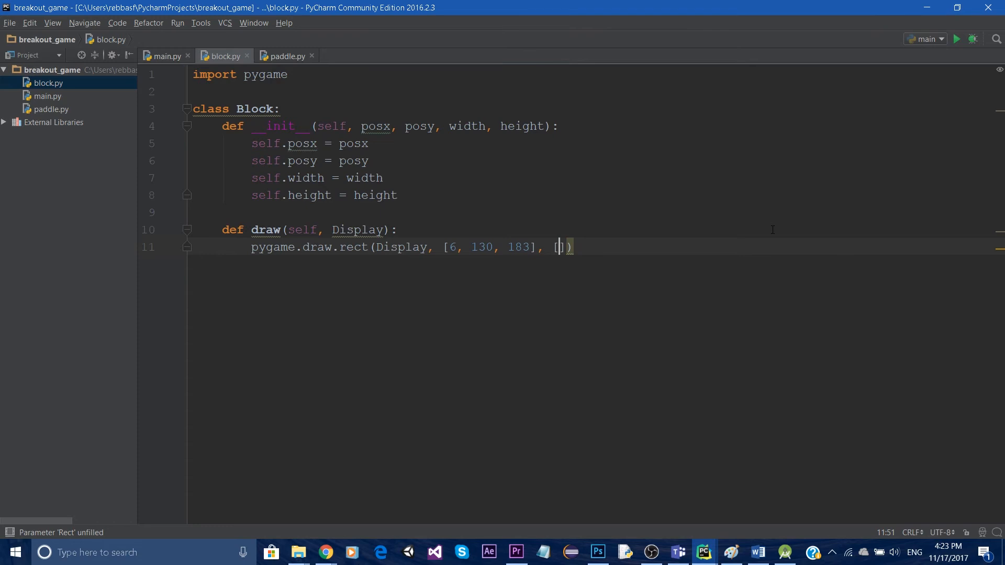
type("self.")
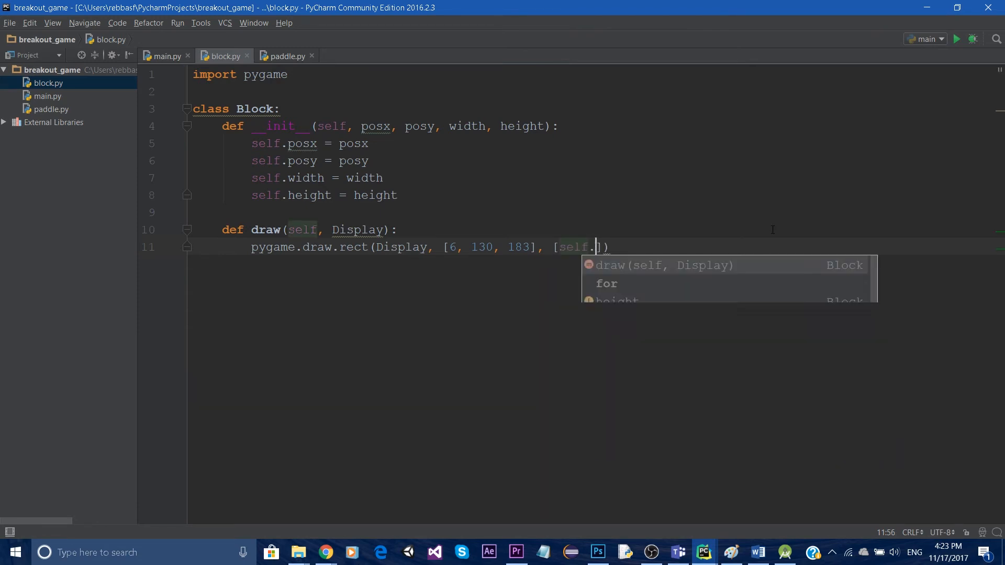
type("x, self")
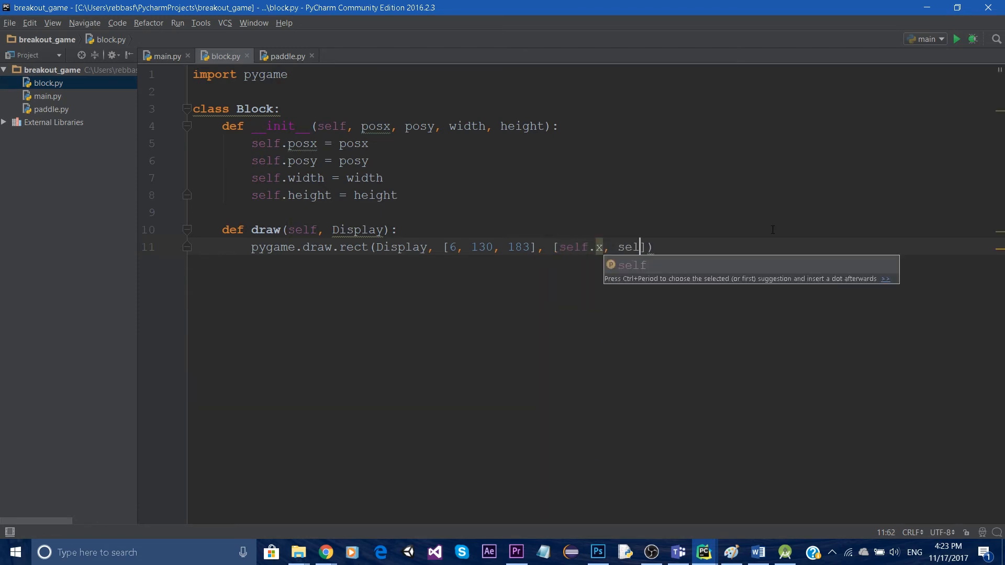
type(".posy")
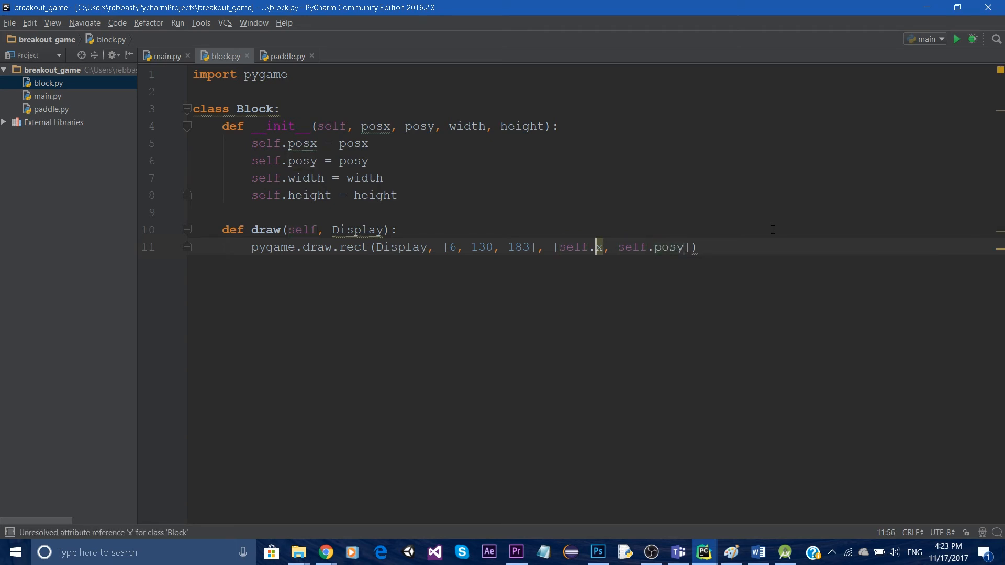
type("pos")
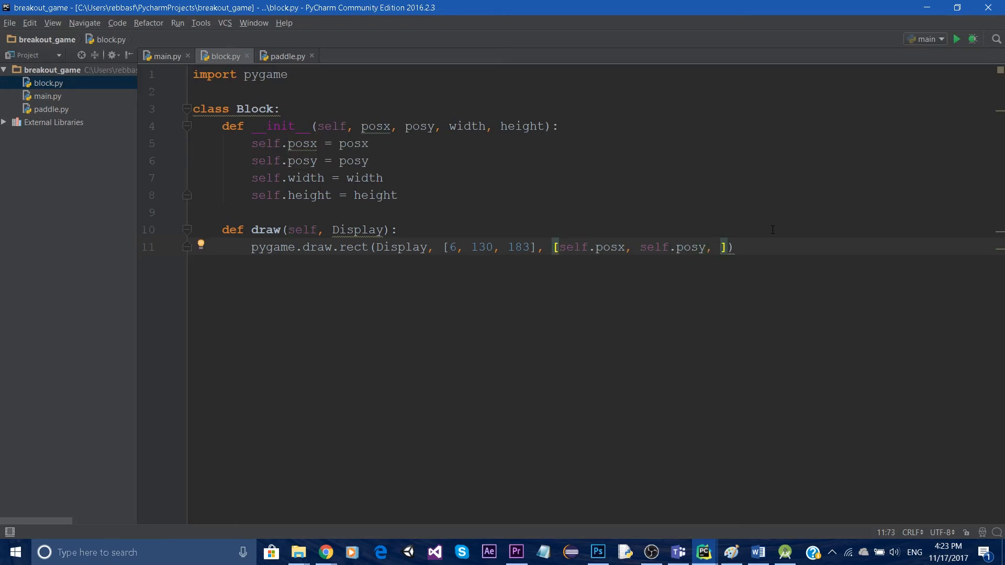
type("self.width, sel")
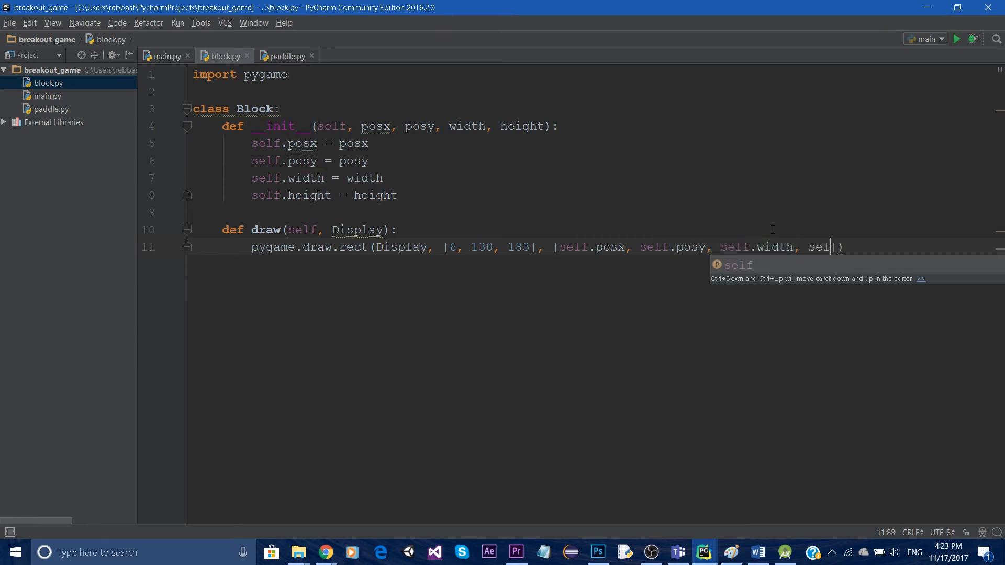
type(".height")
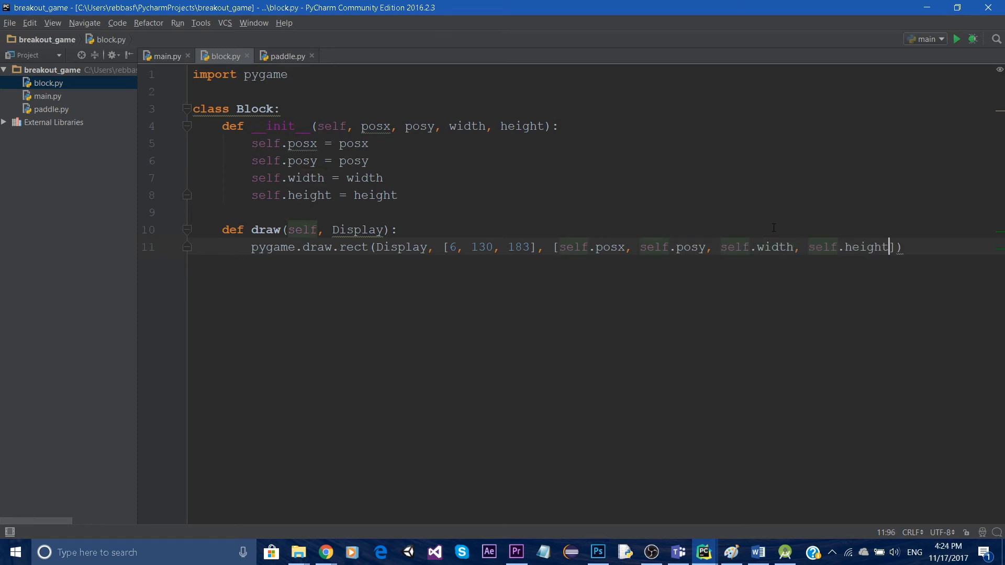
left_click(166, 55)
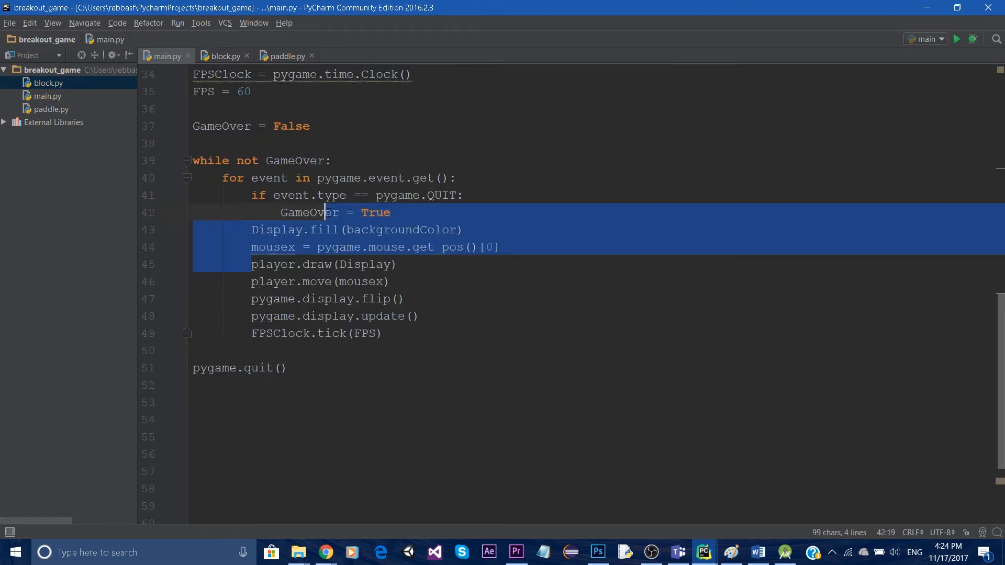
Add 'for i in range(len(blocks)):' after player.move(mousex) in the game loop
left_click(393, 281)
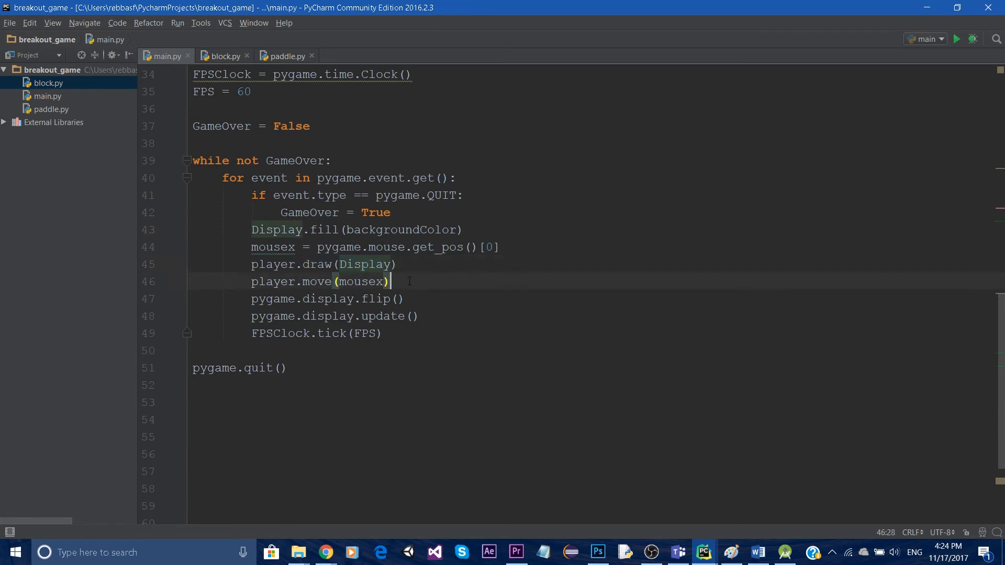
key("enter")
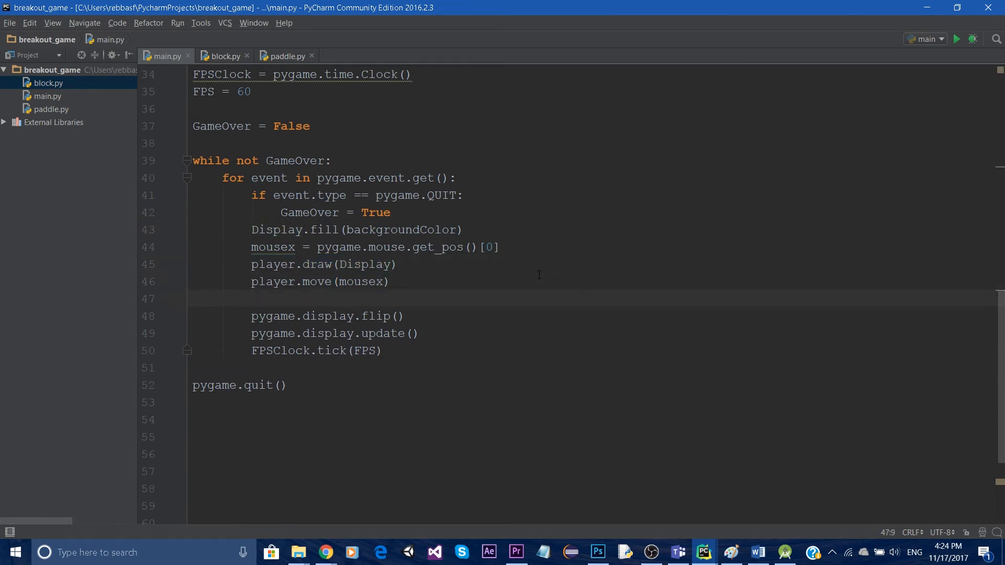
type("for i in")
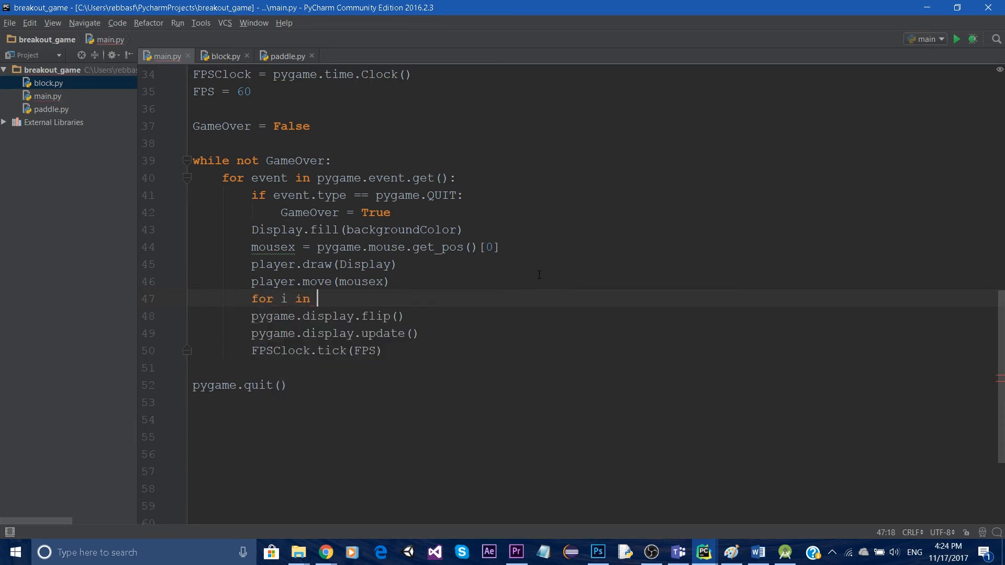
type("range(len")
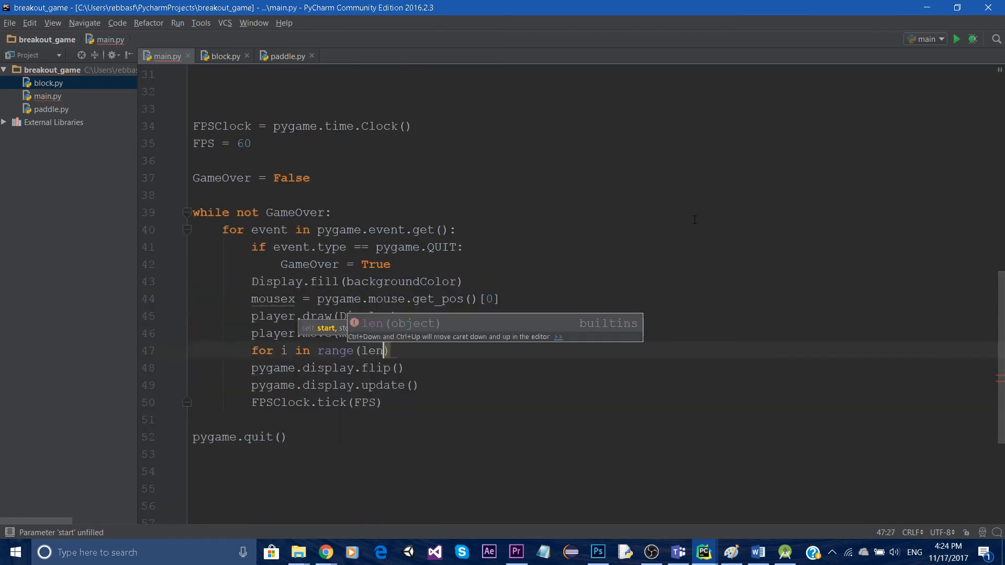
type("(")
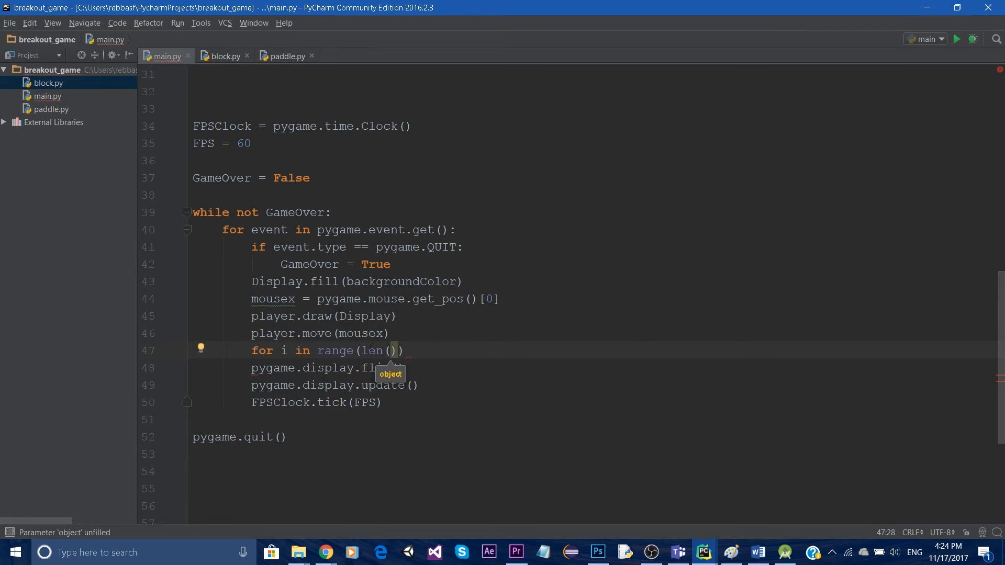
type("blocks")
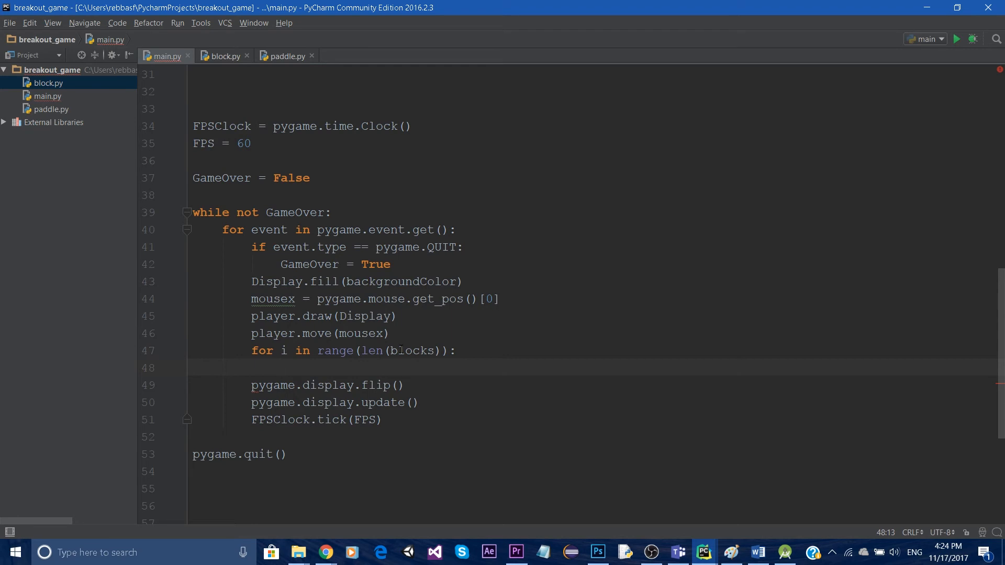
Call blocks[i].draw(Display) inside the new block loop
type("blocks[i")
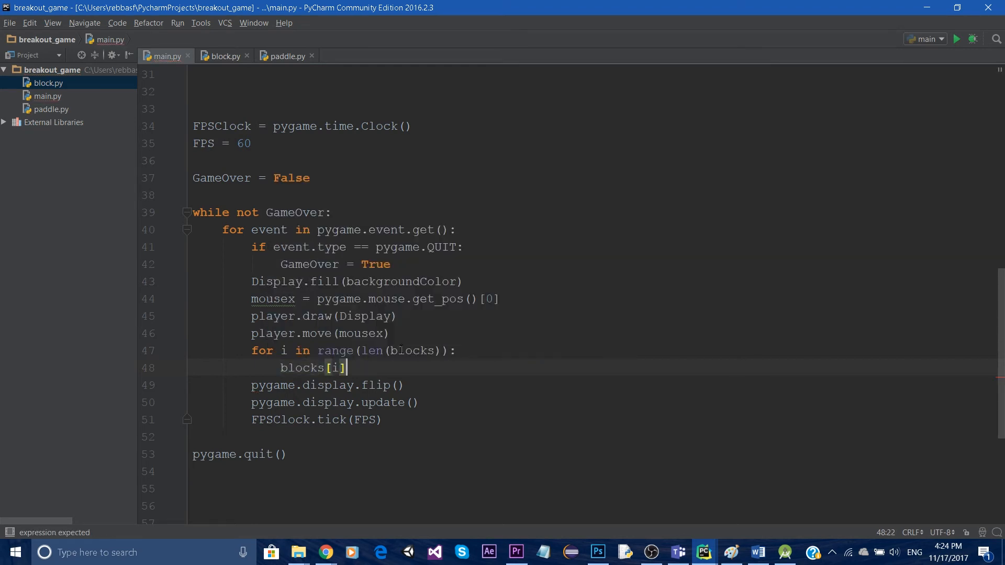
type(".d")
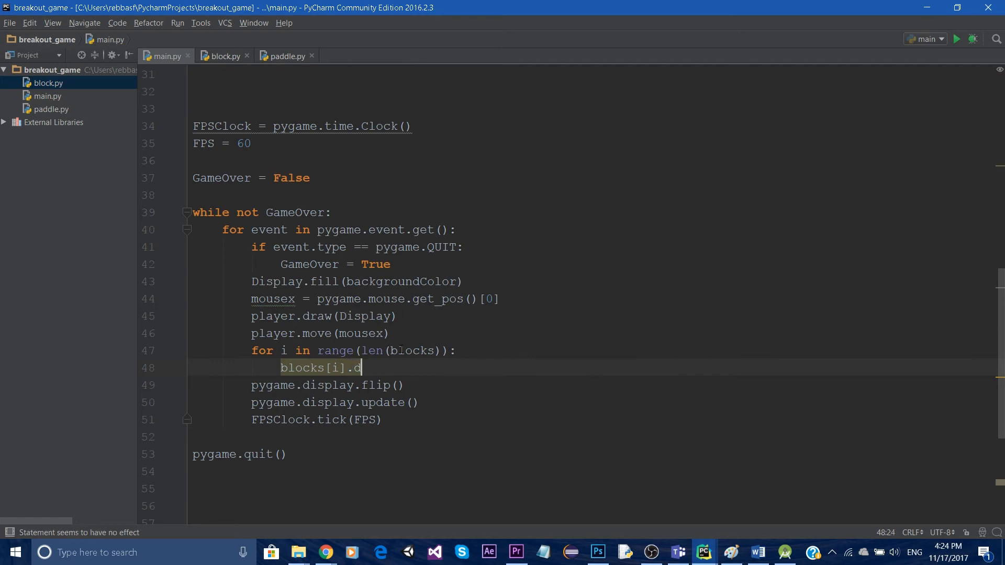
type("ray")
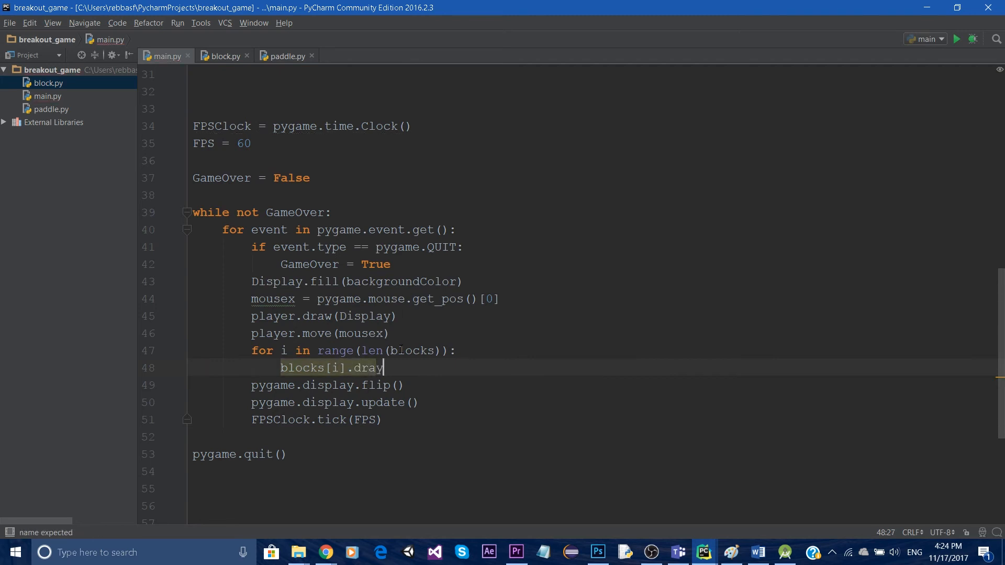
type("(Display")
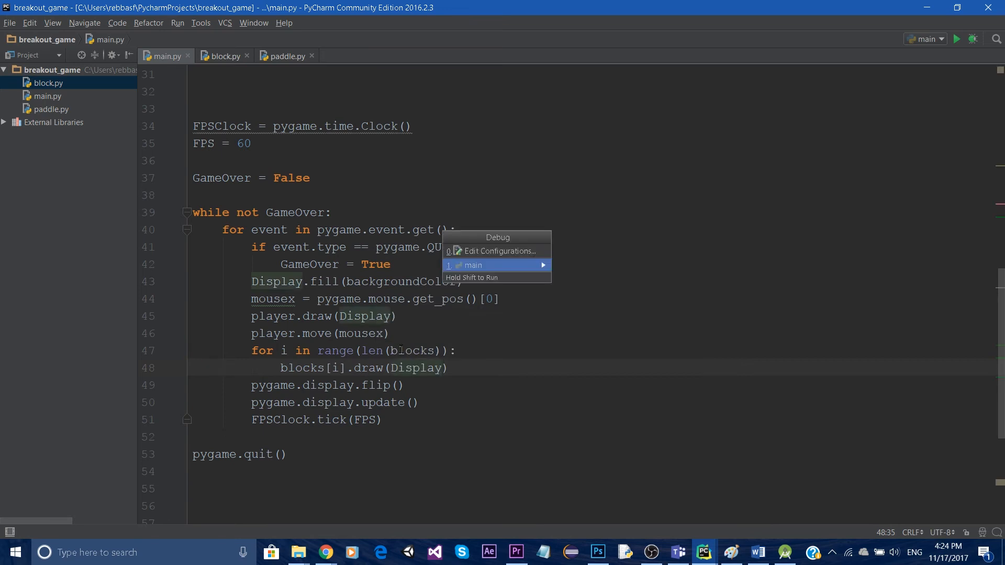
Debug main, hit the float TypeError, and wrap ScreenW and BlockW in int() on line 29
left_click(471, 265)
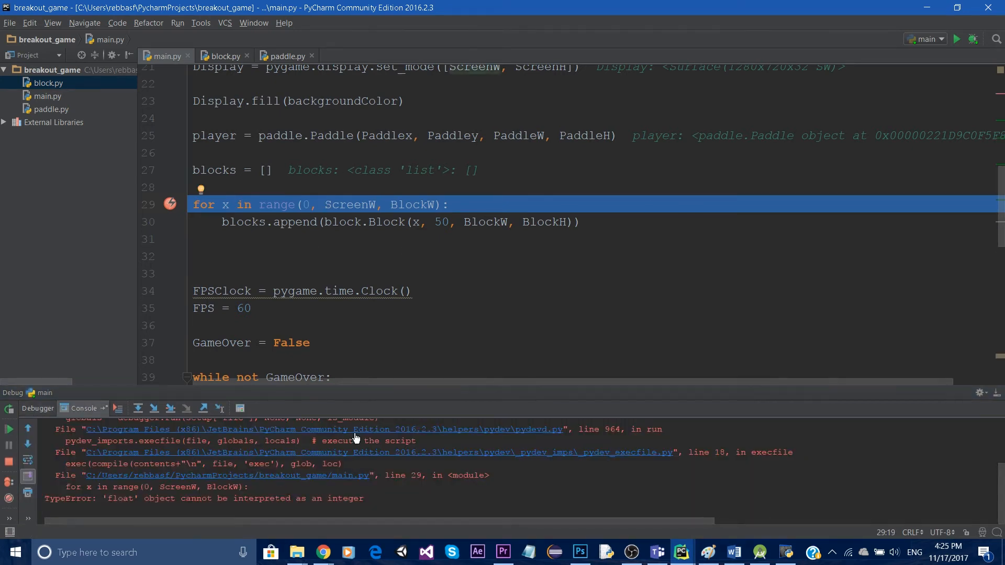
type("int(")
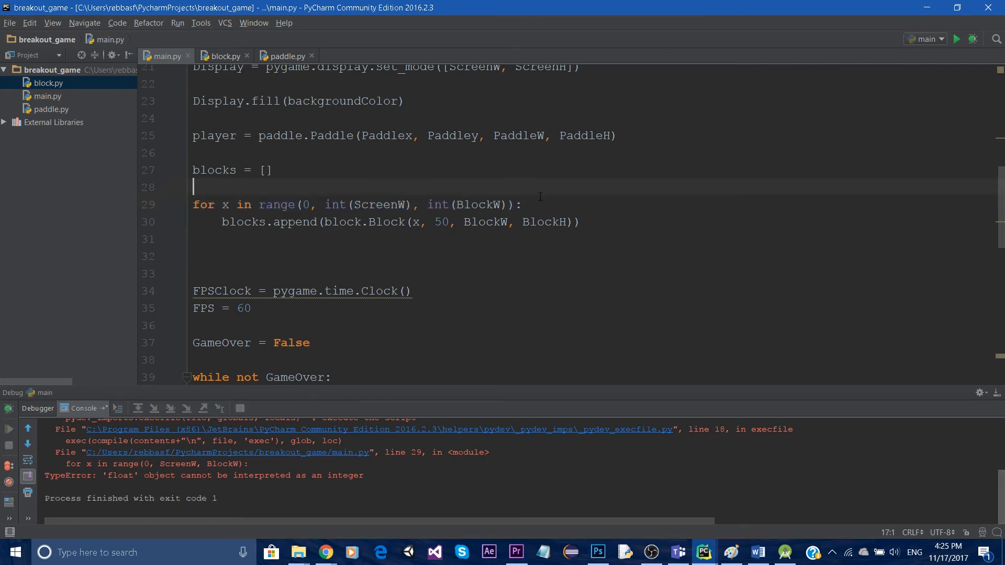
left_click(971, 39)
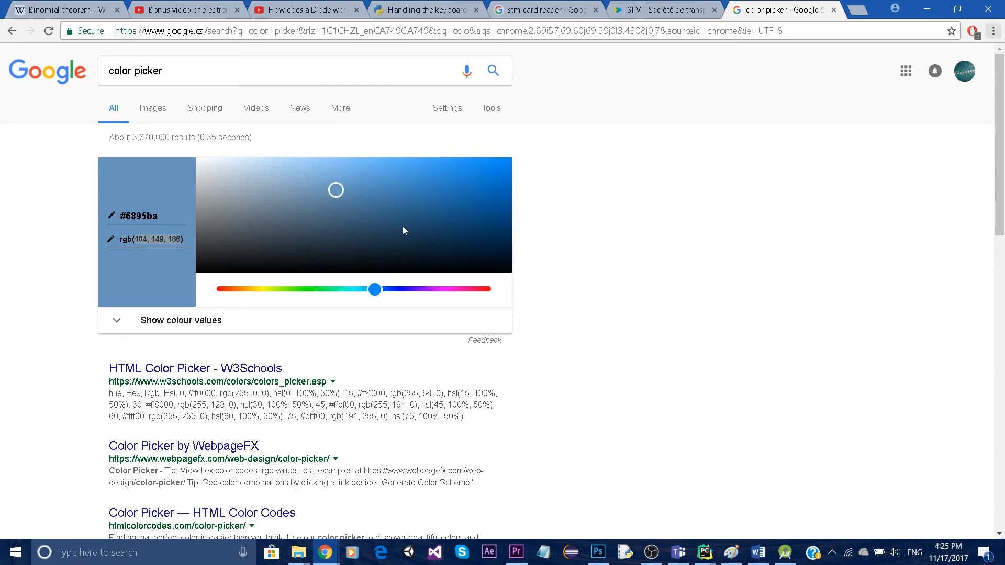
Pick a lighter blue, rgb(104, 149, 186), in Chrome's colour picker
left_click(703, 552)
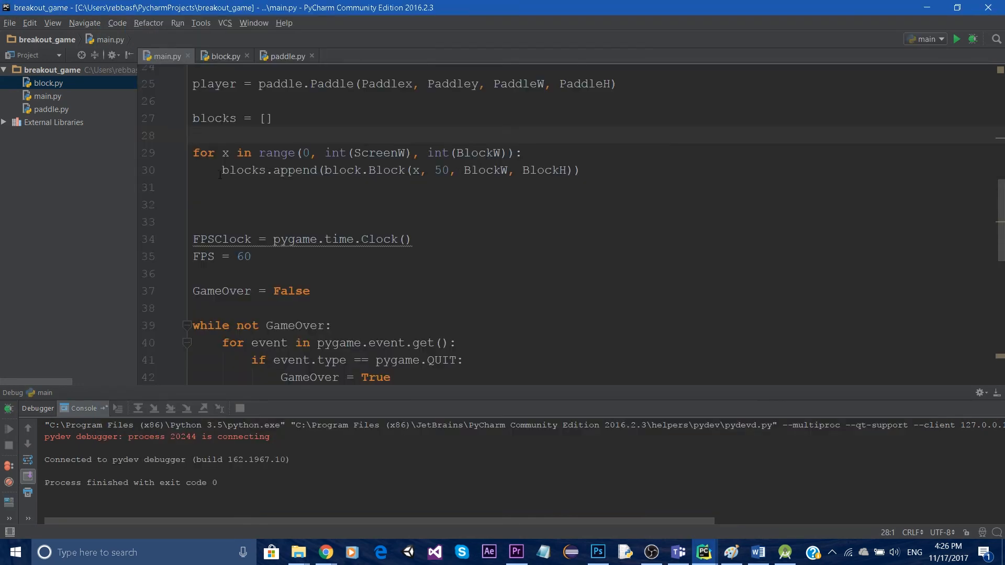
Change the Block call to Block(x + 2, 50, BlockW - 2, BlockH) and debug main again
left_click_drag(222, 169, 405, 170)
type(" + ")
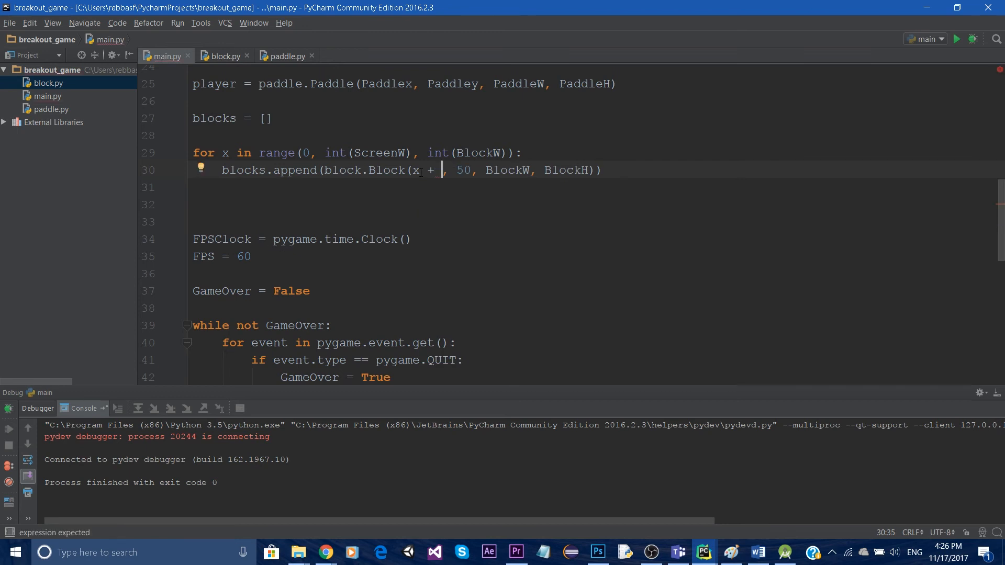
type("2")
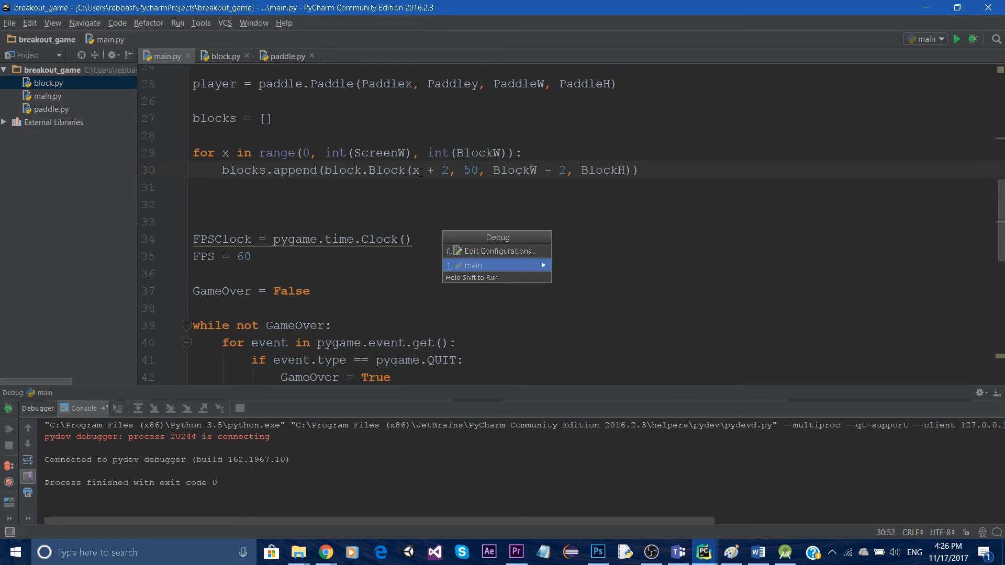
left_click(470, 265)
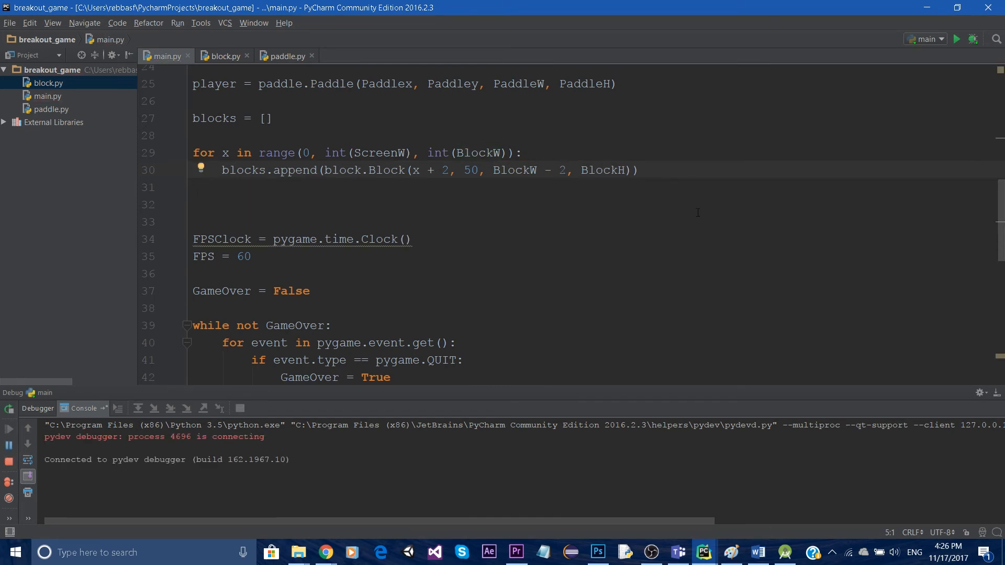
left_click(955, 39)
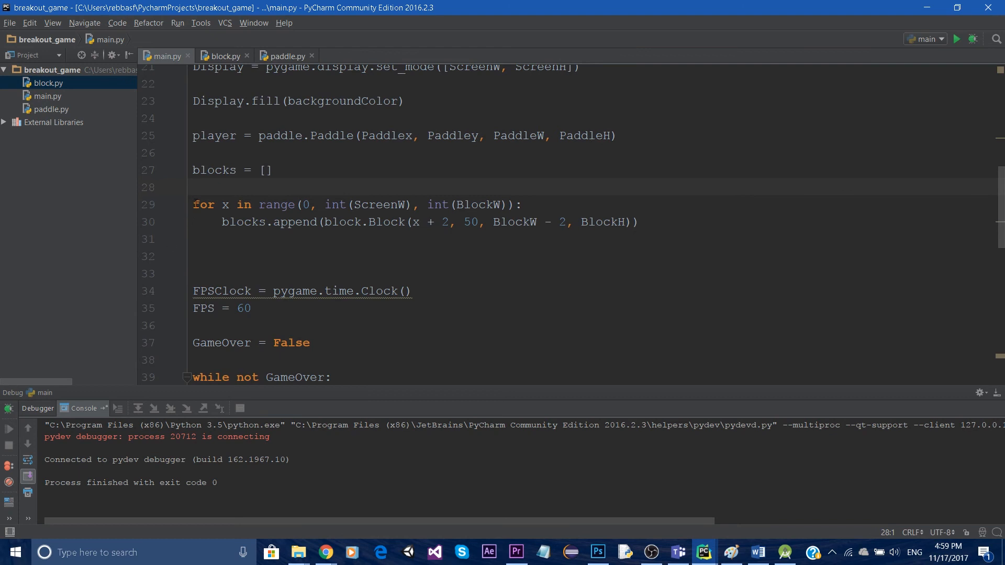
Add 'm = 3' and an outer 'for y in range(3):' loop above the block loop
left_click_drag(193, 204, 637, 222)
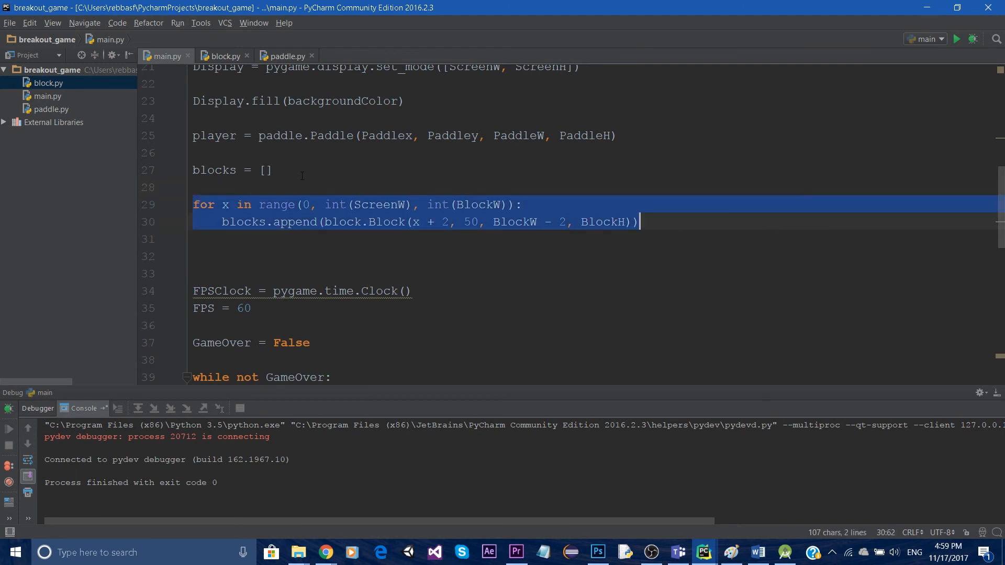
type("for")
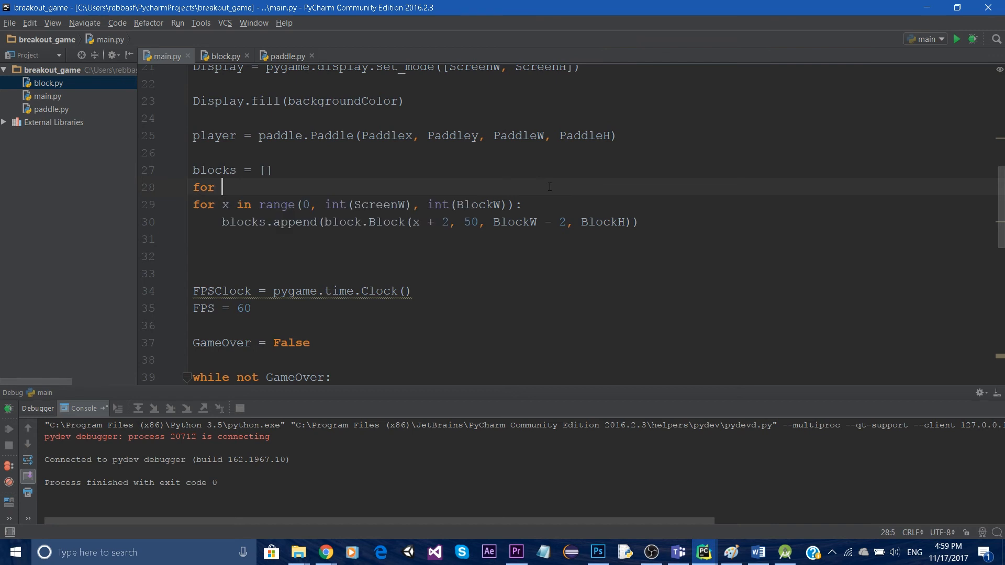
type("y in range(")
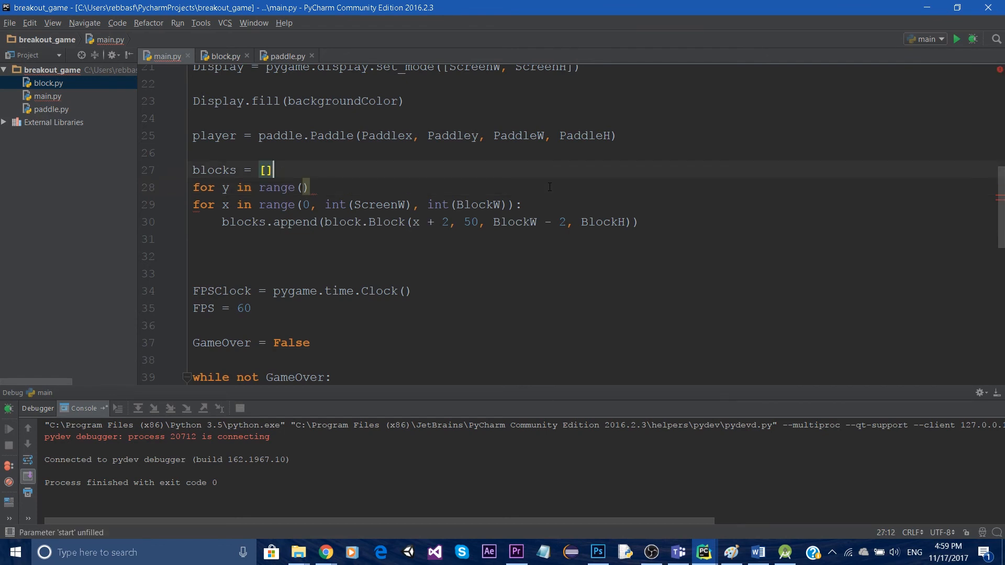
key("enter")
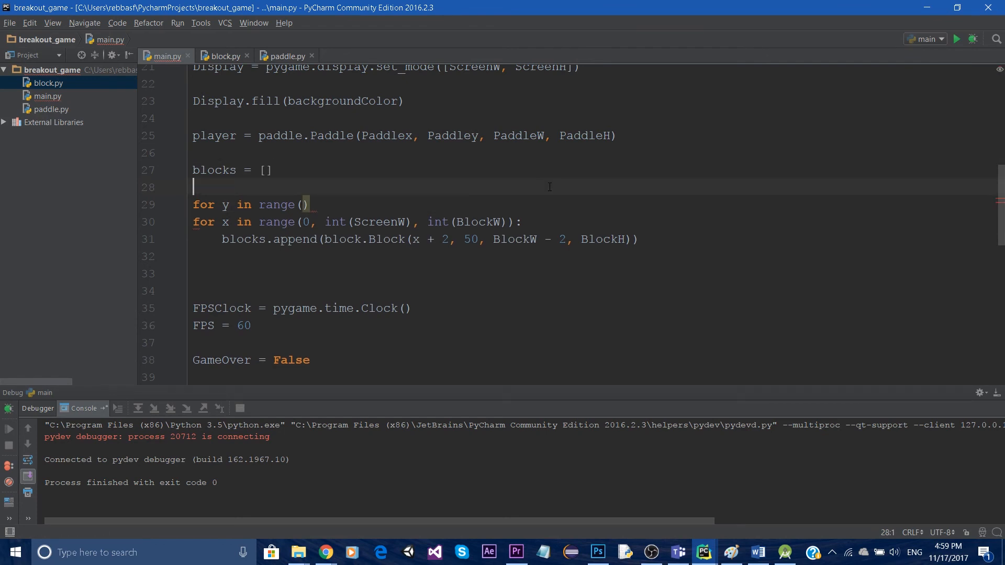
type("m")
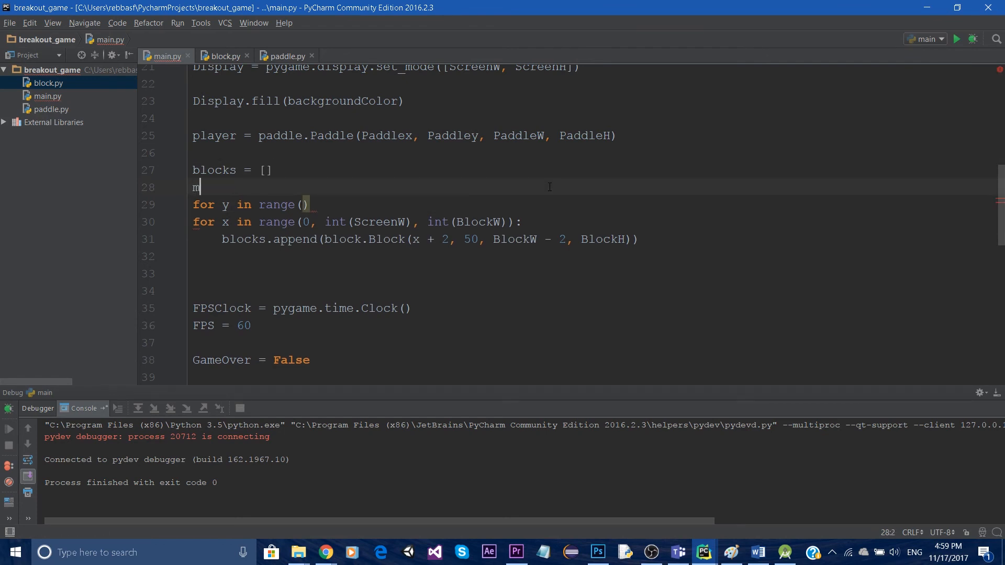
type("= 3")
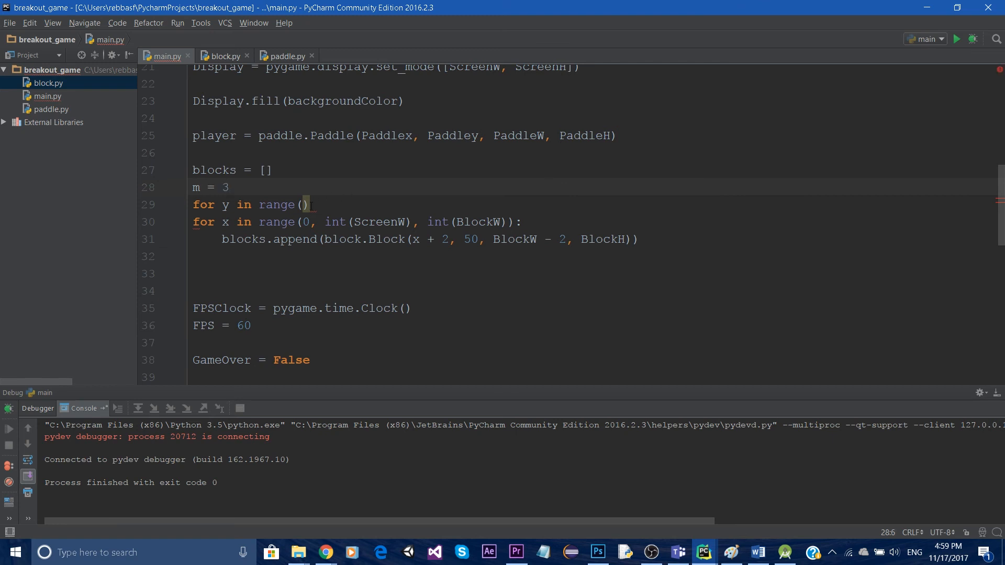
type("3")
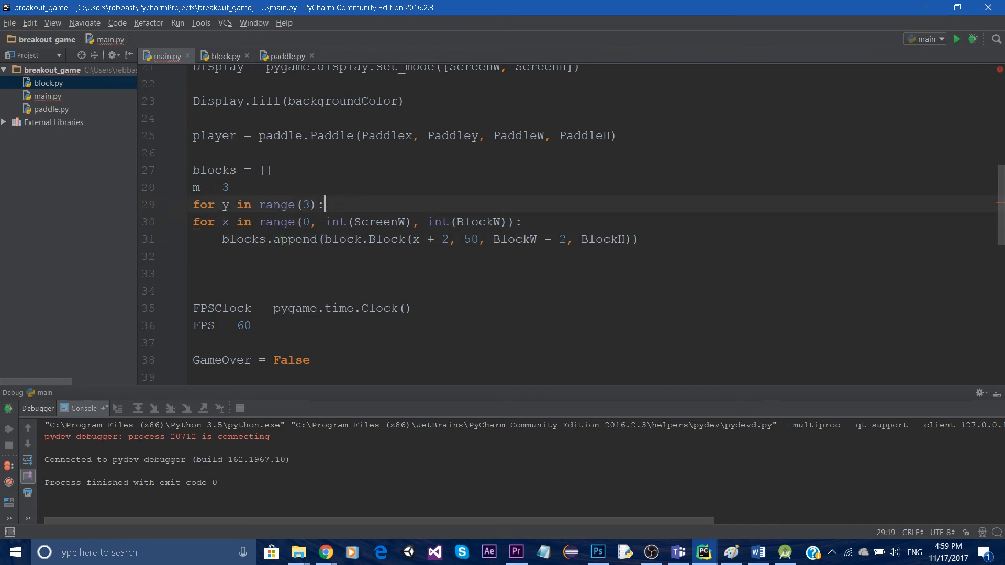
Indent the inner block loop so it nests inside the outer range(3) loop
left_click(295, 222)
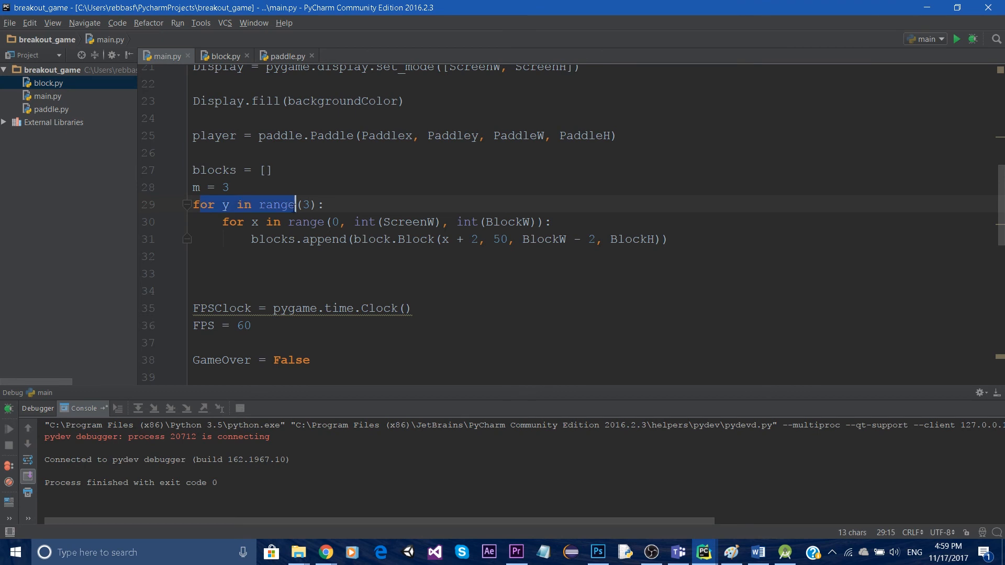
left_click_drag(295, 204, 545, 239)
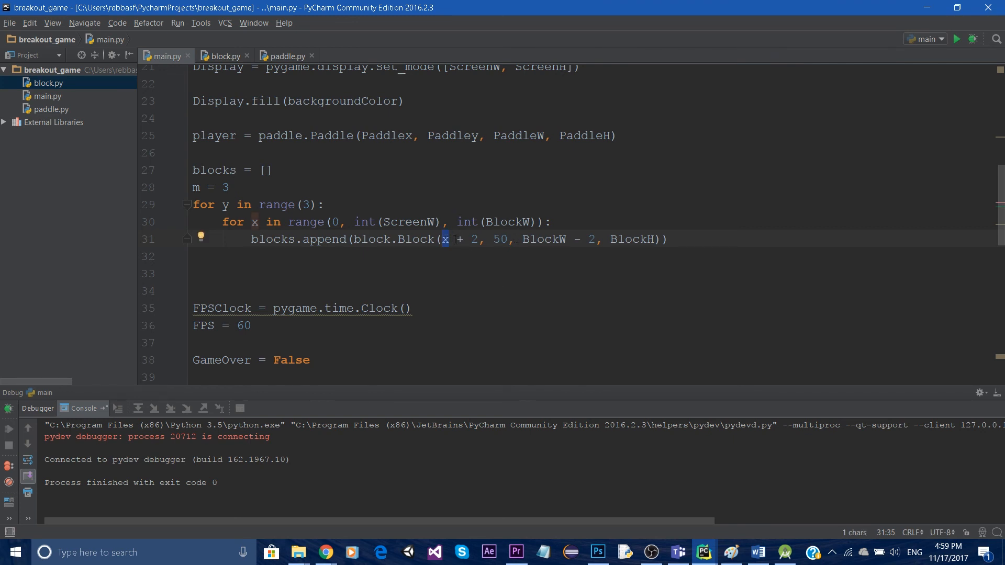
mouse_move(561, 249)
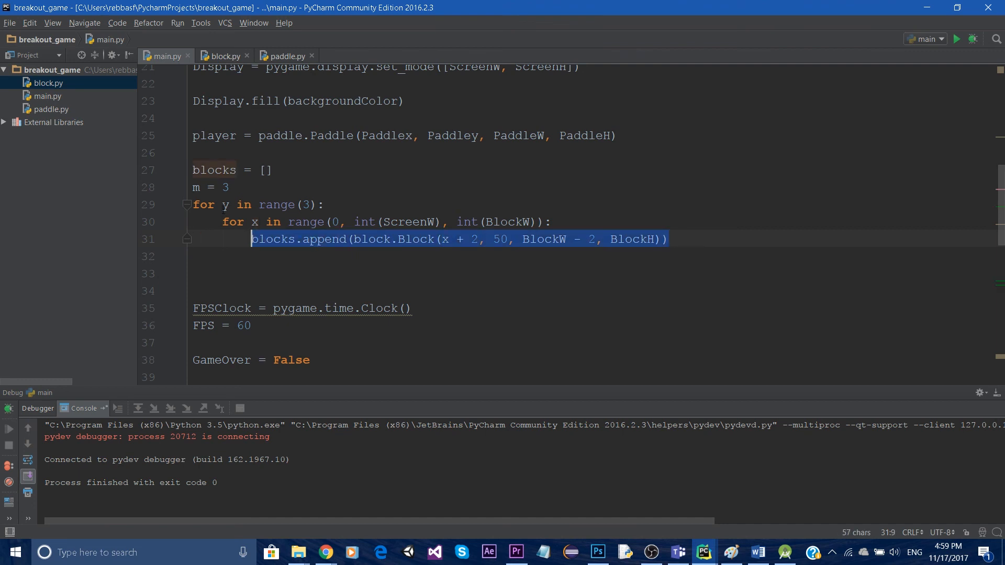
left_click(225, 204)
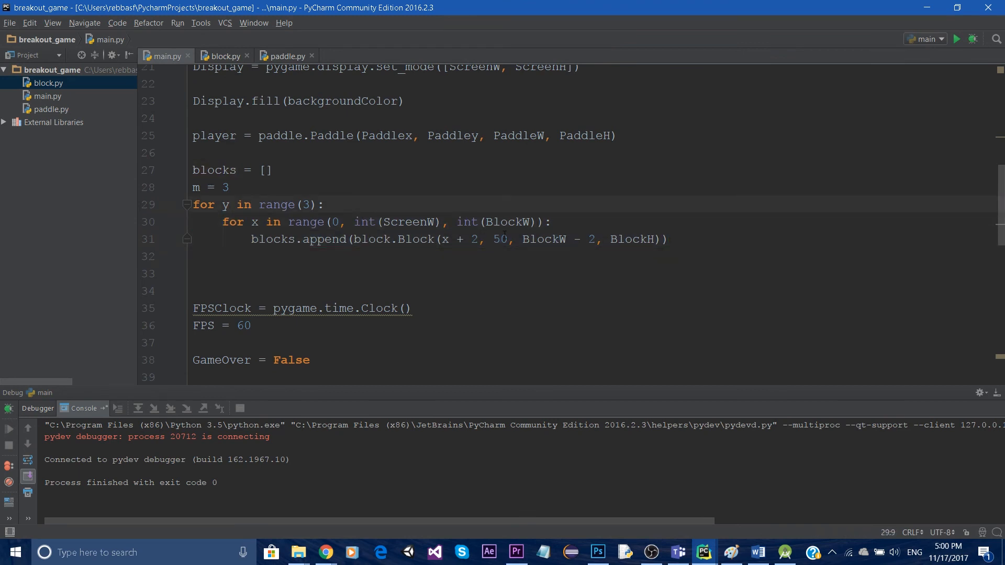
Replace the fixed y position 50 with BlockH * (y + 1) + 2
double_click(500, 239)
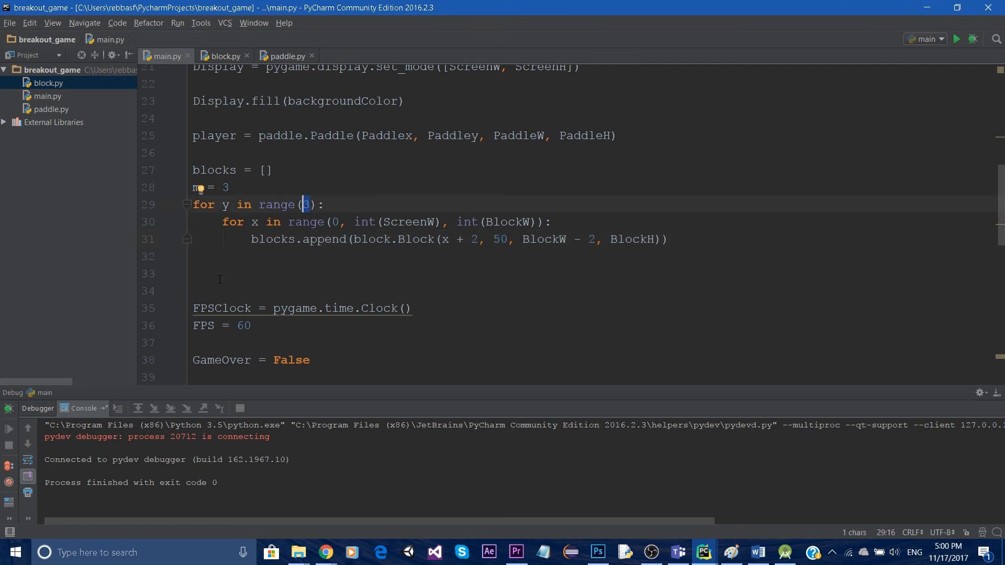
double_click(500, 238)
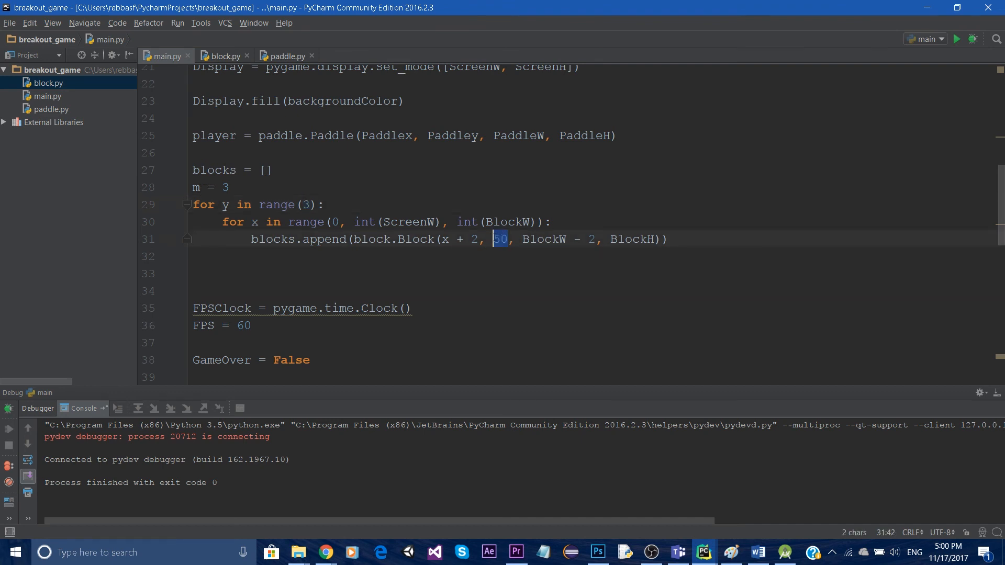
type("y + 1)")
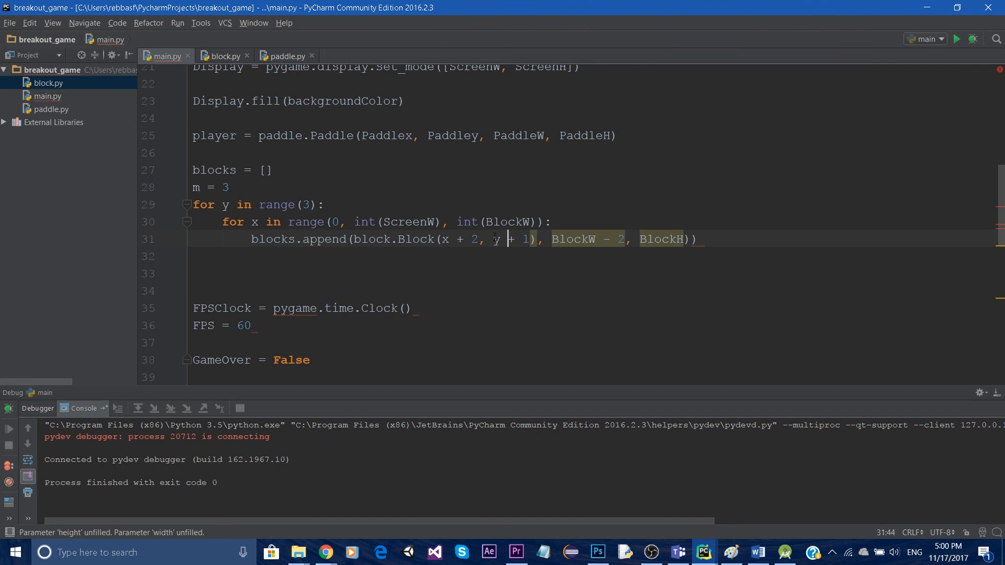
type("(")
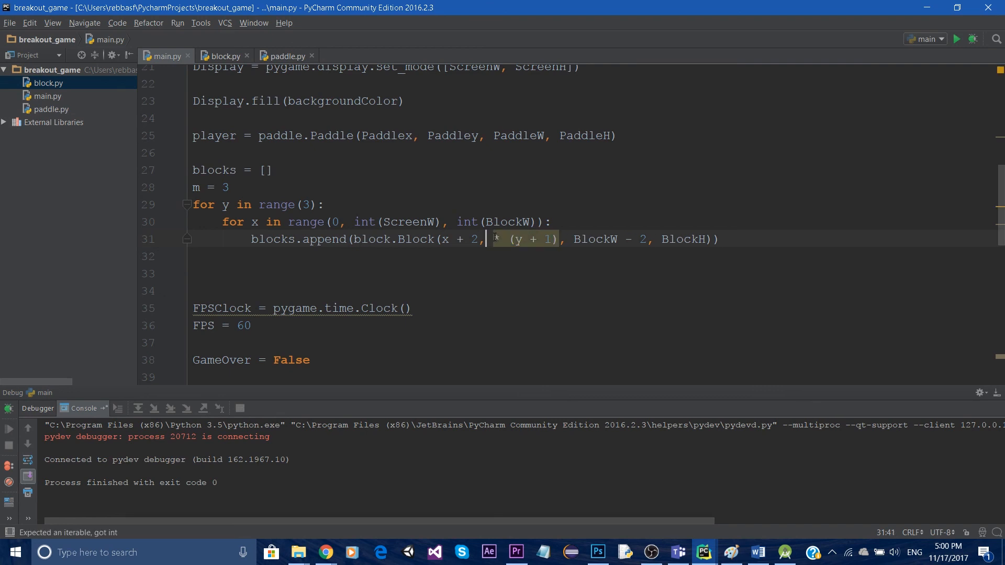
type("BlockH")
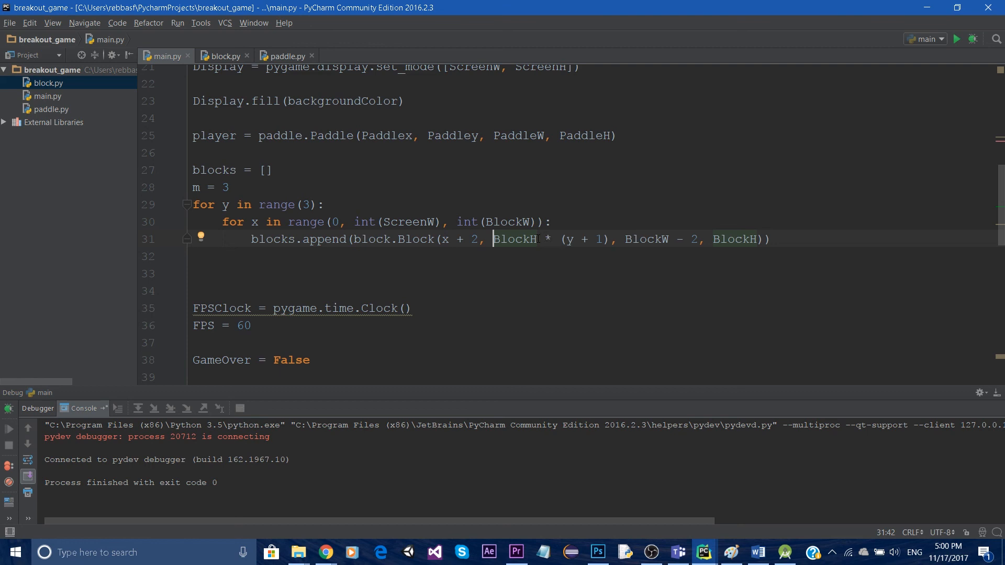
double_click(515, 239)
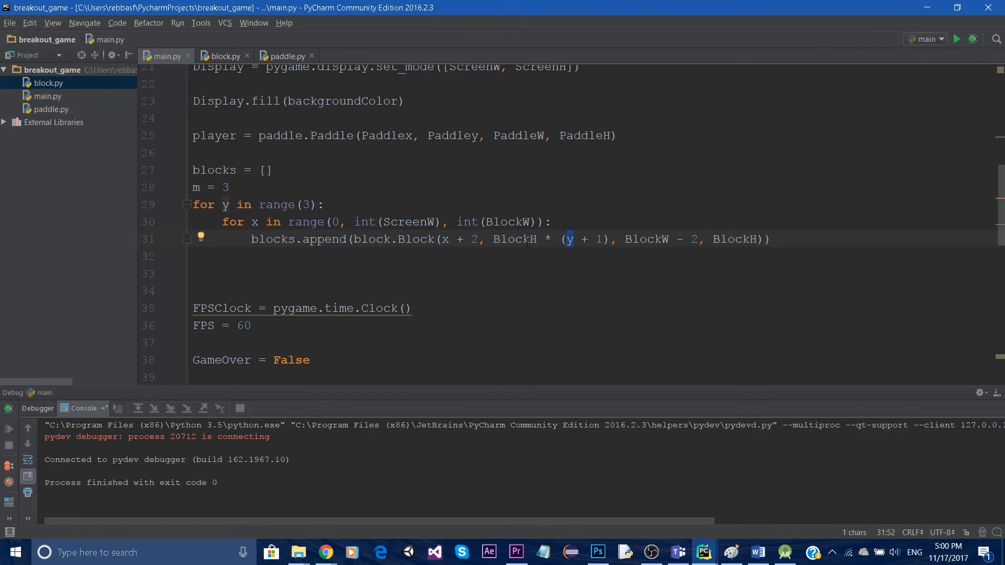
Change the block height argument from BlockH to BlockH - 2
left_click_drag(566, 239, 611, 239)
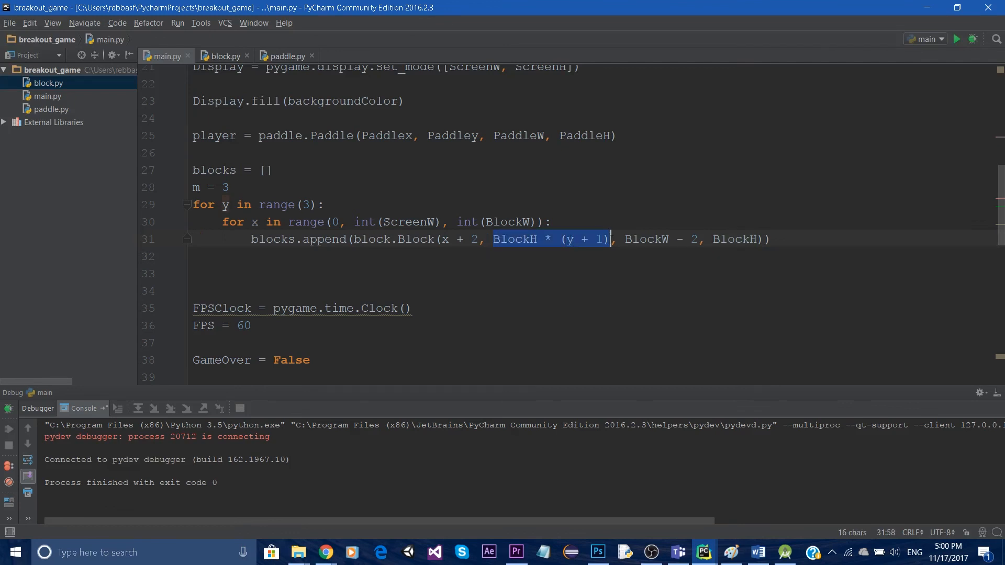
left_click(573, 239)
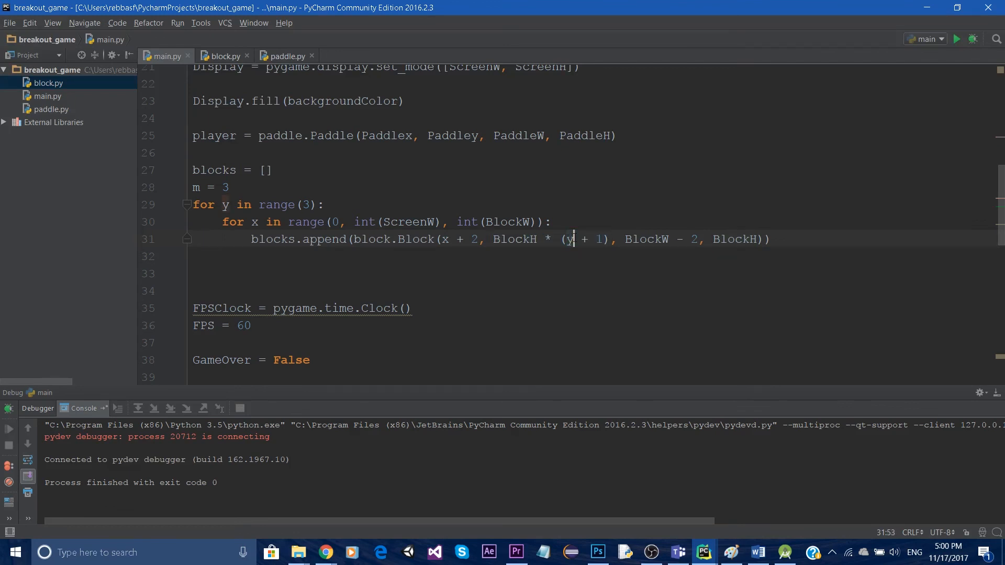
left_click_drag(573, 238, 566, 239)
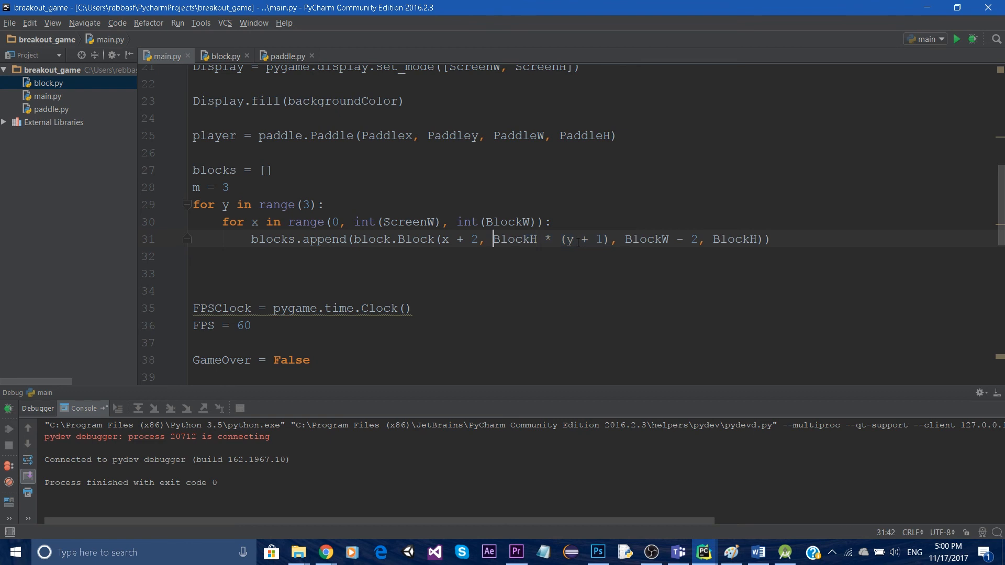
double_click(568, 239)
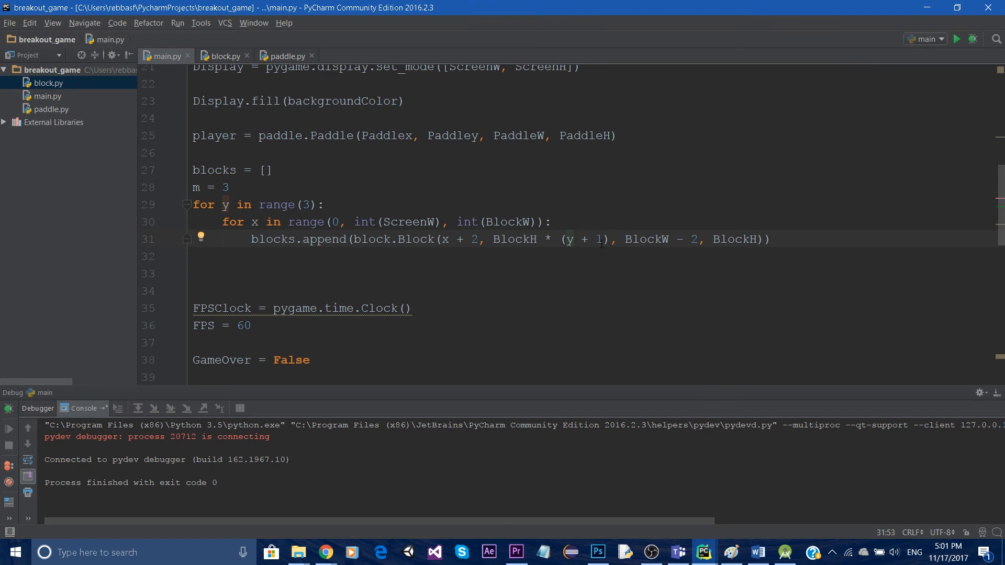
left_click(616, 239)
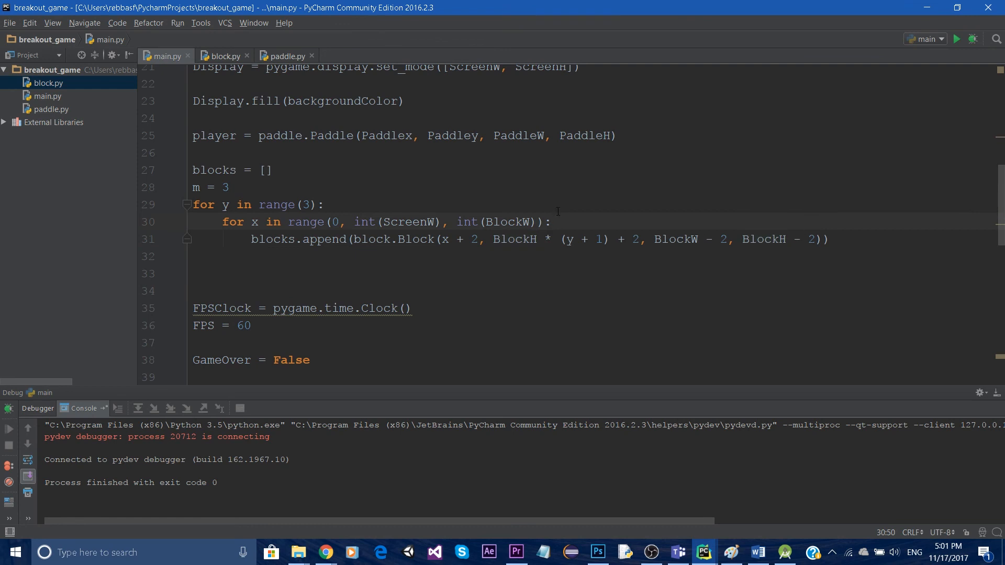
Debug main to show three rows of blue blocks above the paddle, then close the Breakout window
left_click(970, 39)
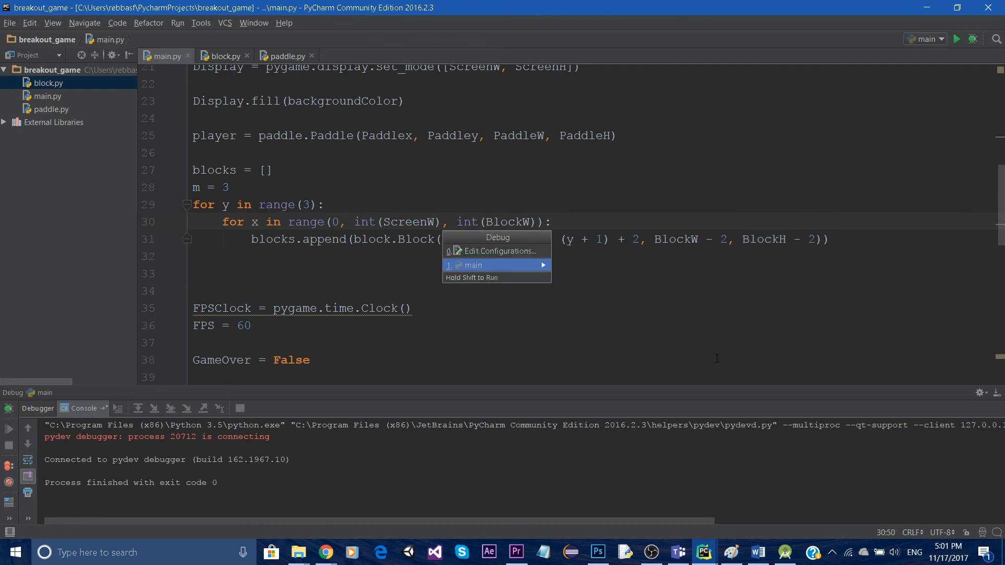
left_click(468, 265)
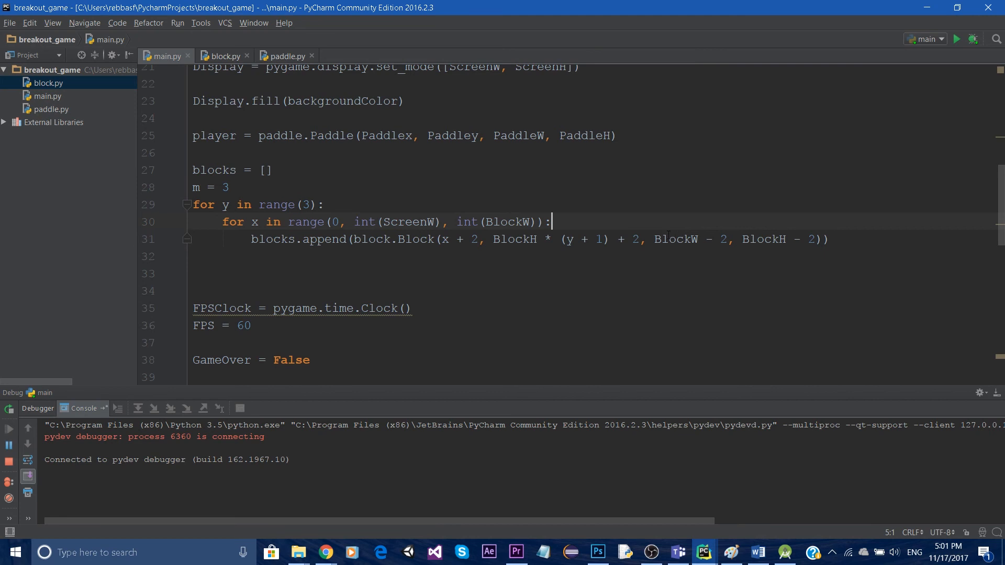
left_click(955, 38)
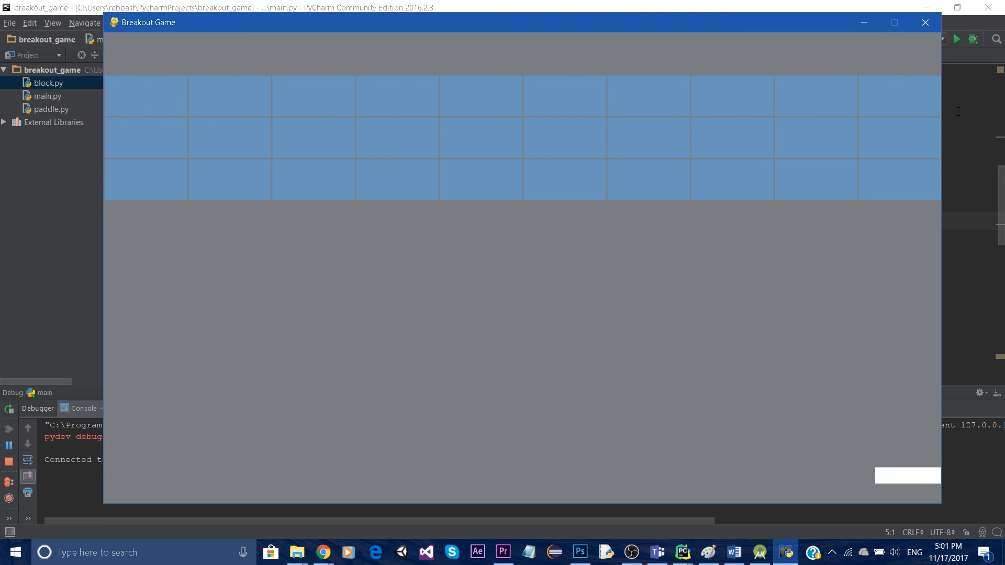
mouse_move(302, 483)
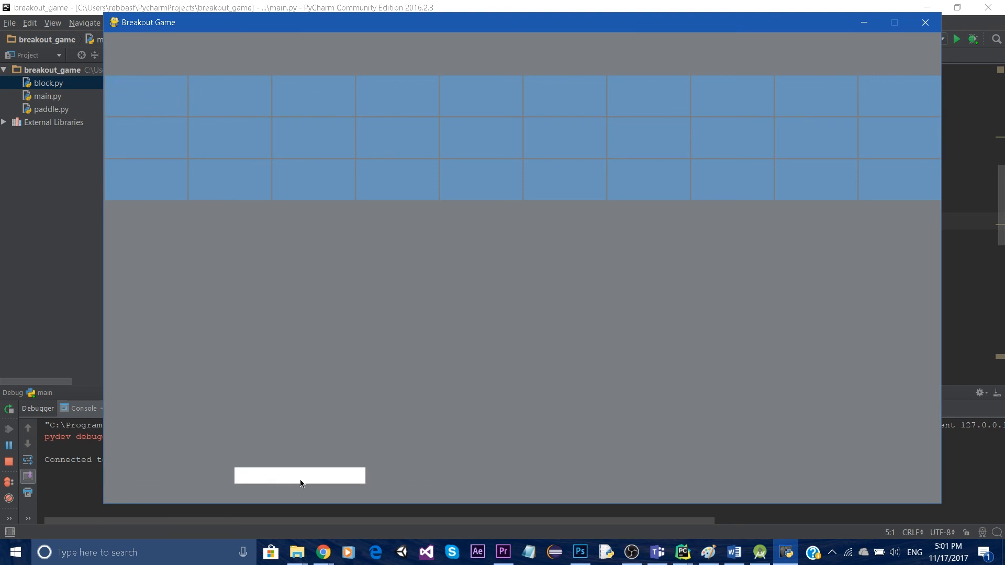
mouse_move(595, 456)
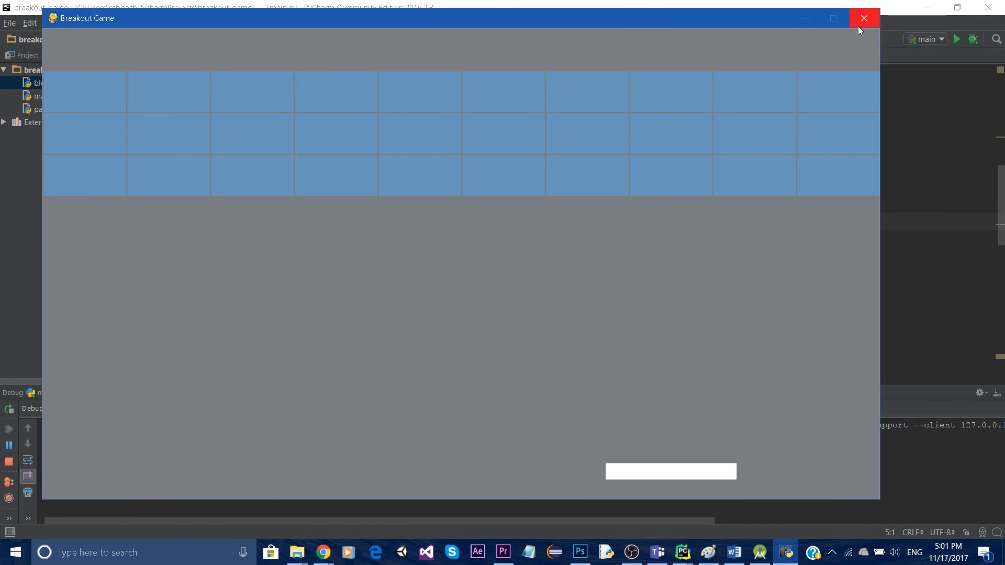
left_click(864, 18)
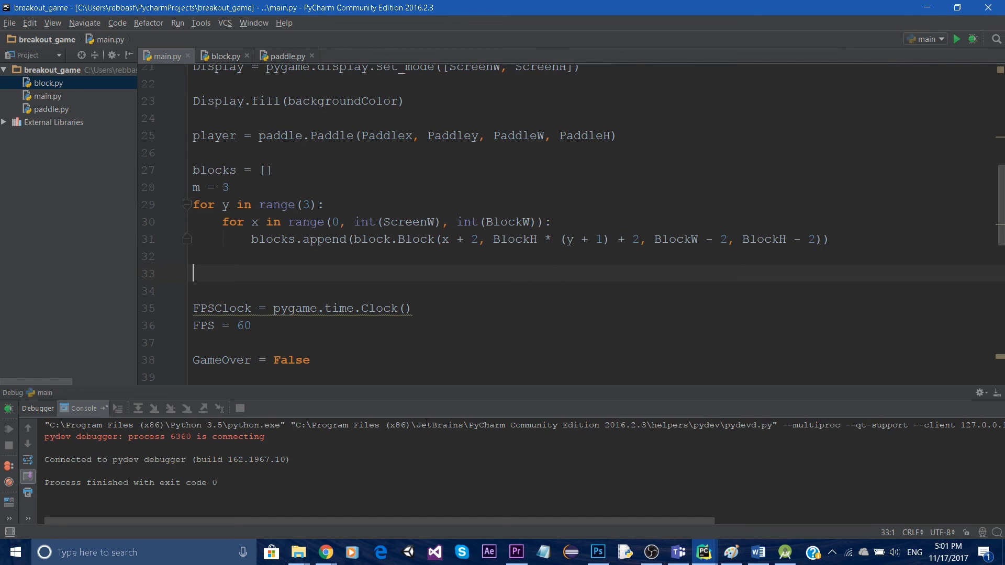
mouse_move(928, 329)
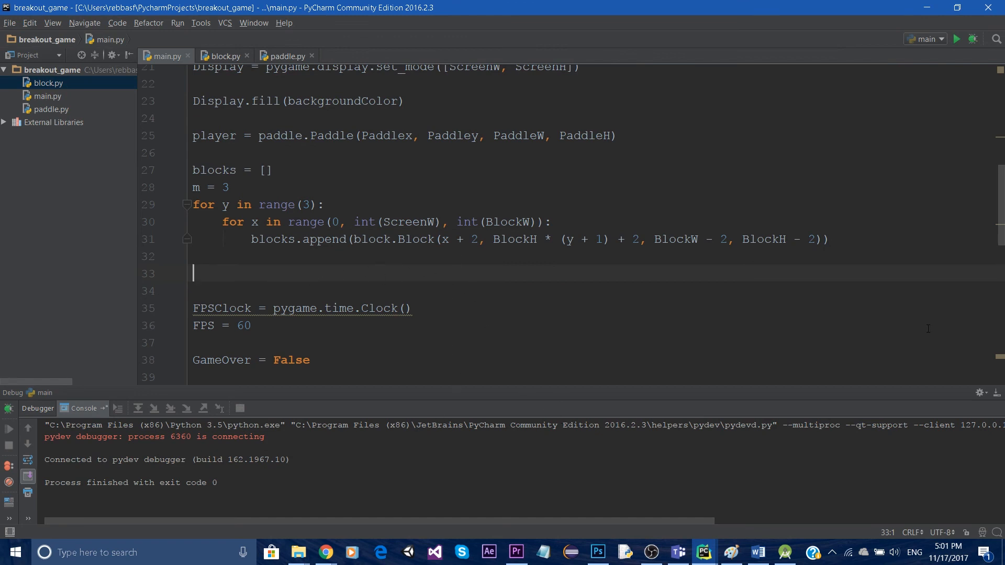